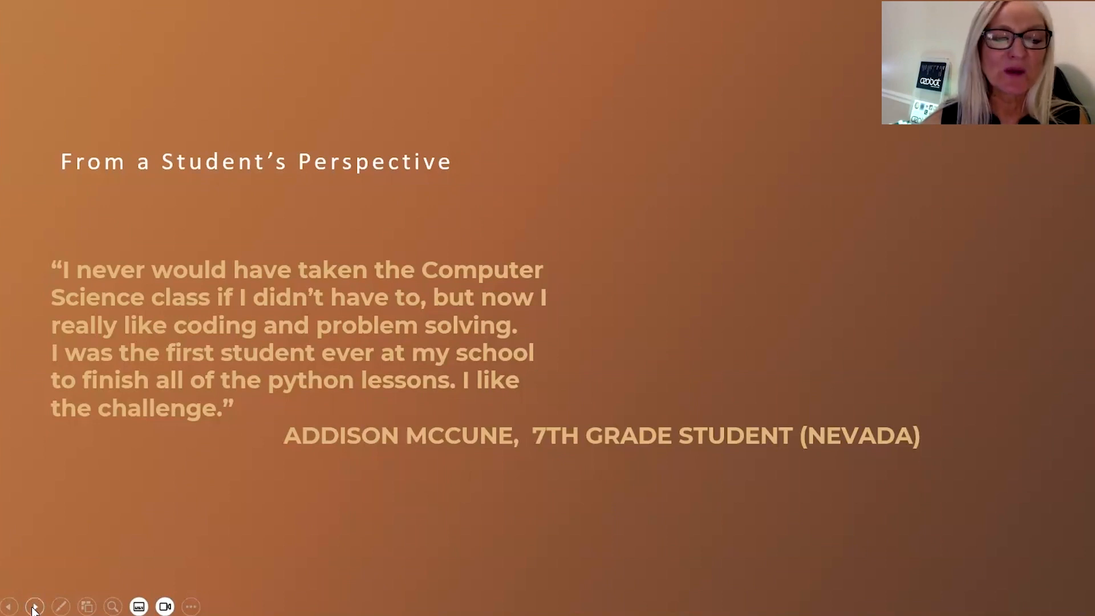
Browse the Lessons & Activities page down to the Classroom Lesson Library's Color Codes and Blockly courses.
click(36, 605)
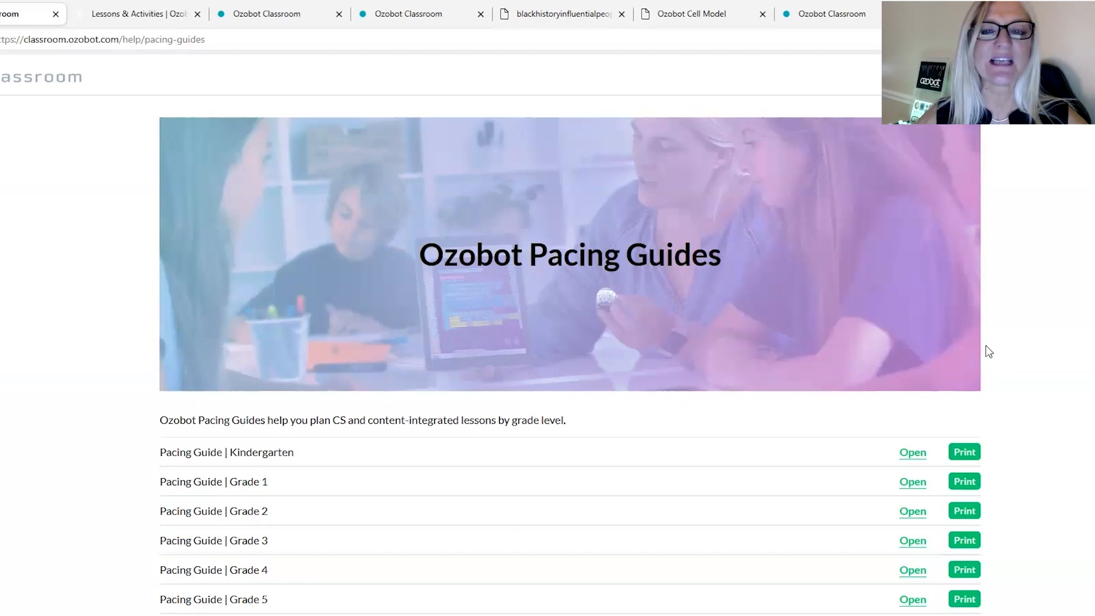
mouse_move(303, 295)
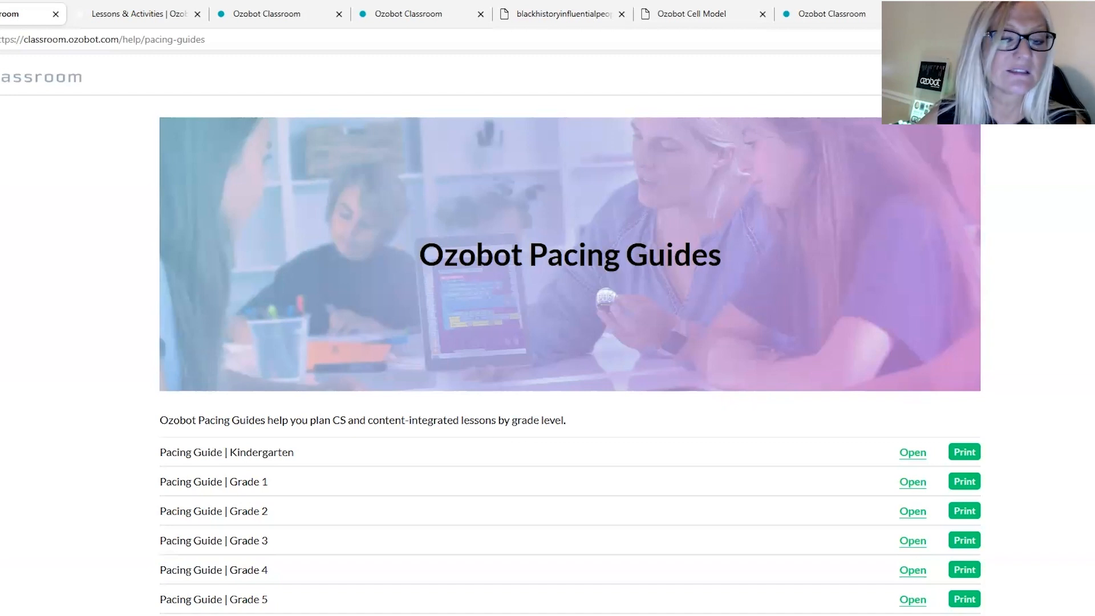
mouse_move(41, 223)
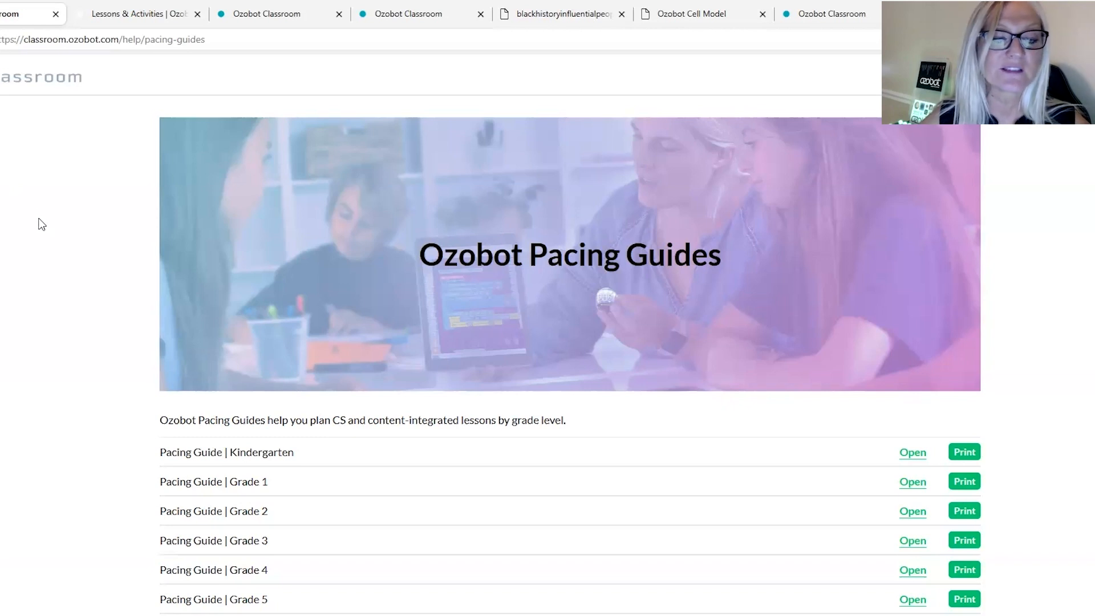
mouse_move(20, 303)
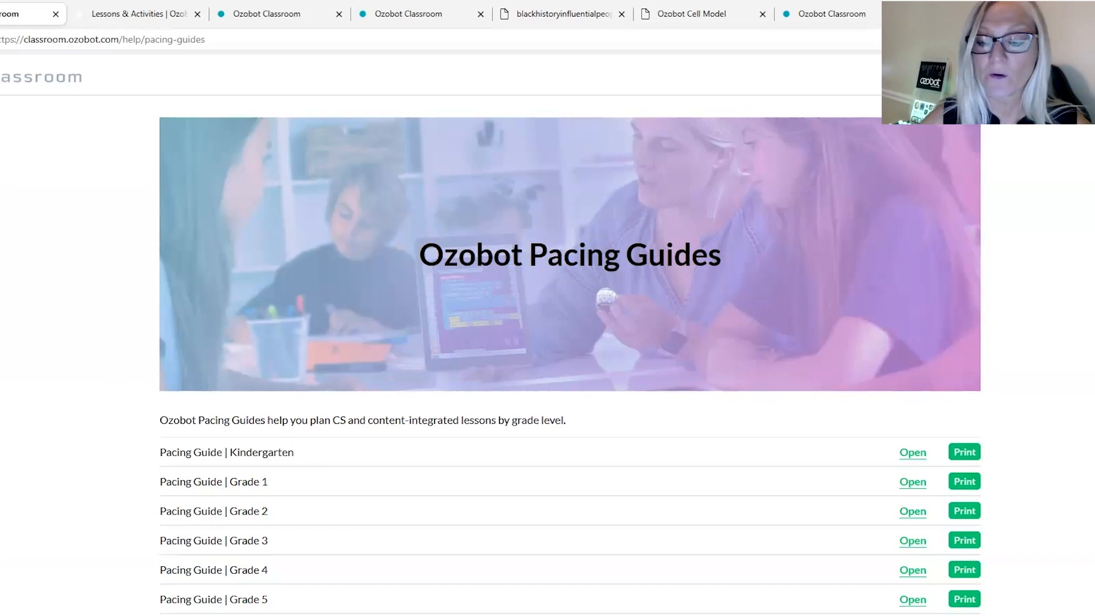
mouse_move(272, 463)
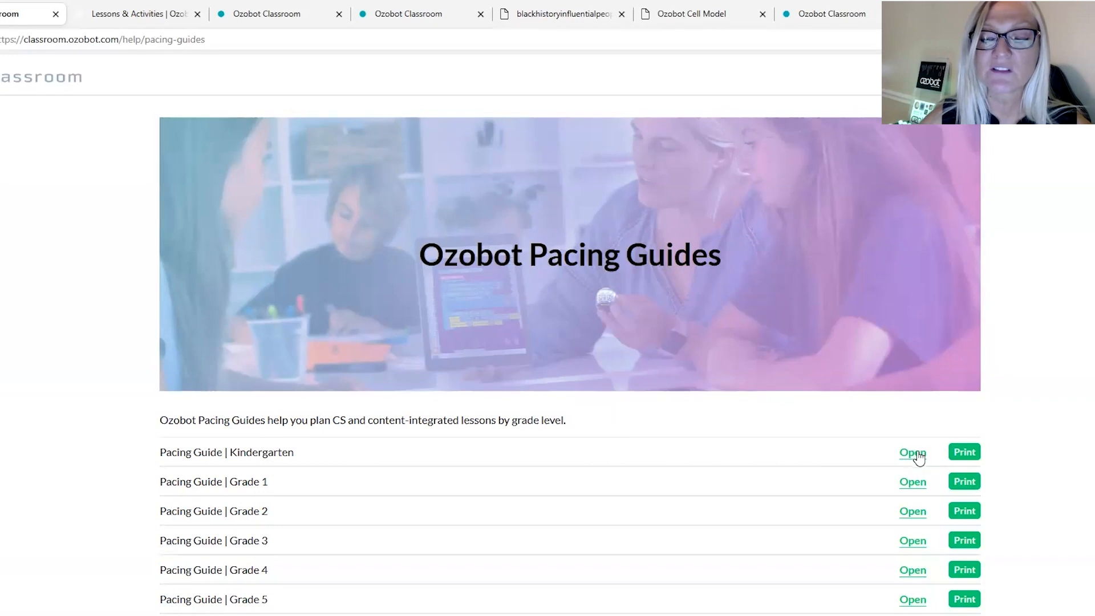
mouse_move(912, 573)
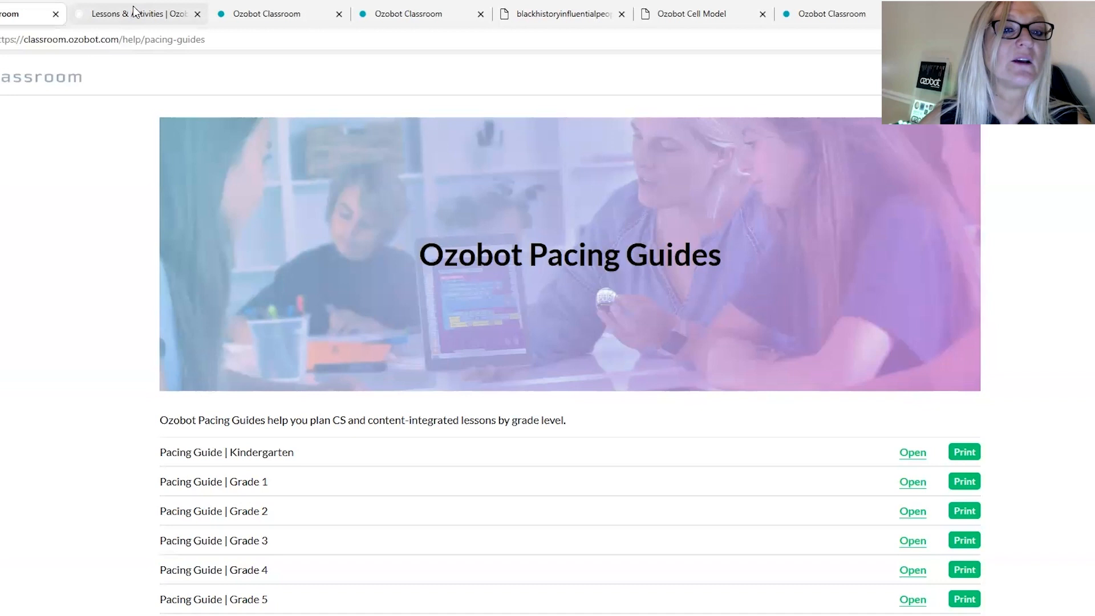
mouse_move(135, 14)
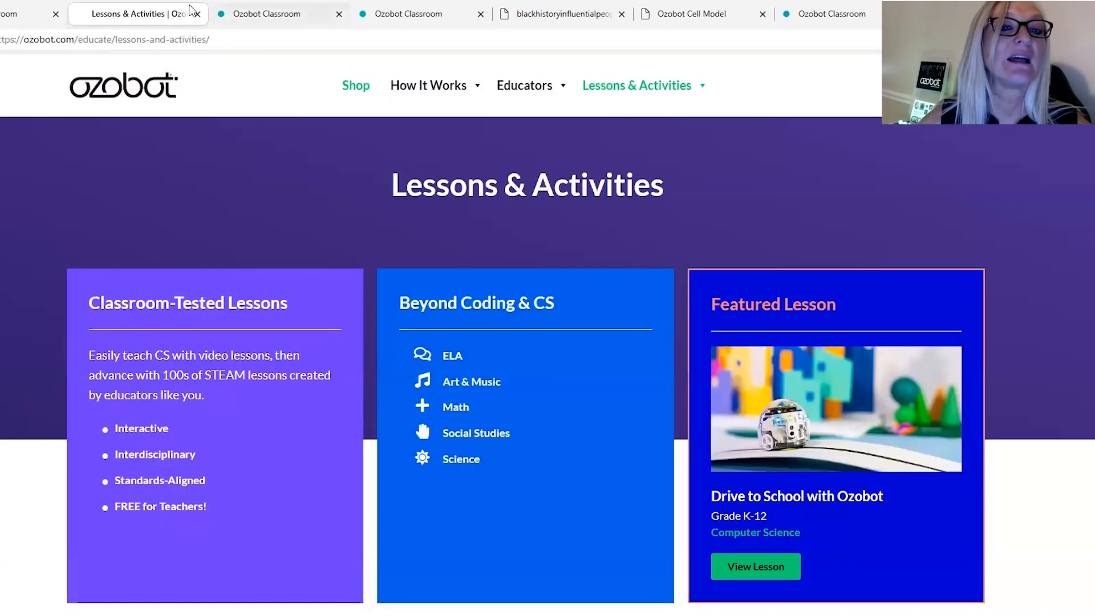
scroll(down, 3)
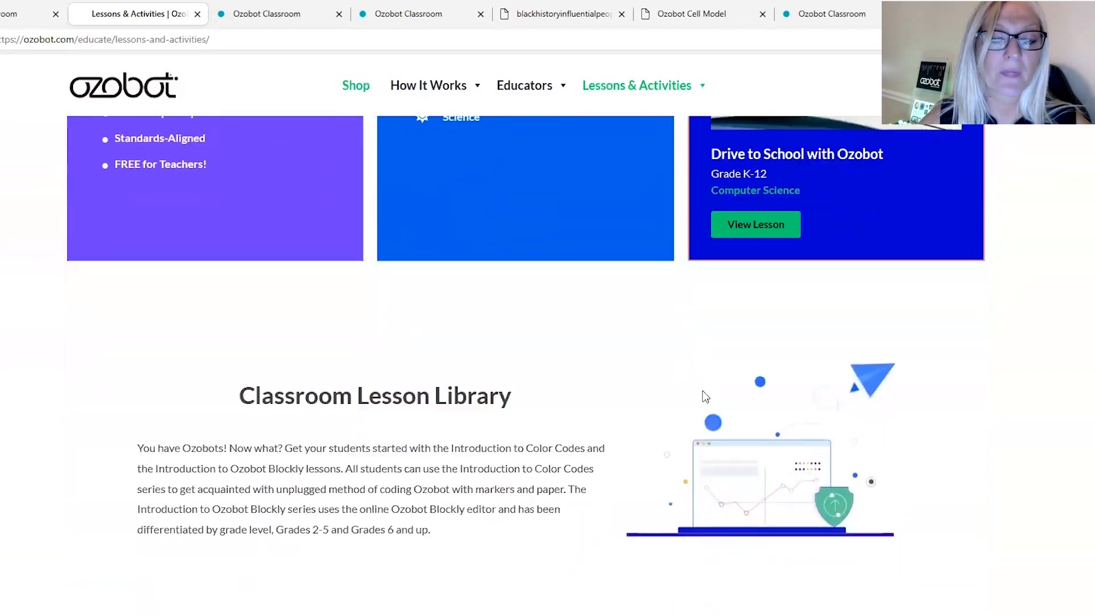
scroll(up, 3)
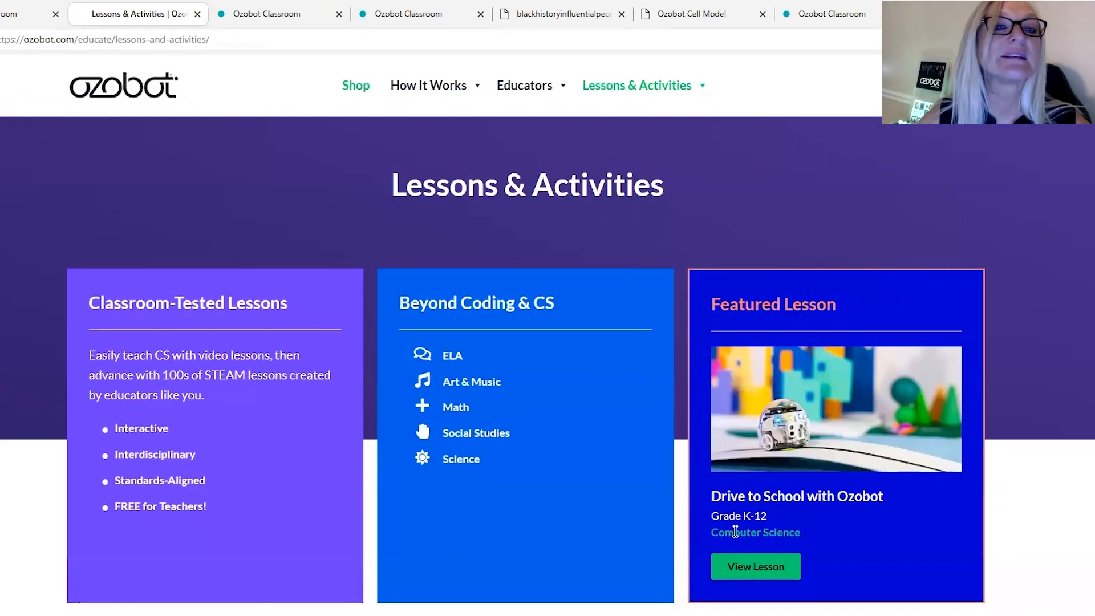
scroll(down, 3)
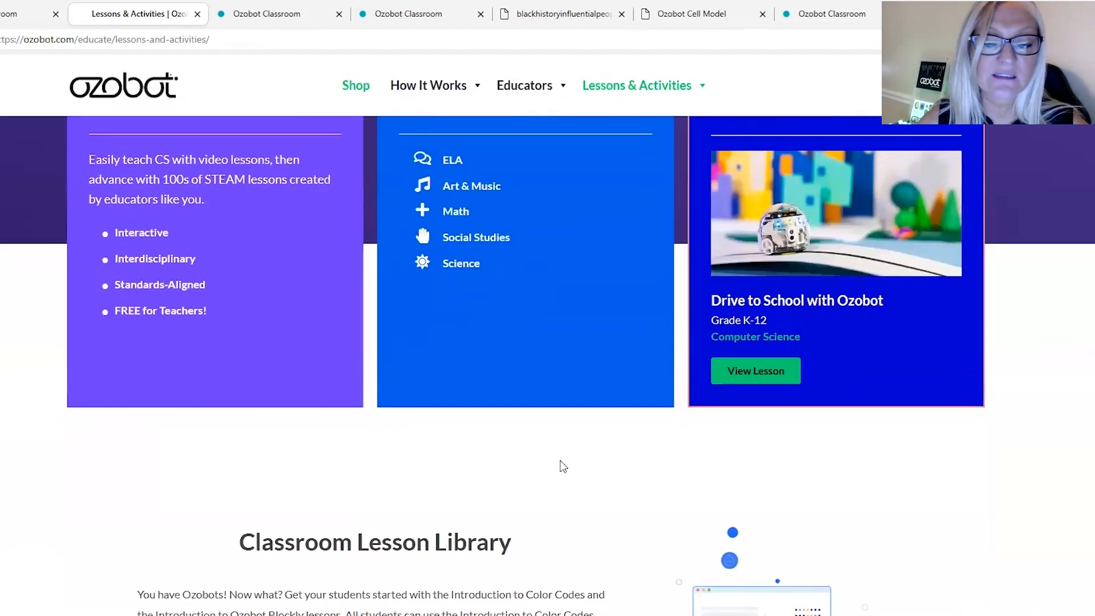
scroll(down, 3)
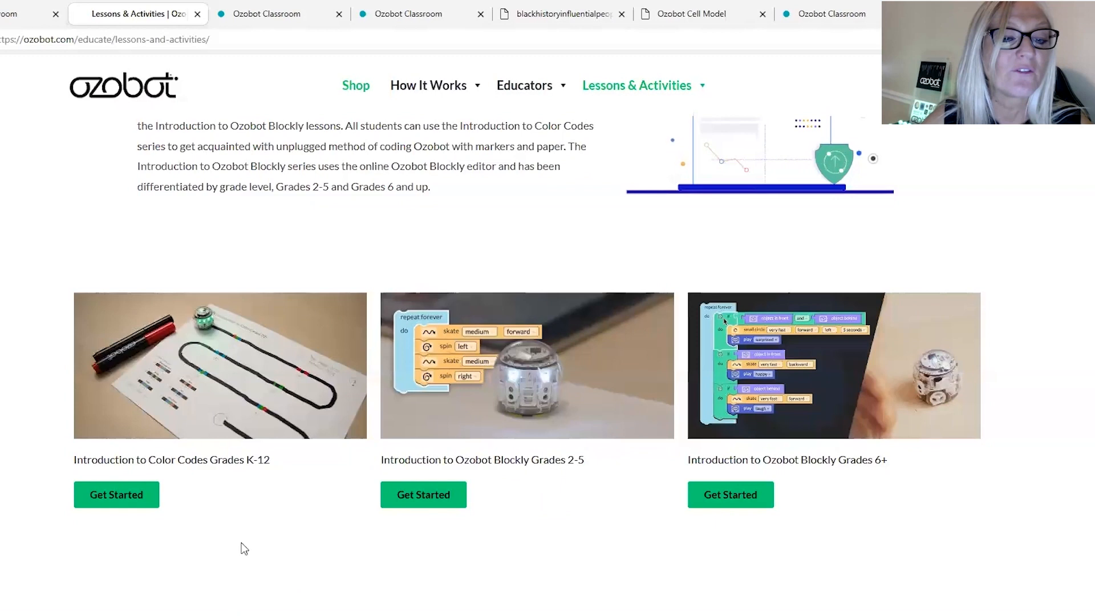
mouse_move(293, 537)
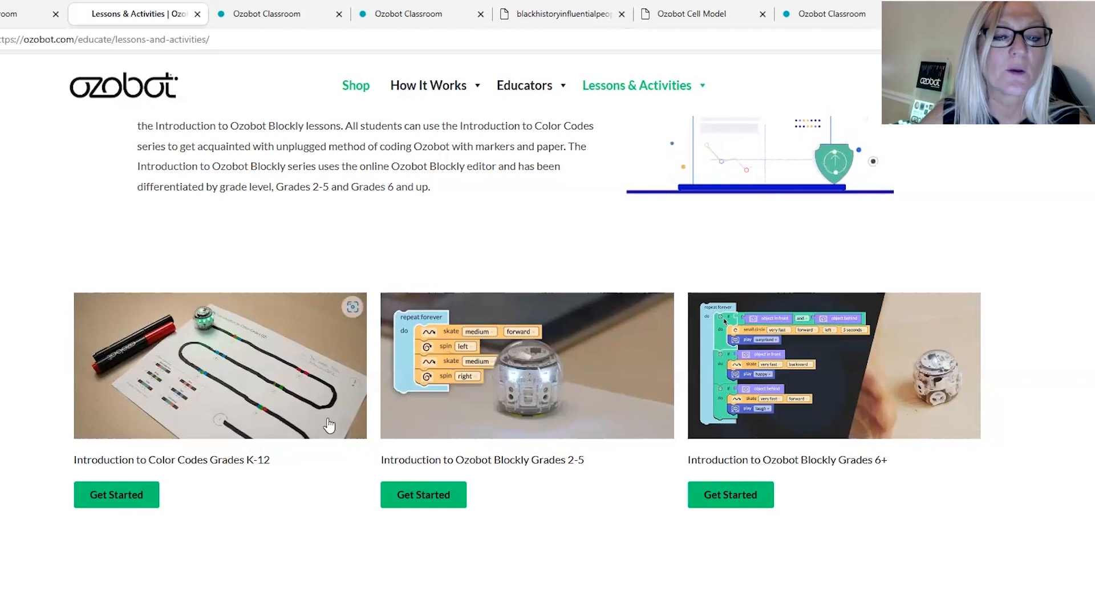
mouse_move(252, 566)
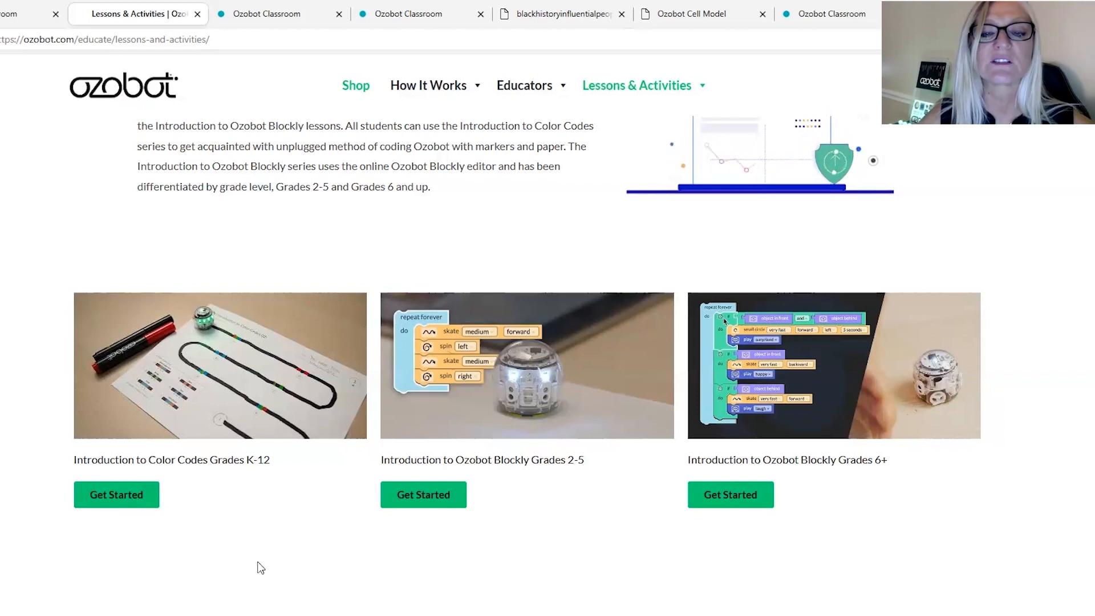
mouse_move(250, 556)
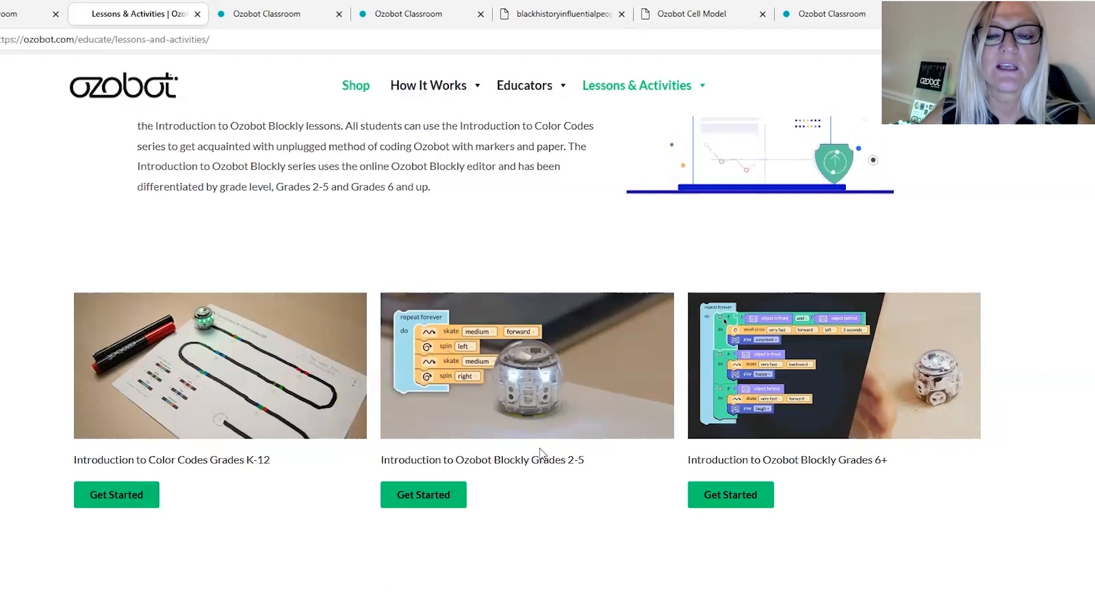
mouse_move(564, 480)
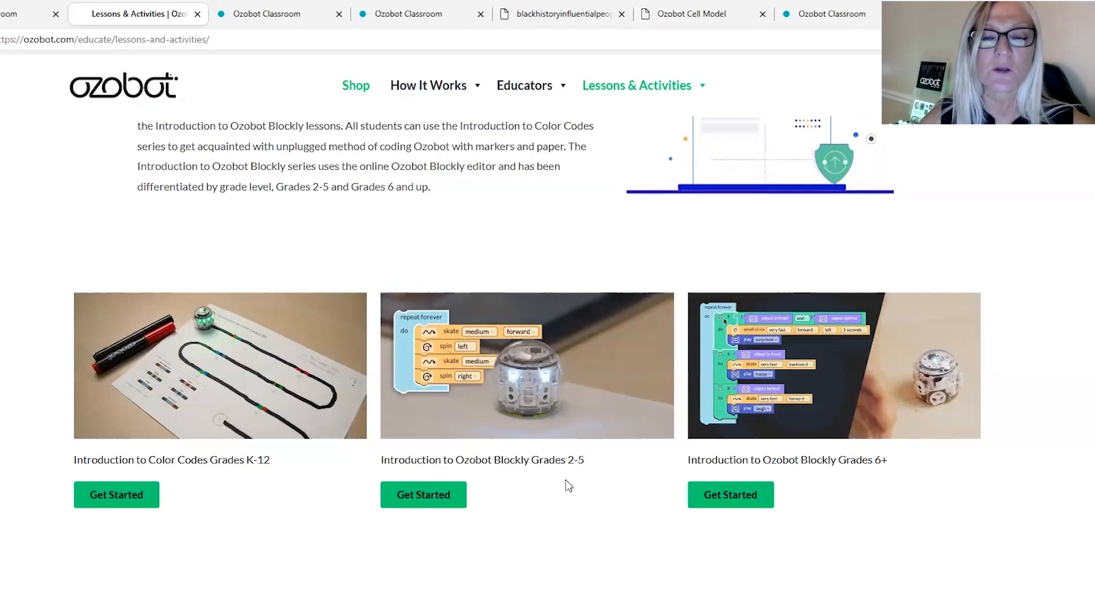
mouse_move(565, 437)
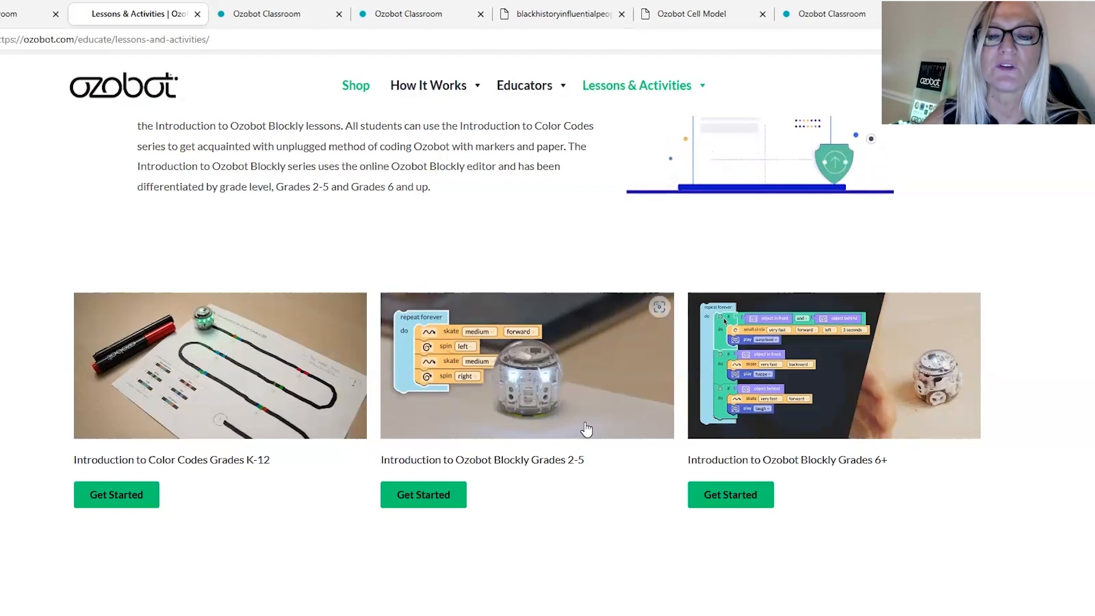
mouse_move(606, 500)
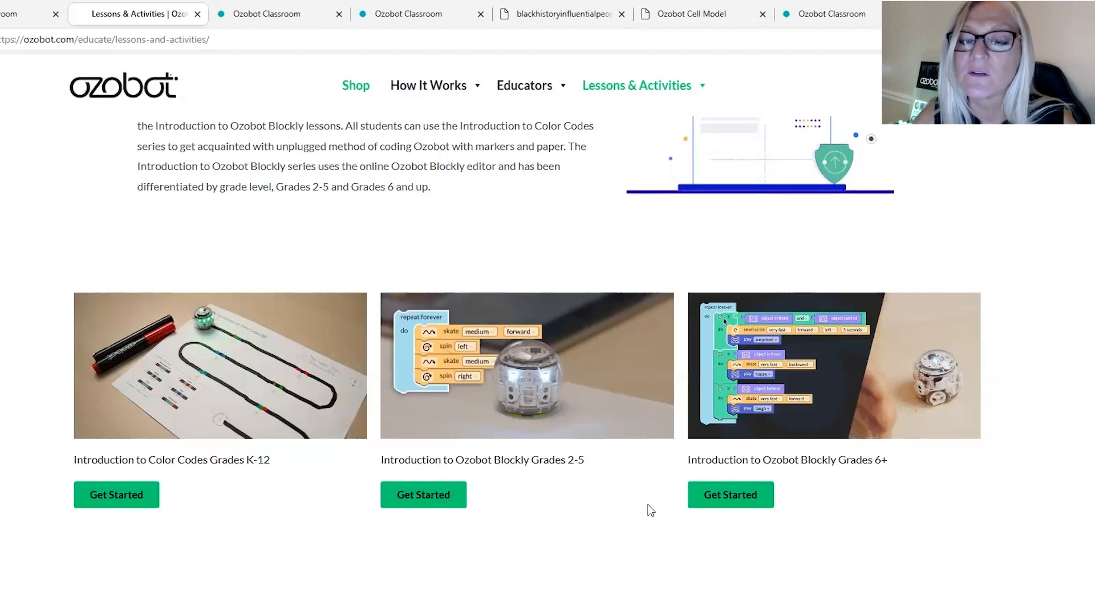
mouse_move(899, 451)
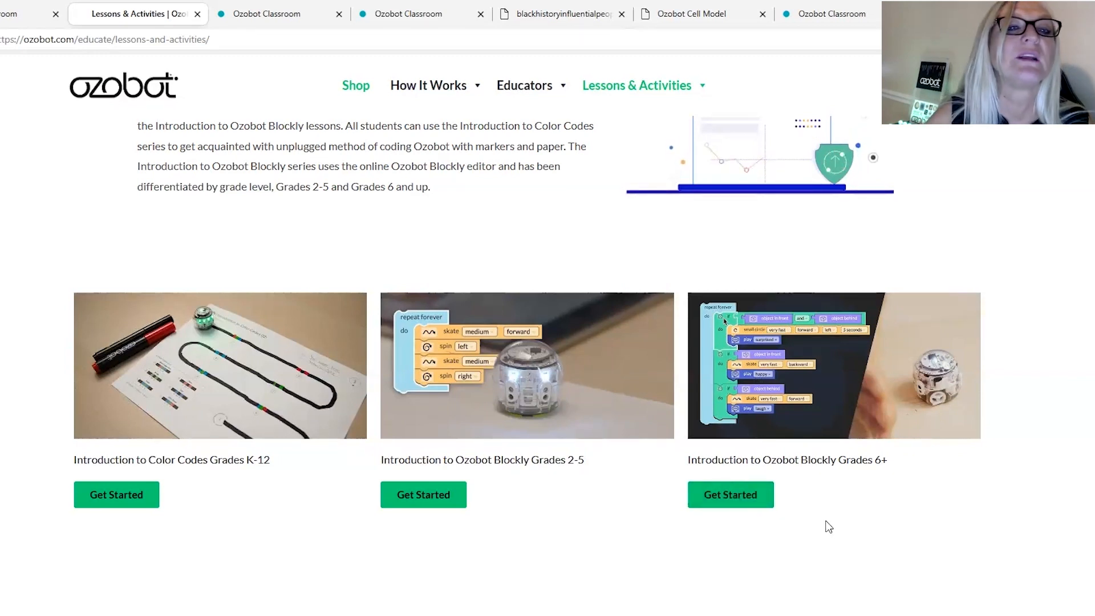
Scroll to the page's last row of activity cards, including Shape Tracer and Shape Tracer 2.
scroll(down, 3)
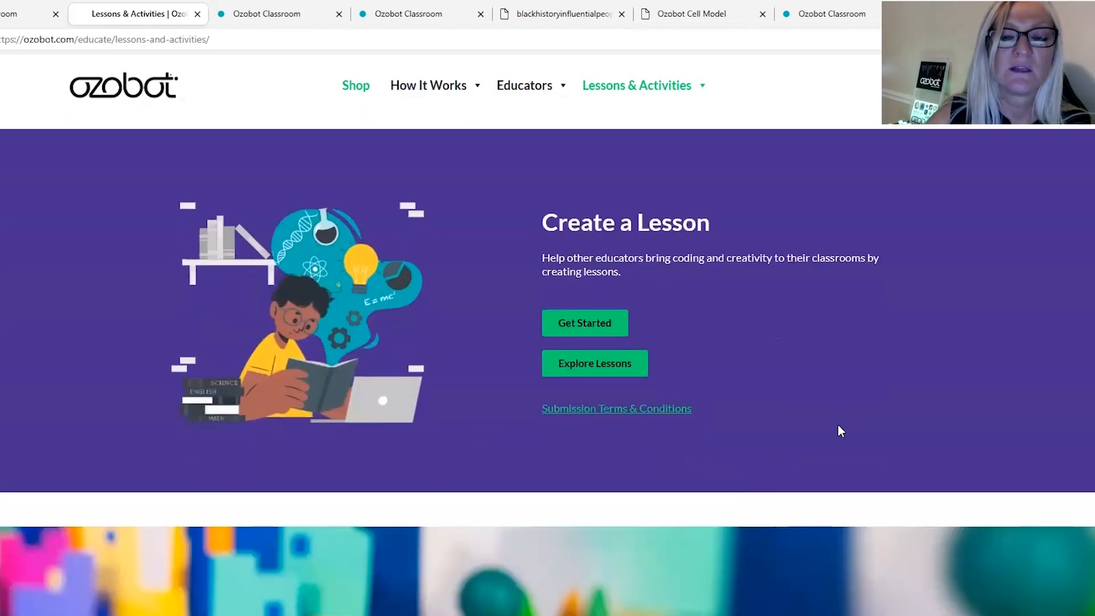
scroll(down, 3)
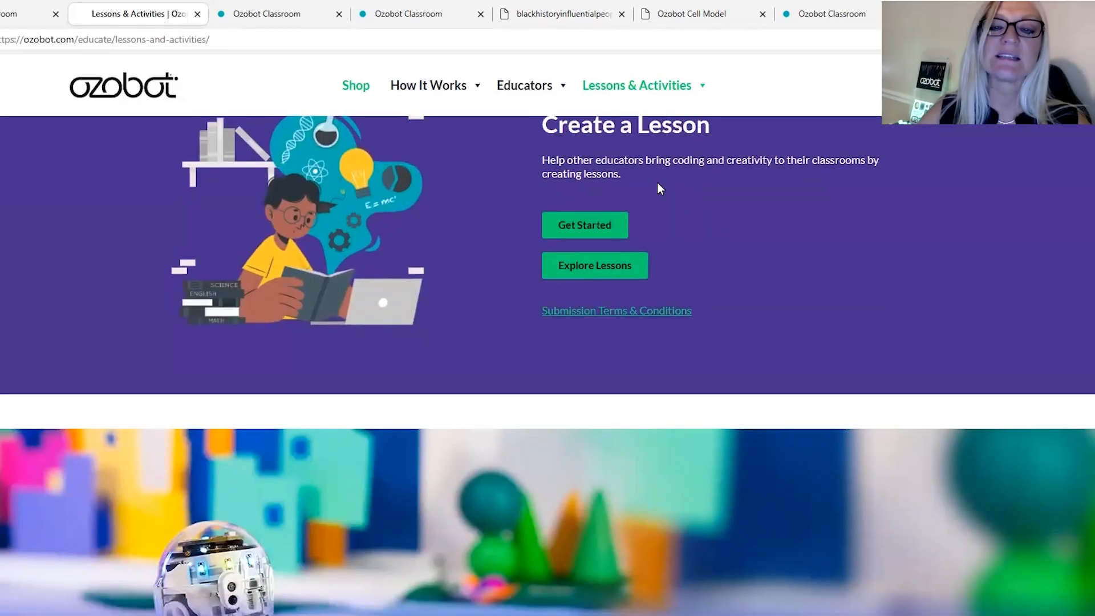
scroll(down, 3)
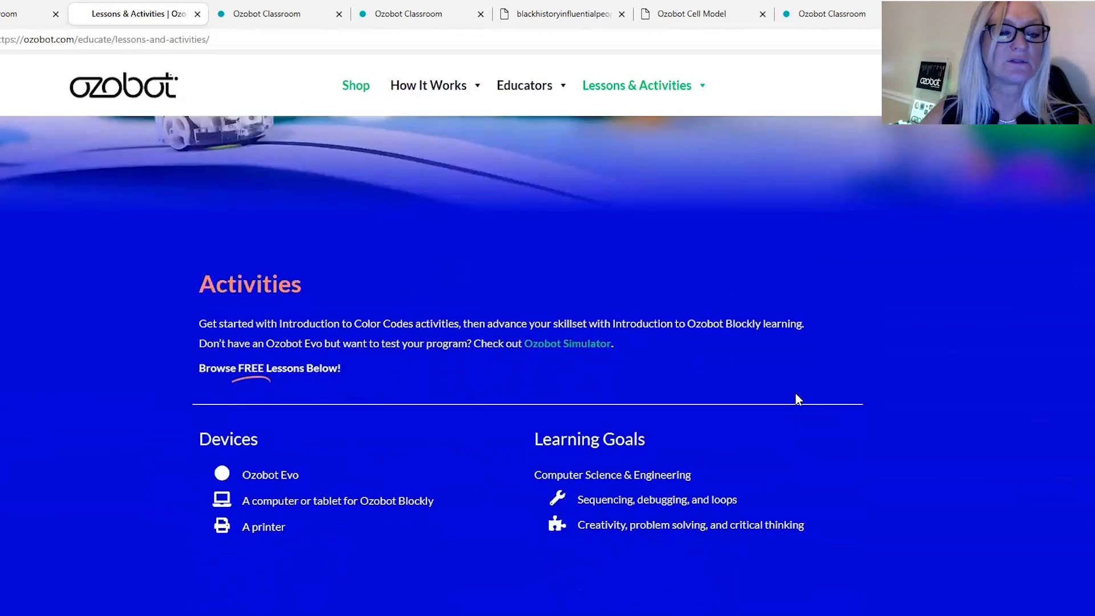
scroll(down, 3)
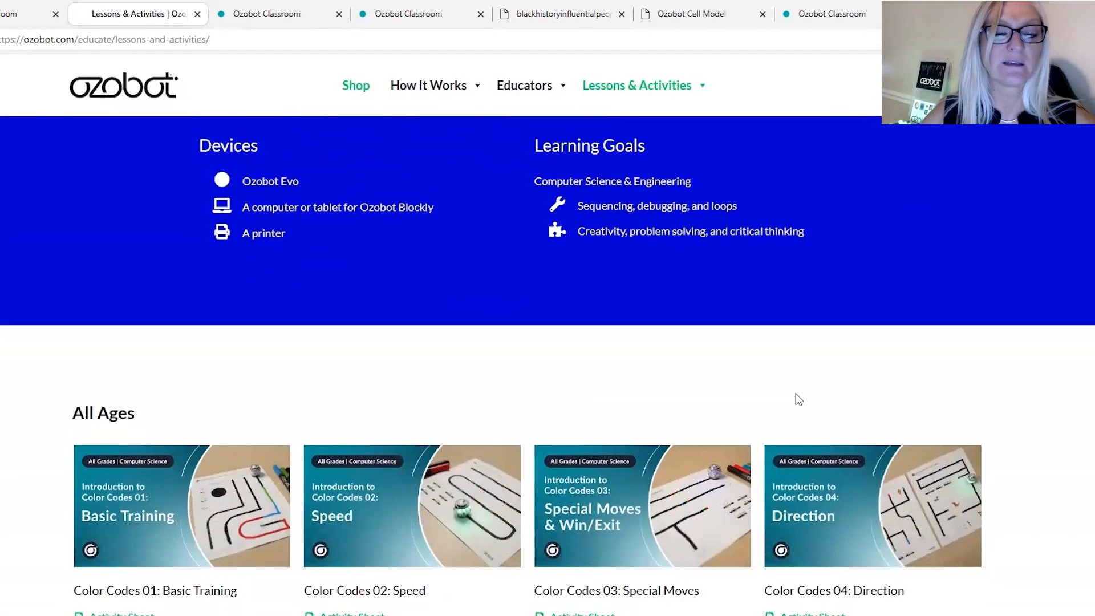
scroll(down, 3)
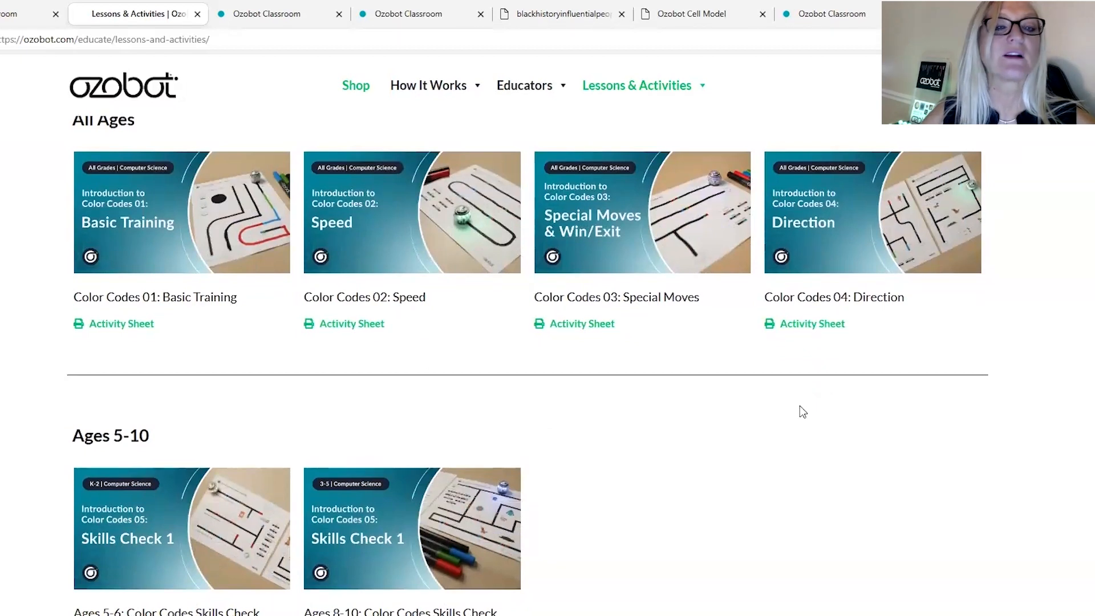
scroll(down, 3)
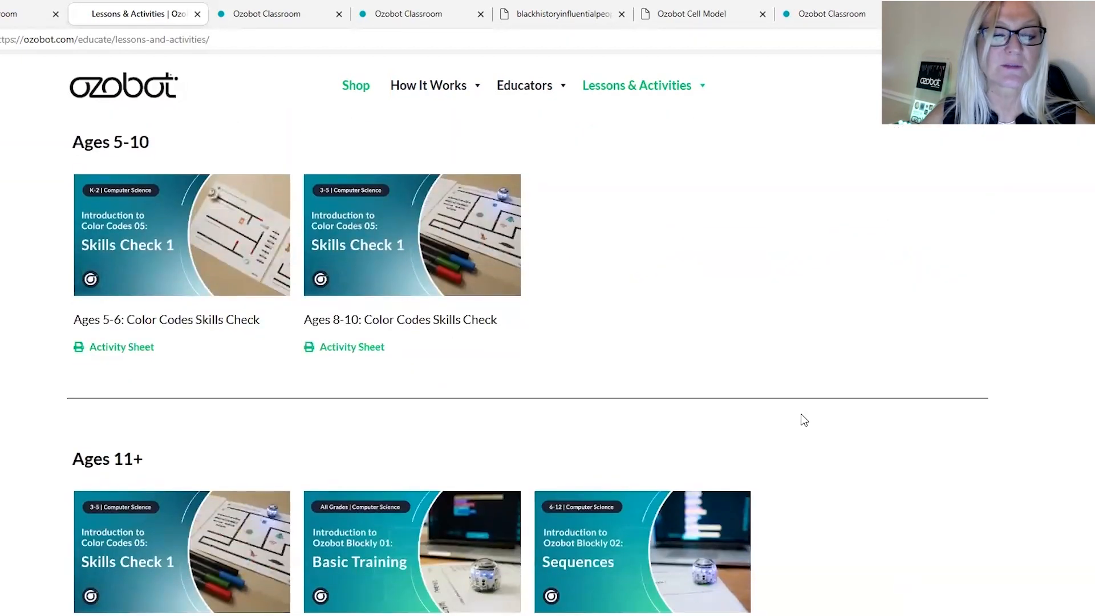
scroll(down, 3)
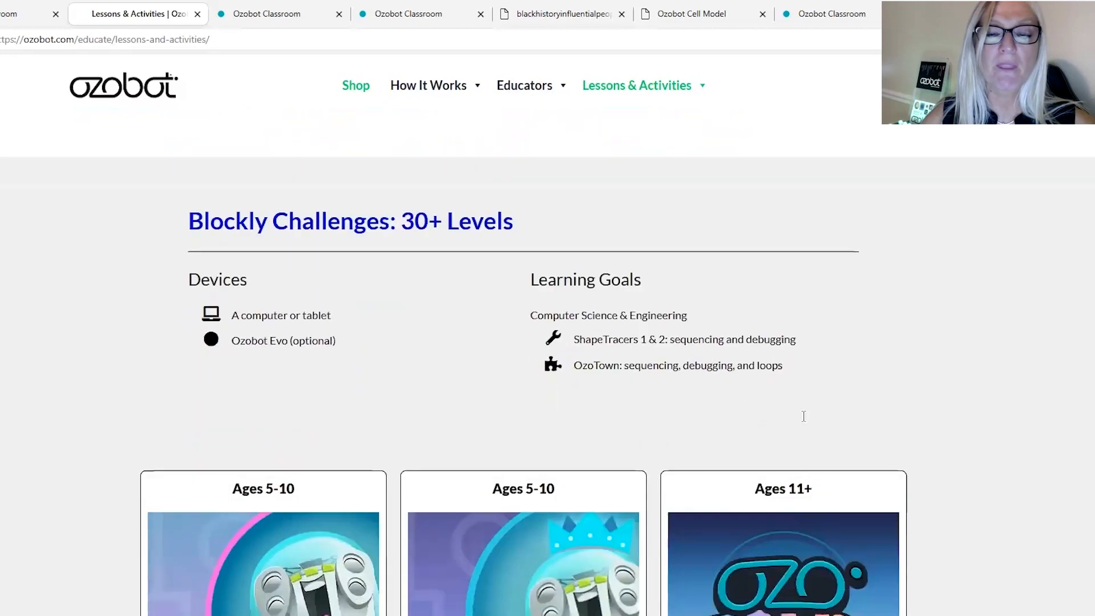
scroll(down, 3)
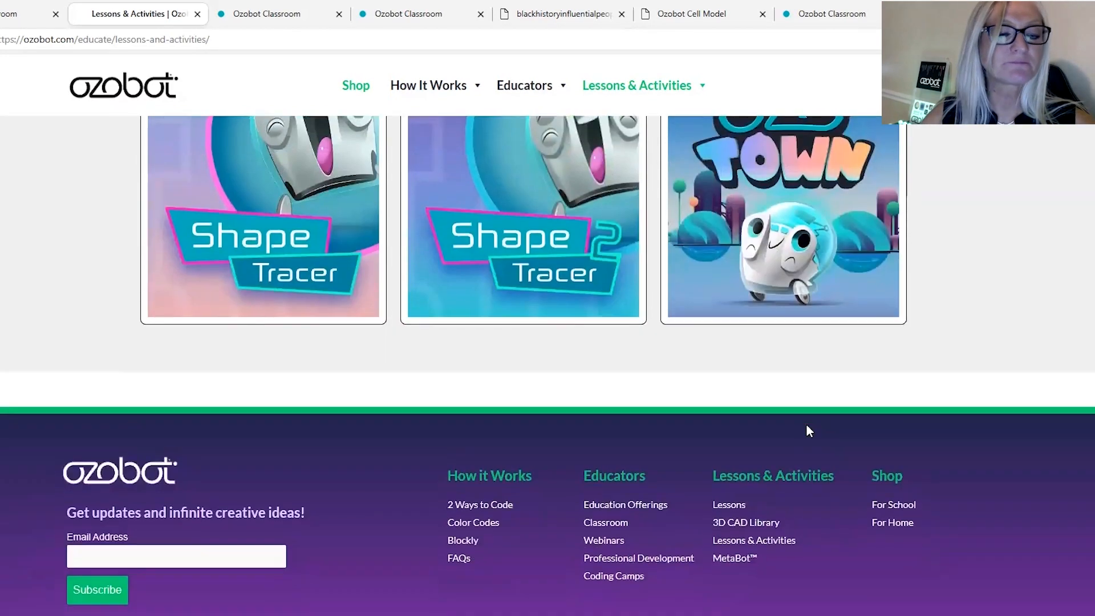
View the Blockly 02: Sequences (Grades 6-12) lesson and browse its description and standards.
click(270, 13)
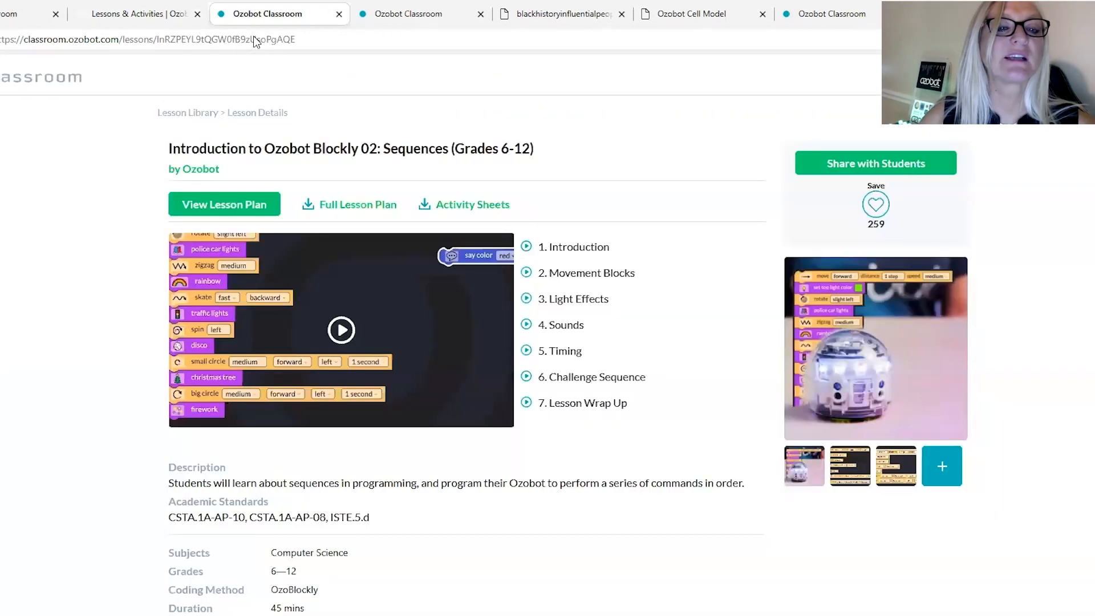
mouse_move(32, 144)
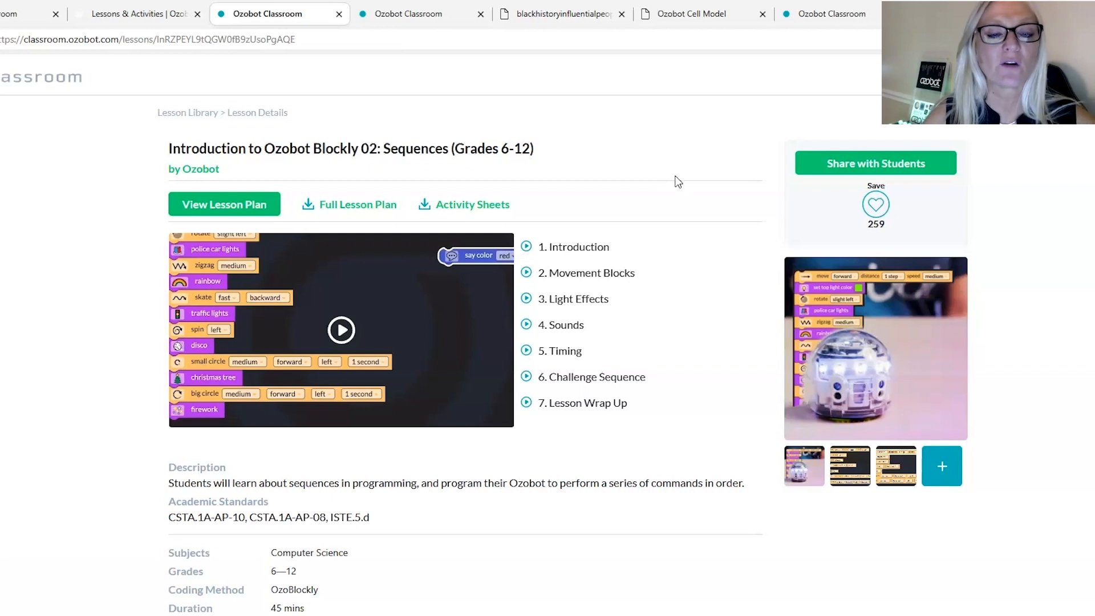
mouse_move(664, 172)
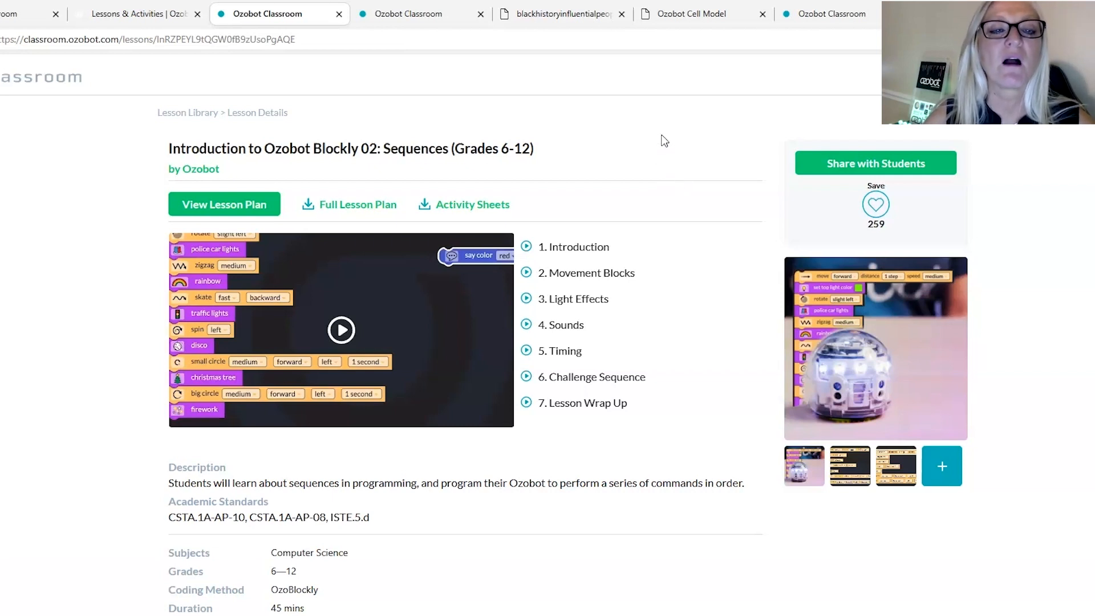
mouse_move(660, 144)
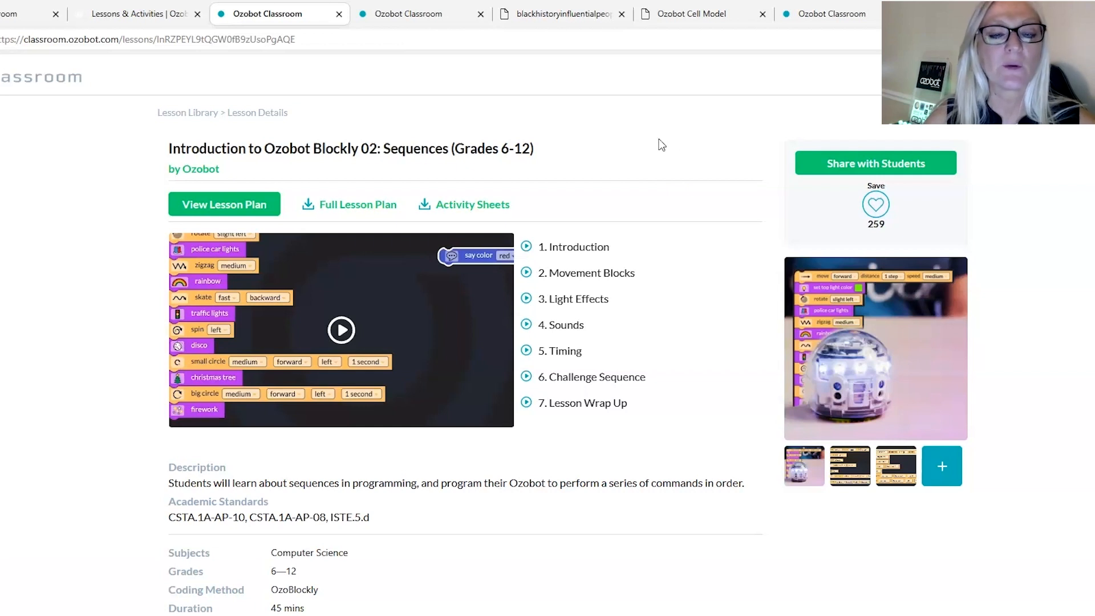
mouse_move(665, 194)
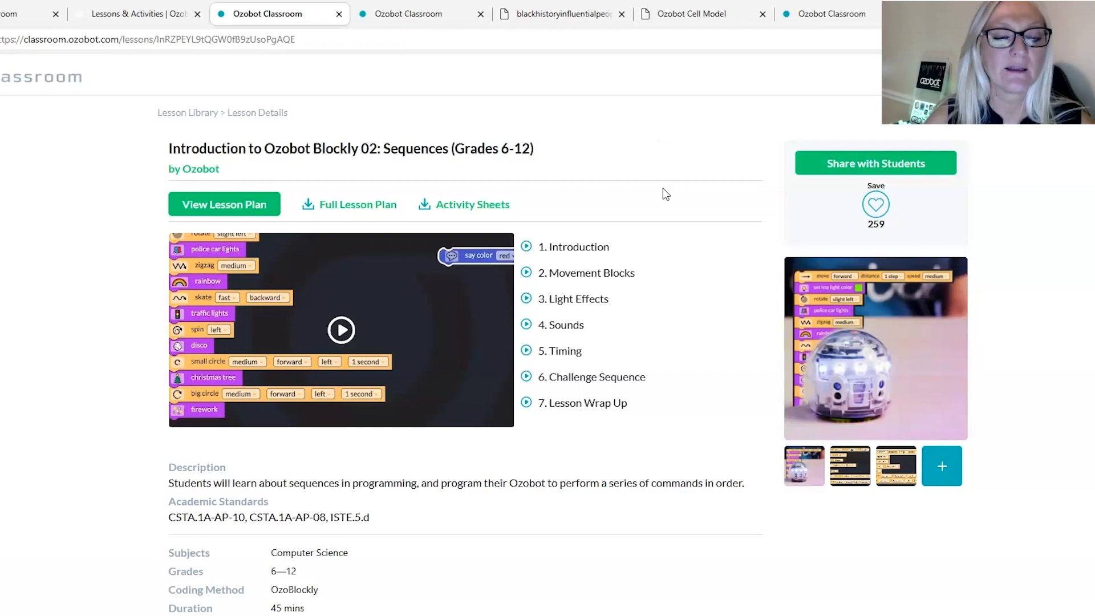
scroll(down, 3)
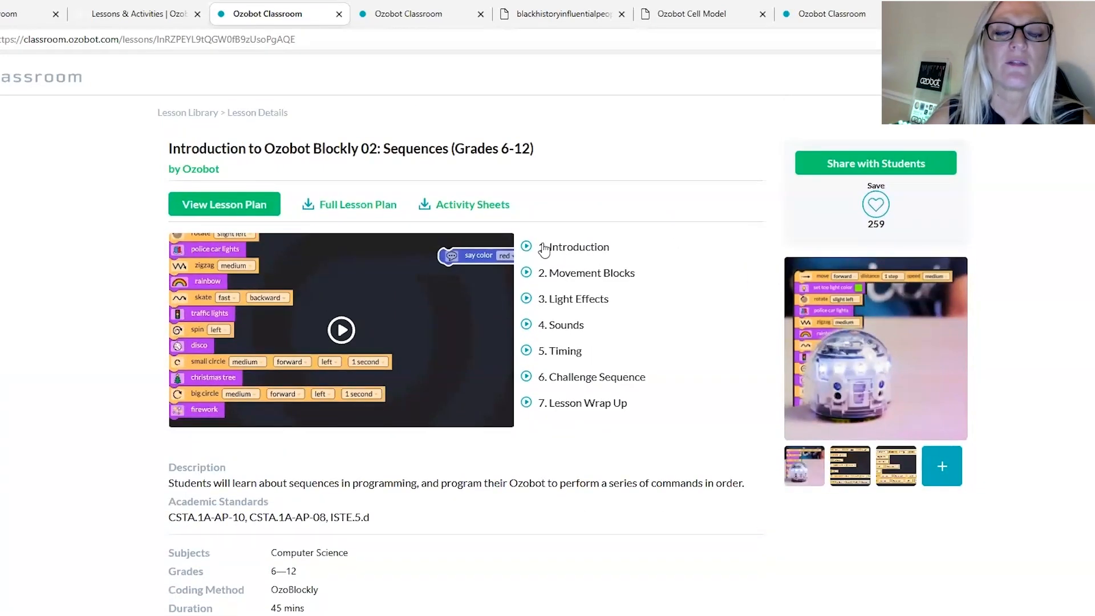
mouse_move(527, 333)
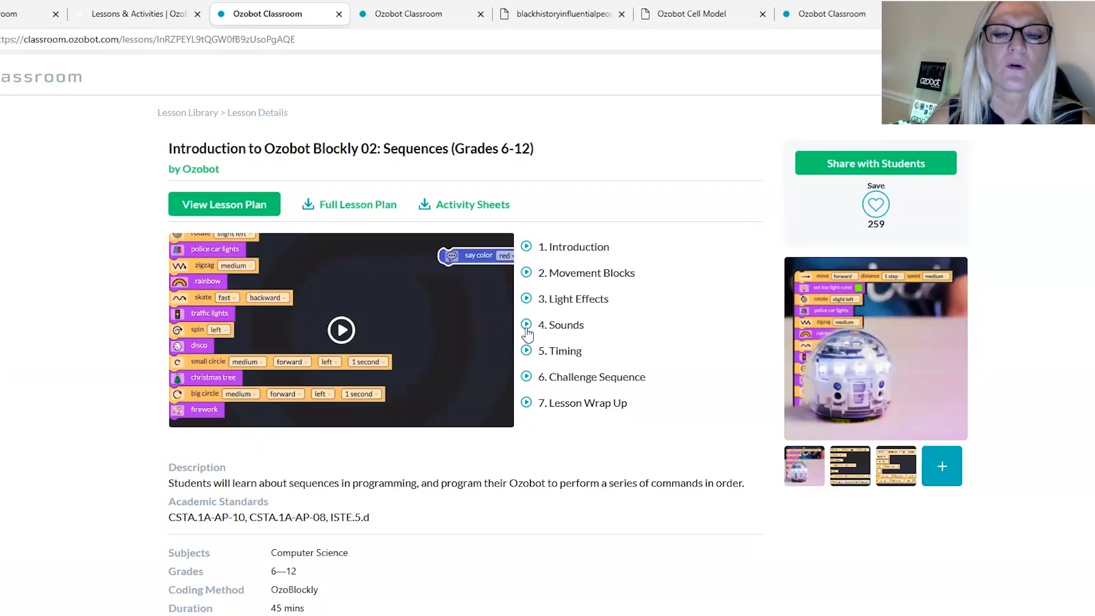
mouse_move(544, 254)
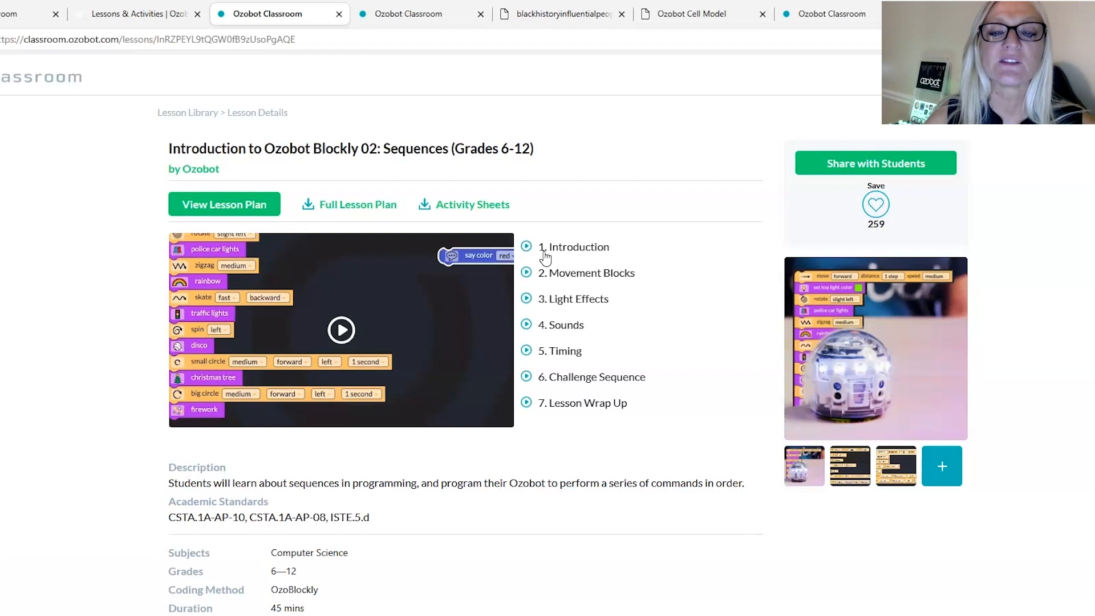
mouse_move(591, 396)
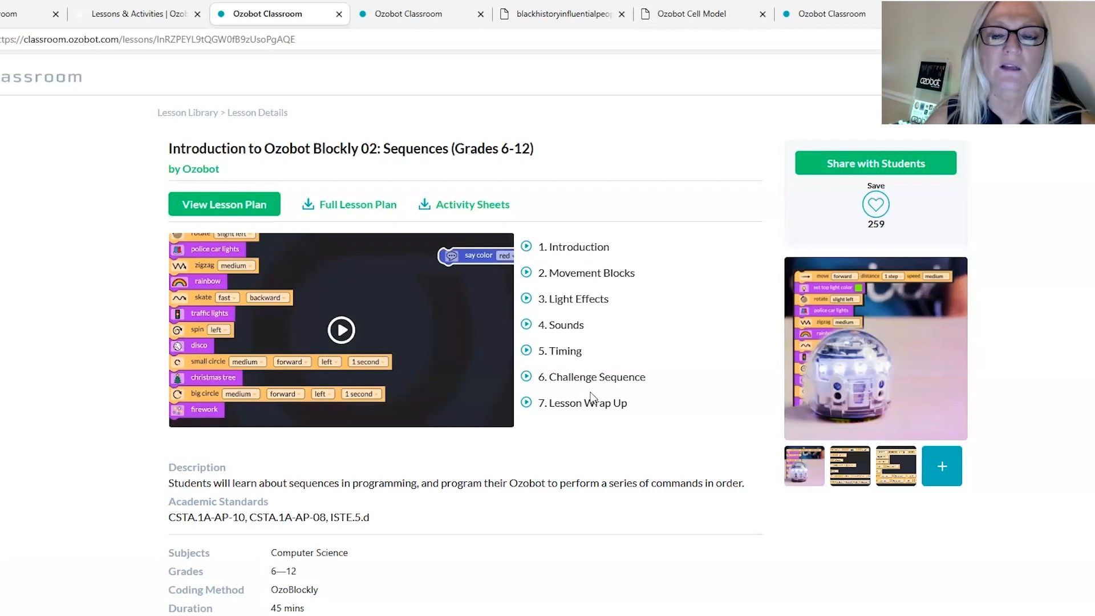
scroll(down, 3)
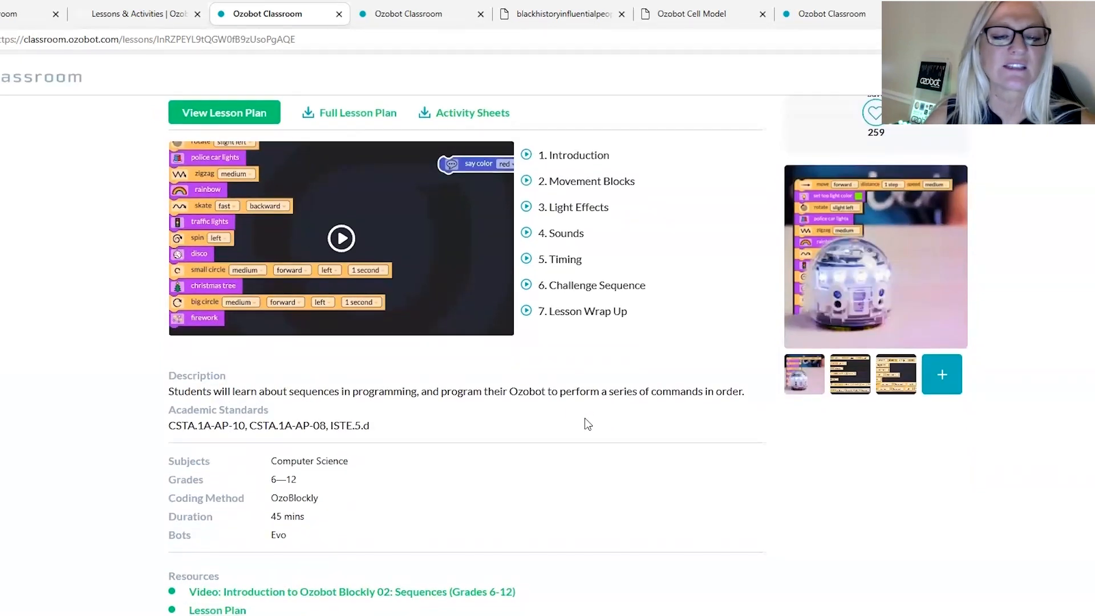
scroll(down, 3)
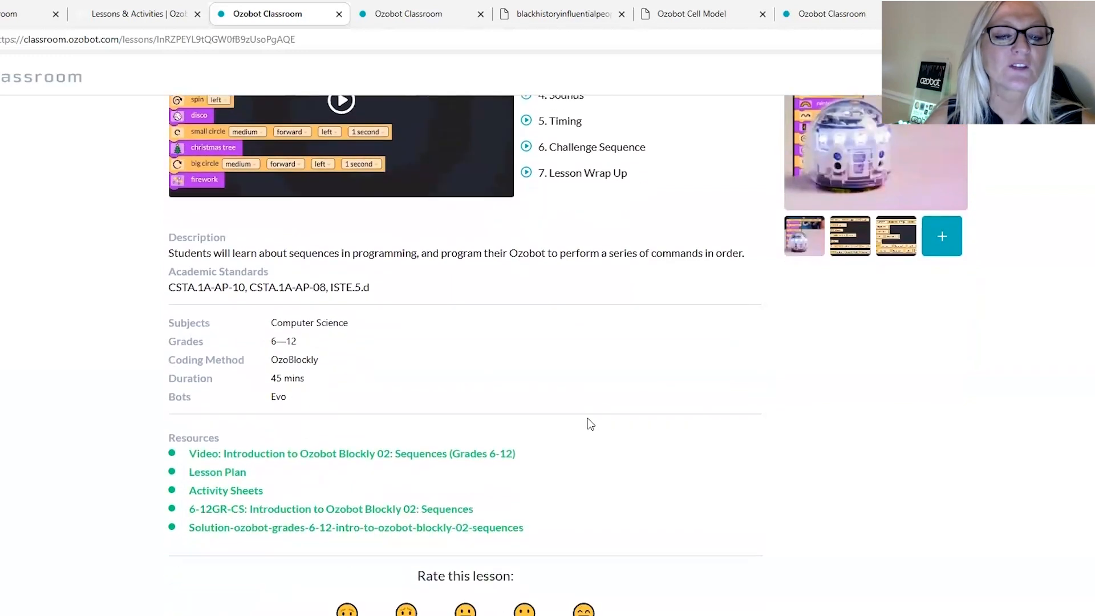
scroll(up, 3)
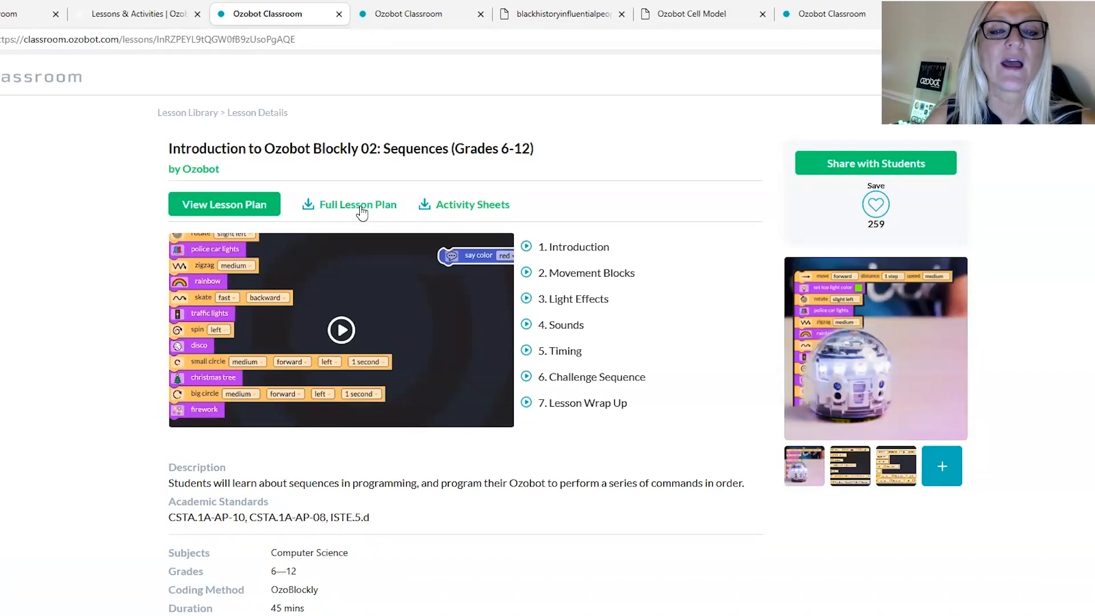
click(357, 204)
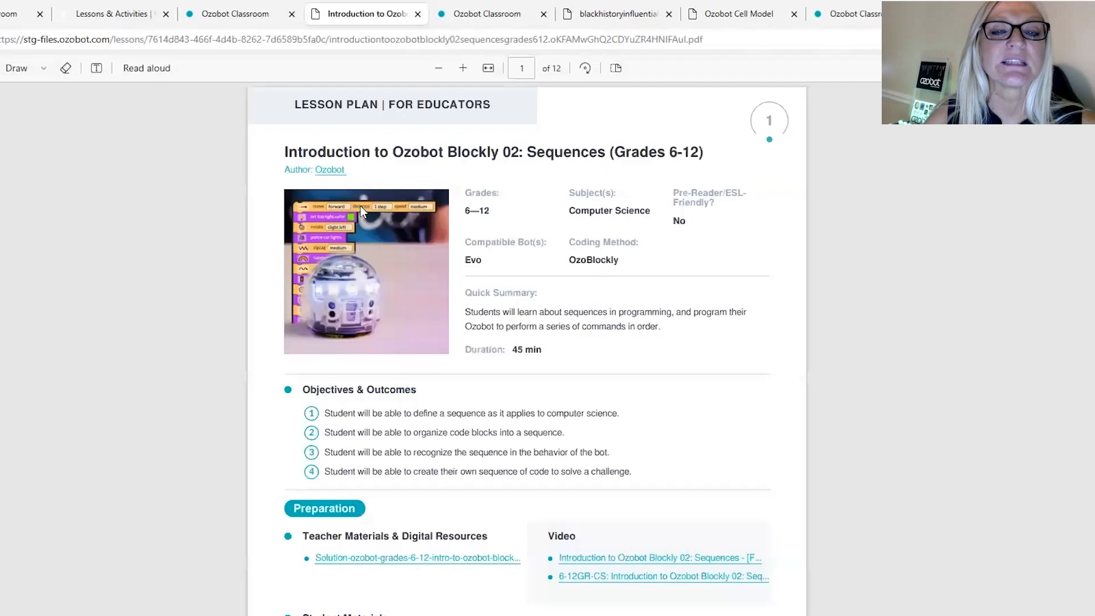
mouse_move(526, 219)
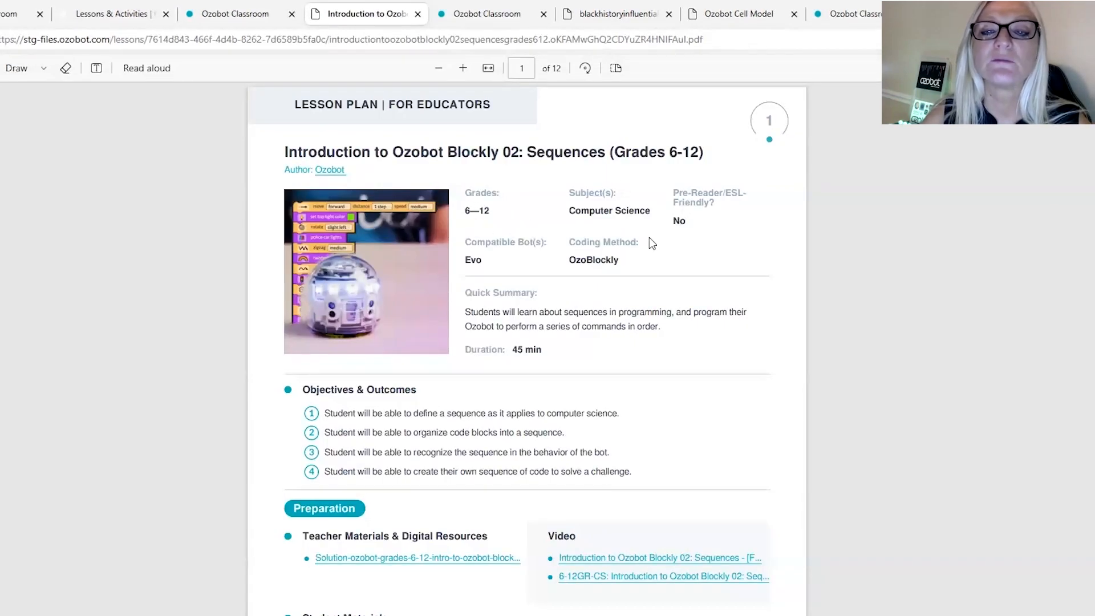
scroll(down, 3)
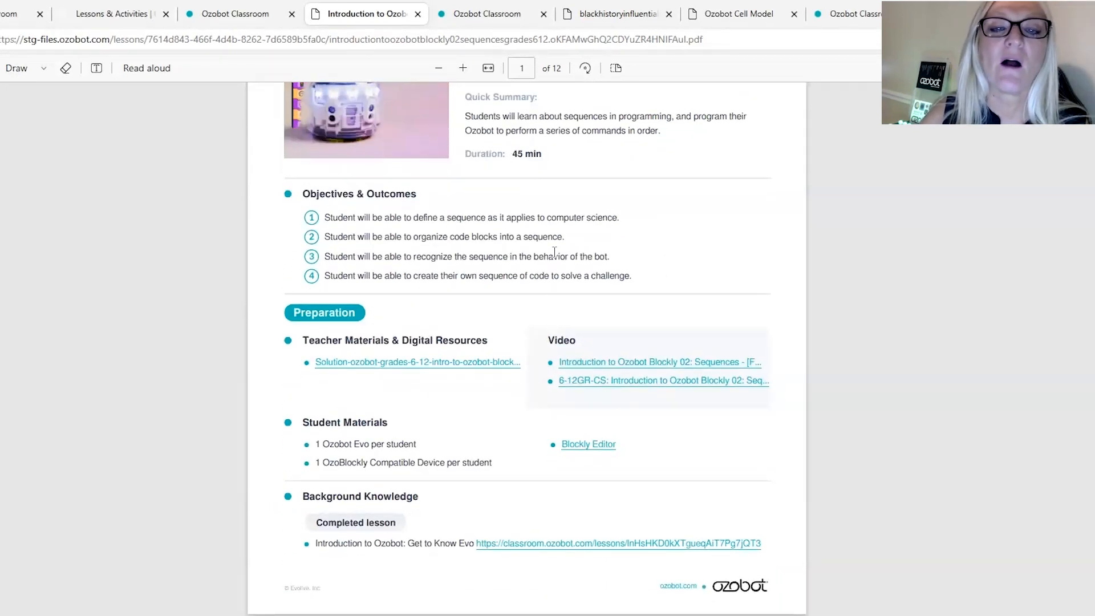
scroll(down, 3)
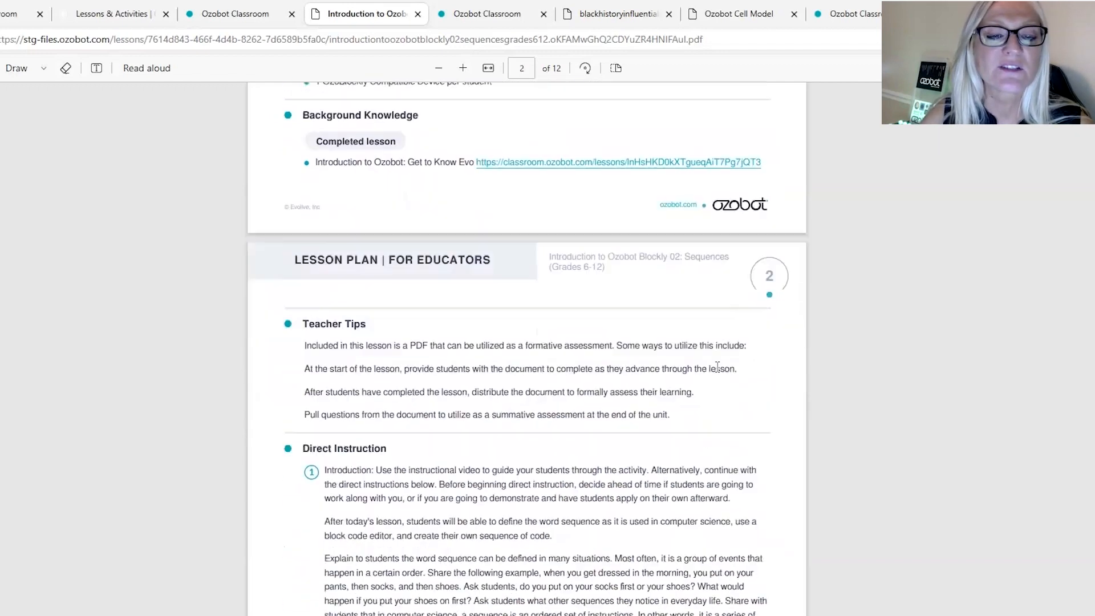
scroll(down, 3)
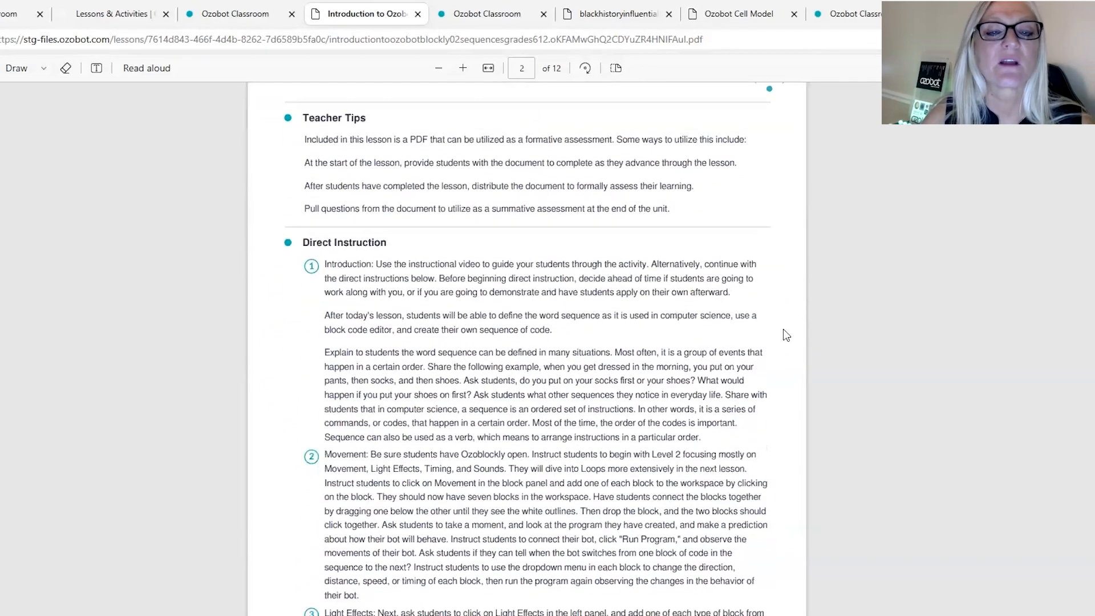
scroll(down, 3)
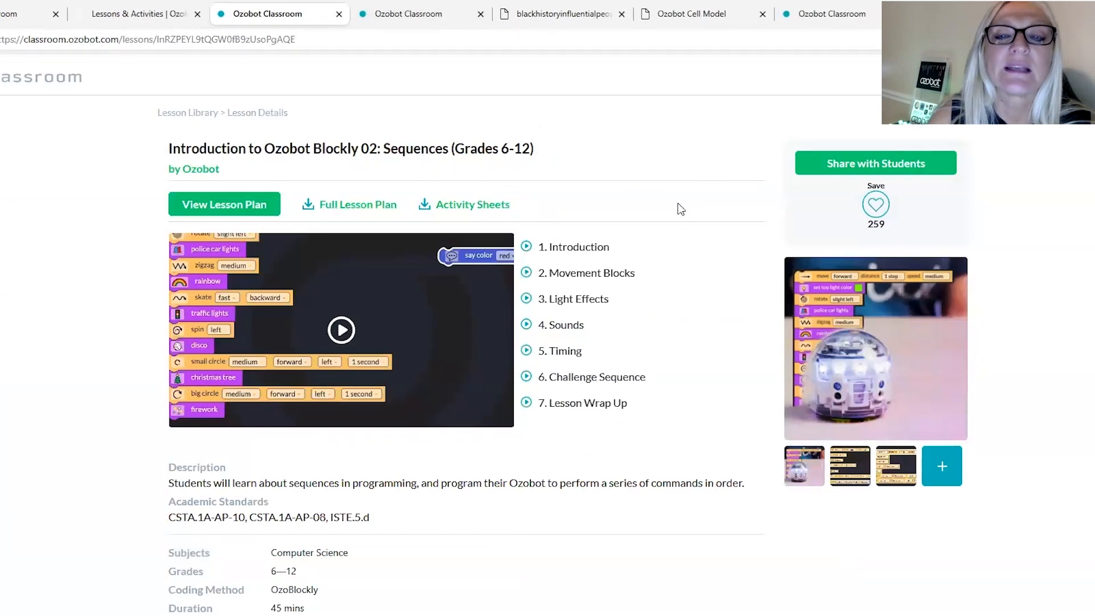
mouse_move(586, 251)
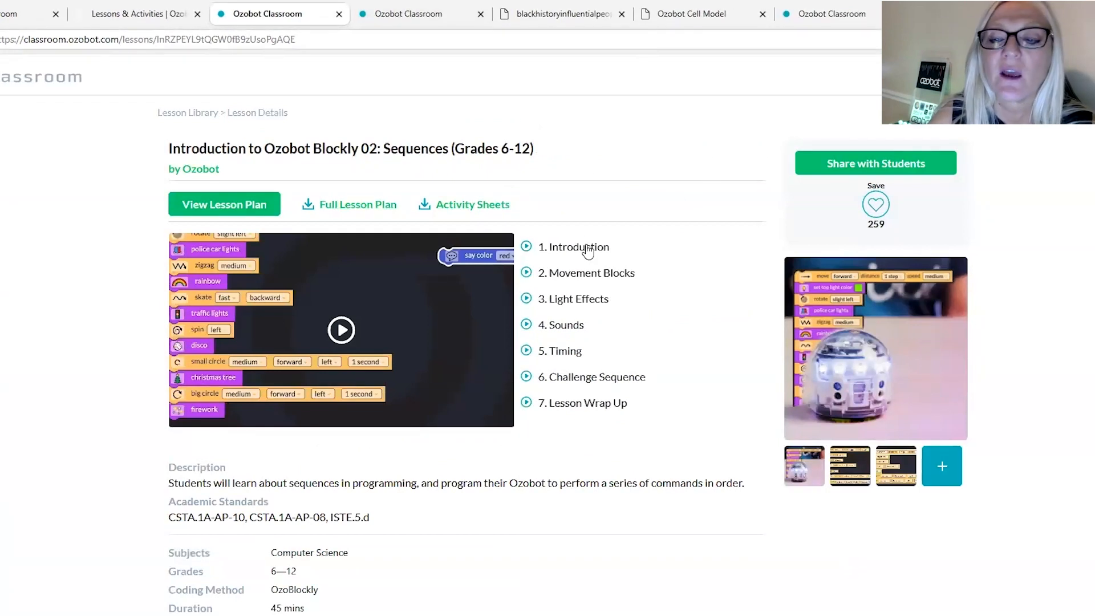
mouse_move(558, 252)
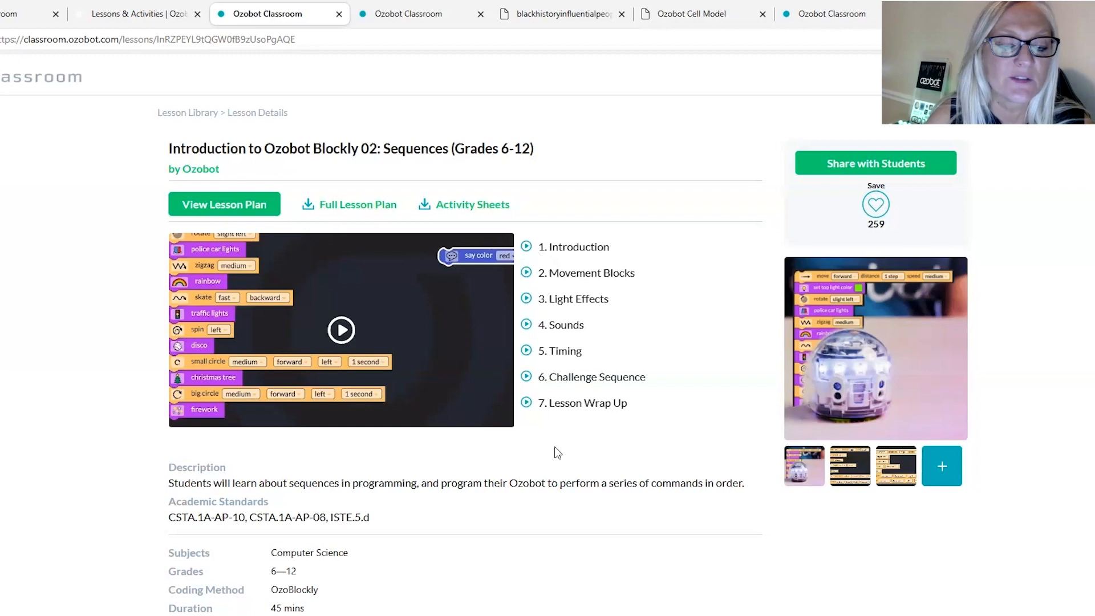
Scroll the Sequences lesson page down to its Resources links.
scroll(down, 3)
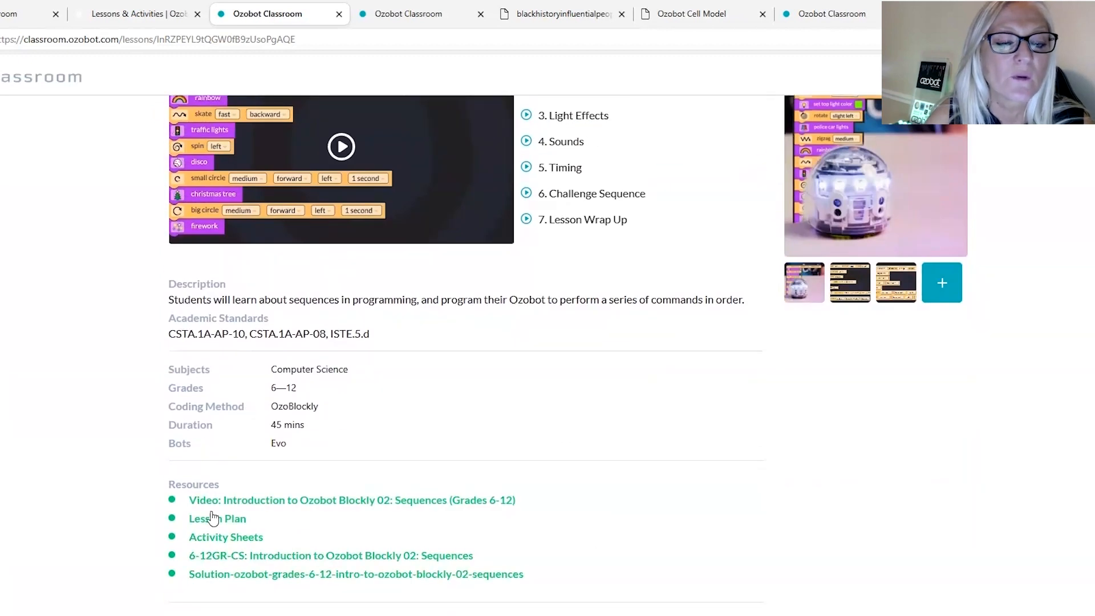
mouse_move(234, 541)
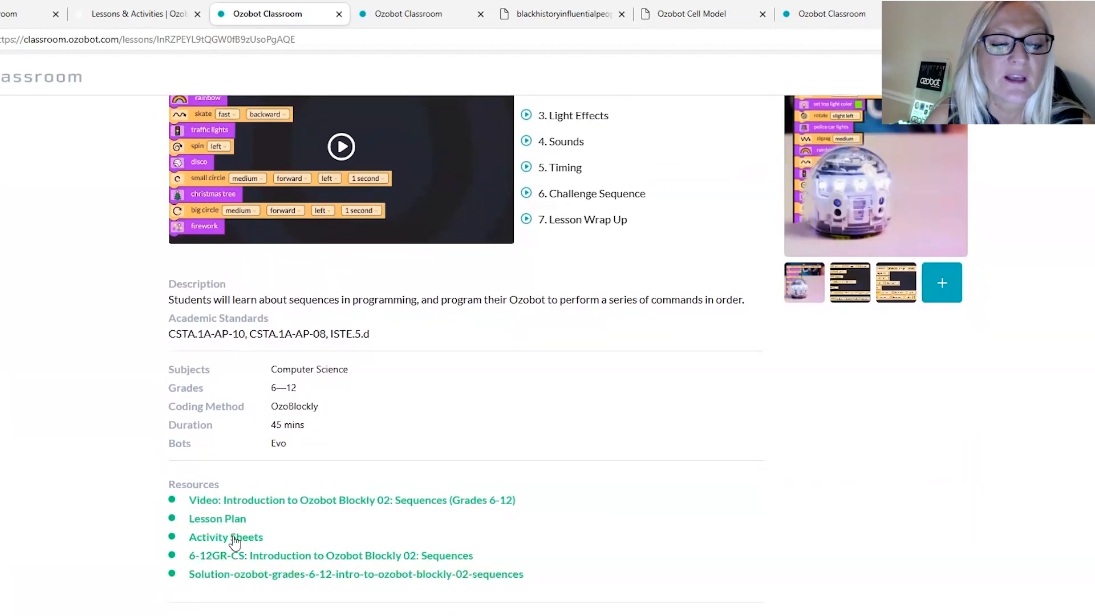
mouse_move(451, 583)
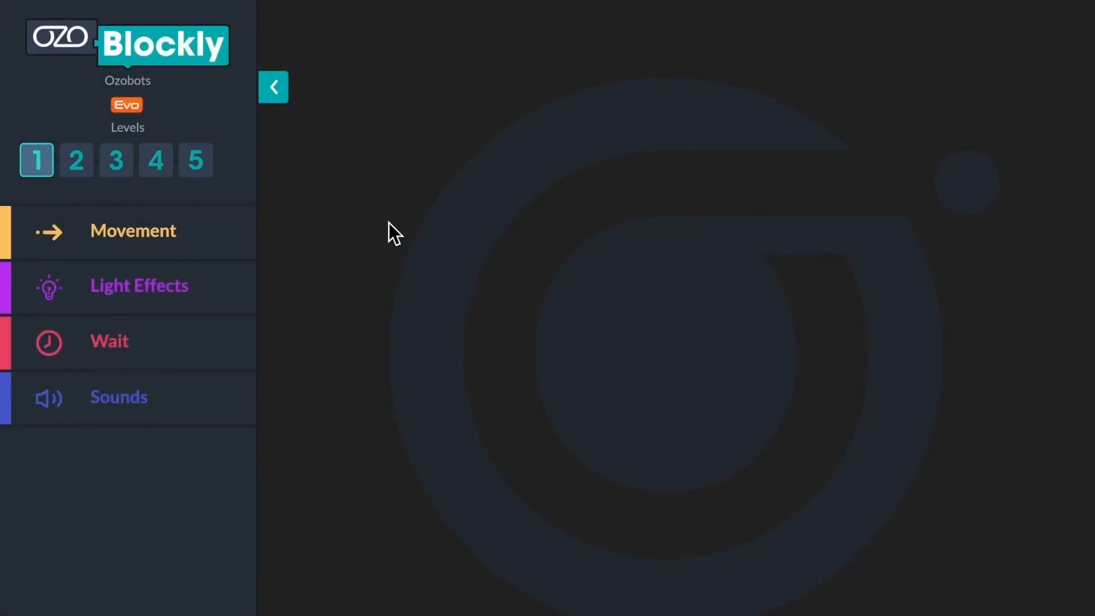
Switch blocks to Level 2 and build a stack of the seven Movement blocks, starting with move.
click(76, 160)
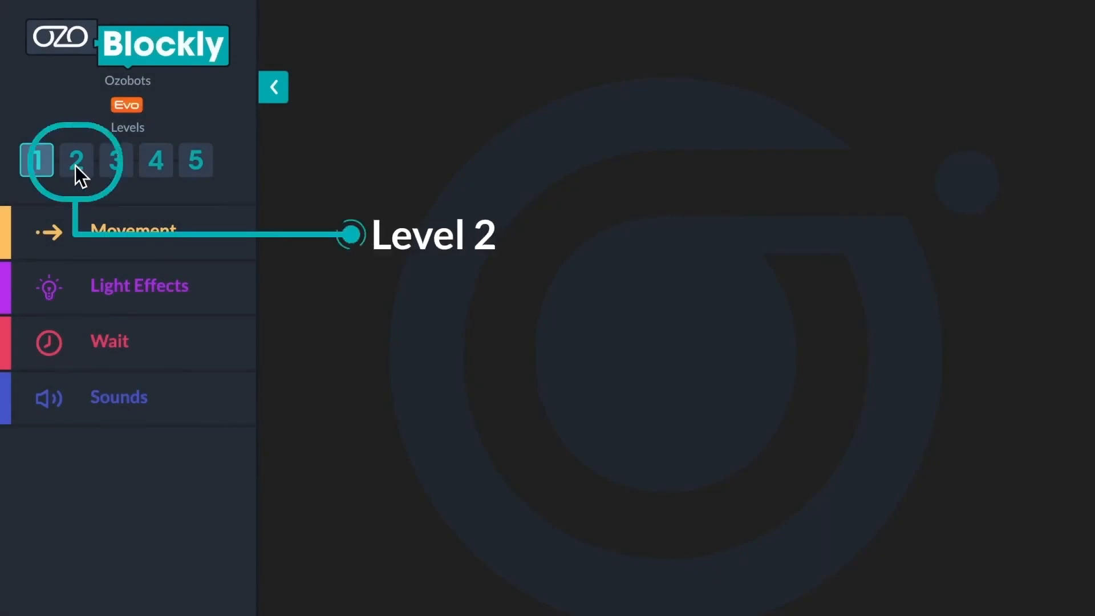
click(76, 159)
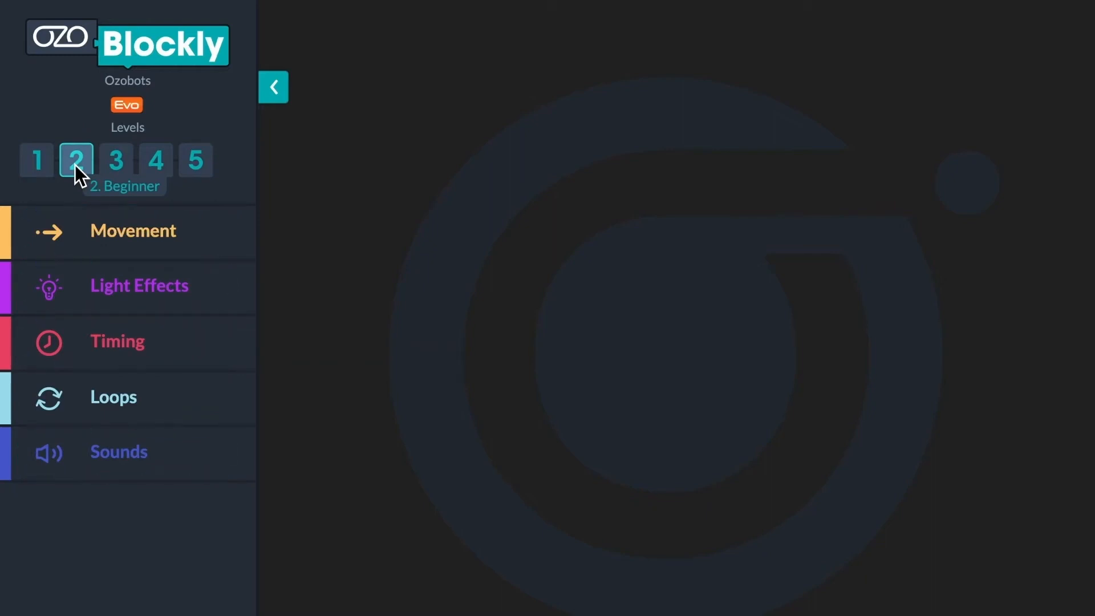
click(132, 232)
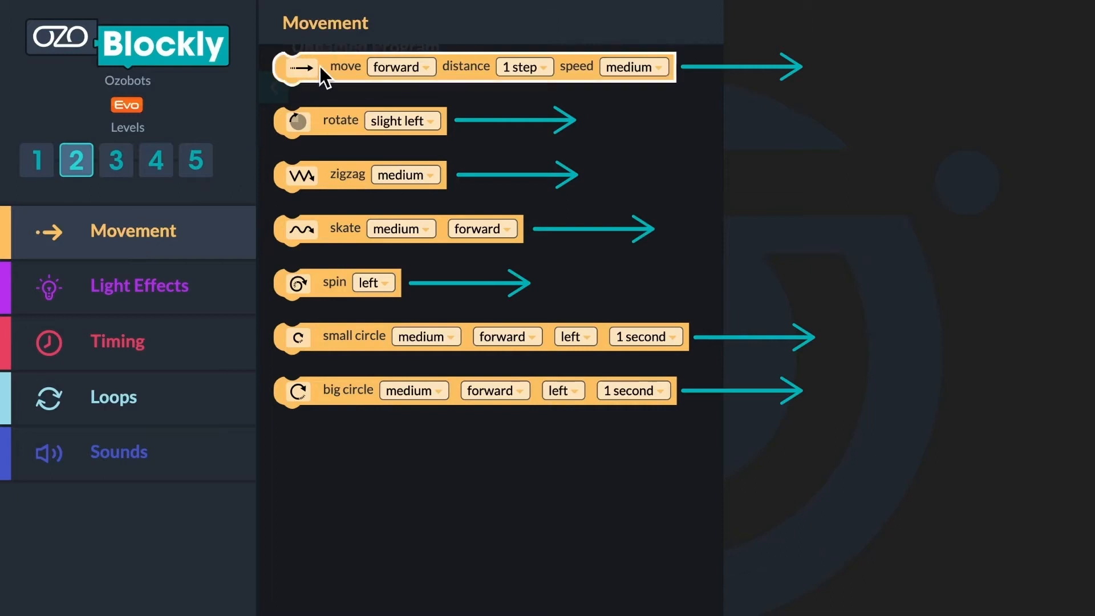
drag(321, 68, 486, 106)
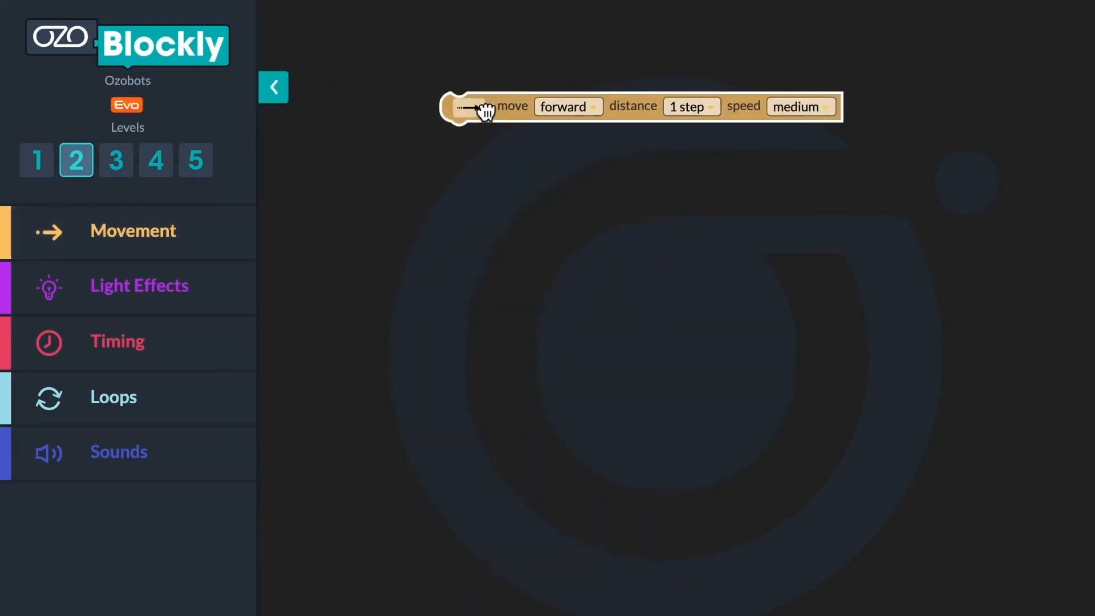
click(133, 231)
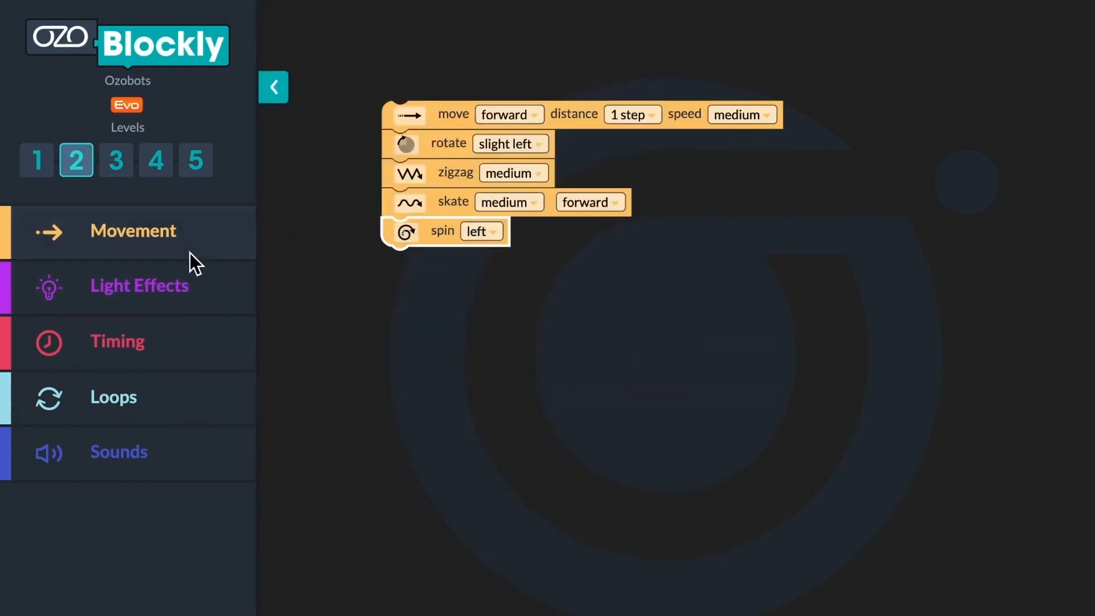
click(132, 231)
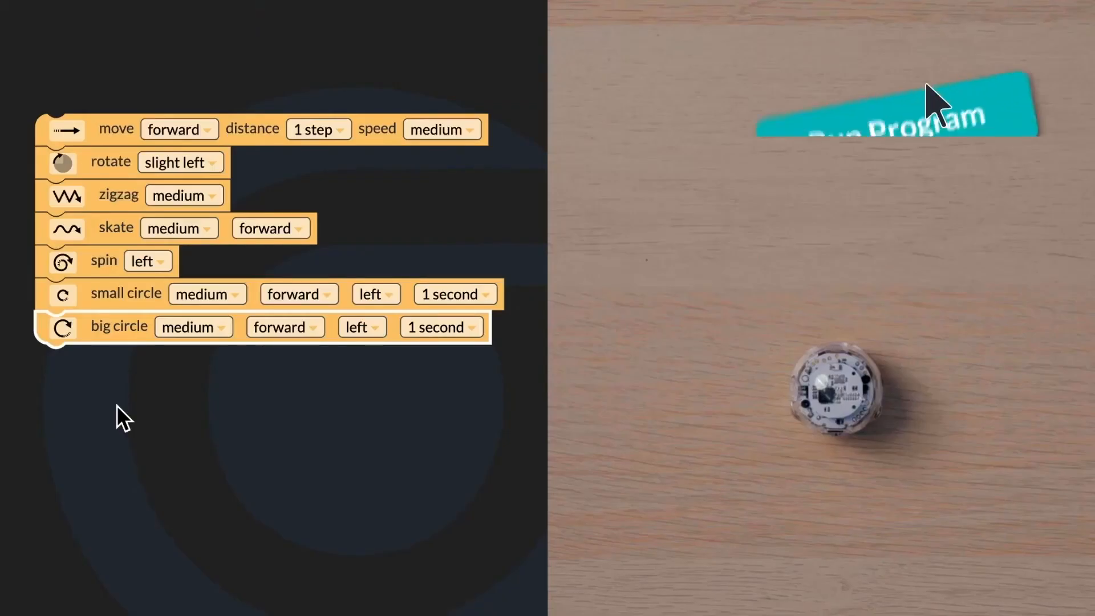
click(896, 87)
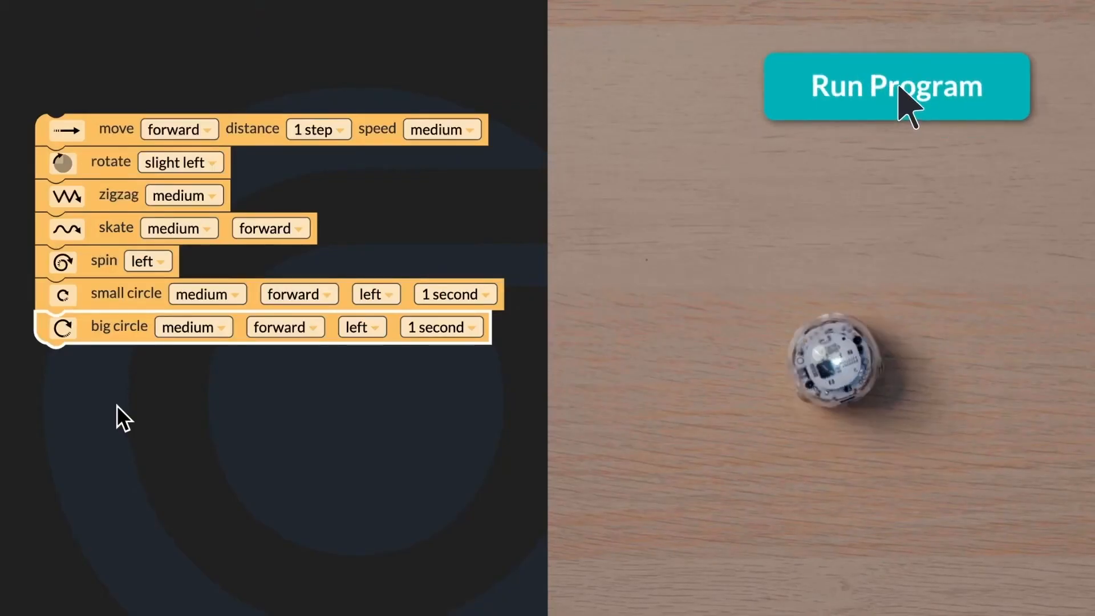
click(895, 86)
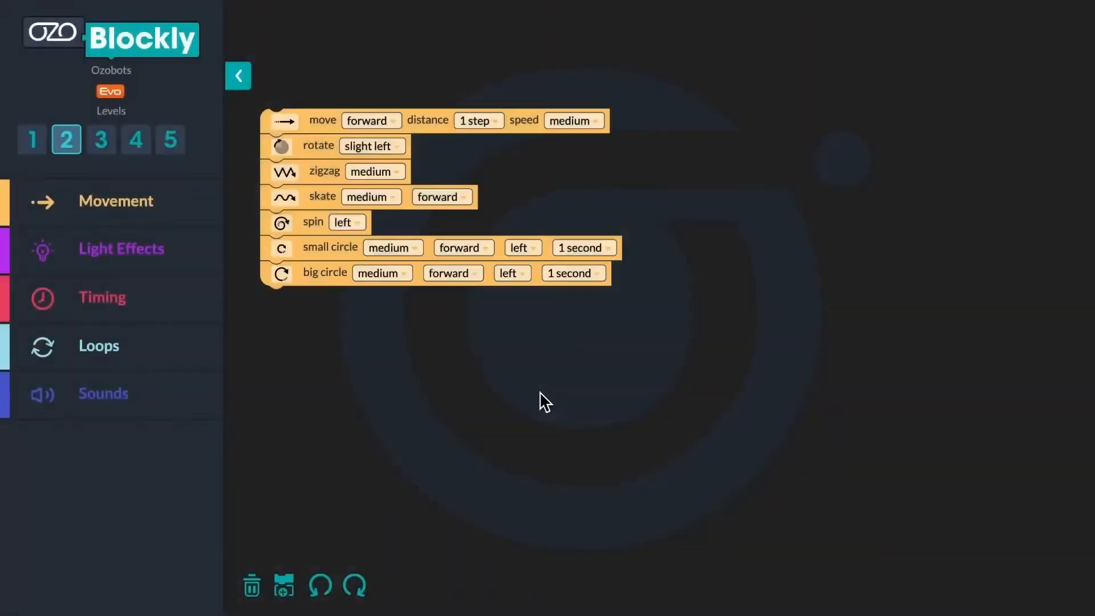
Place the Light Effects blocks, starting with turn top light off, loose beside the movement stack.
click(110, 249)
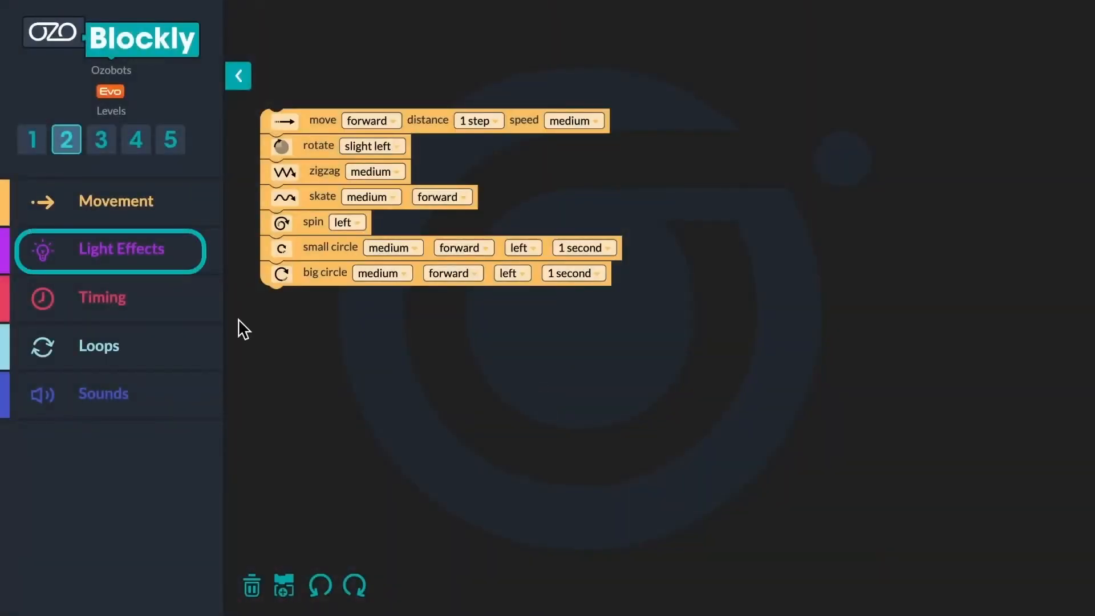
click(122, 249)
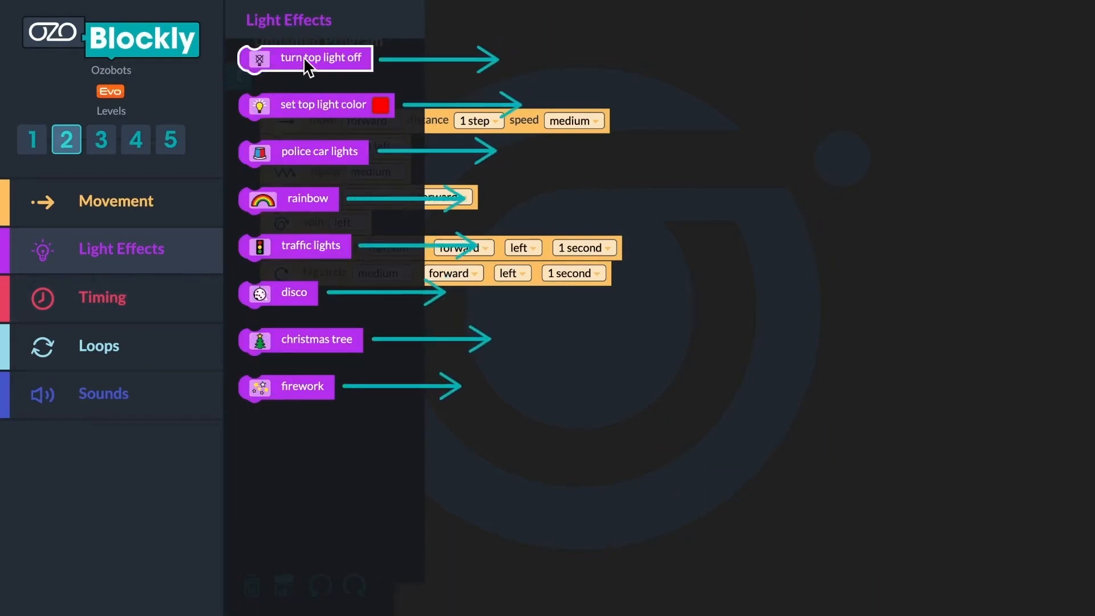
drag(319, 57, 823, 65)
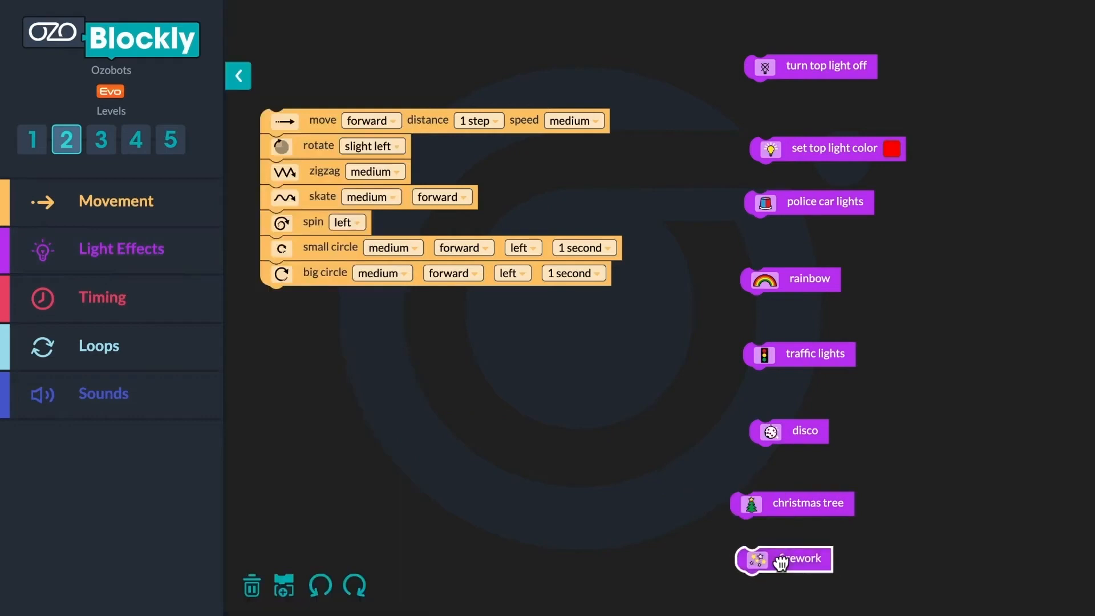
mouse_move(845, 57)
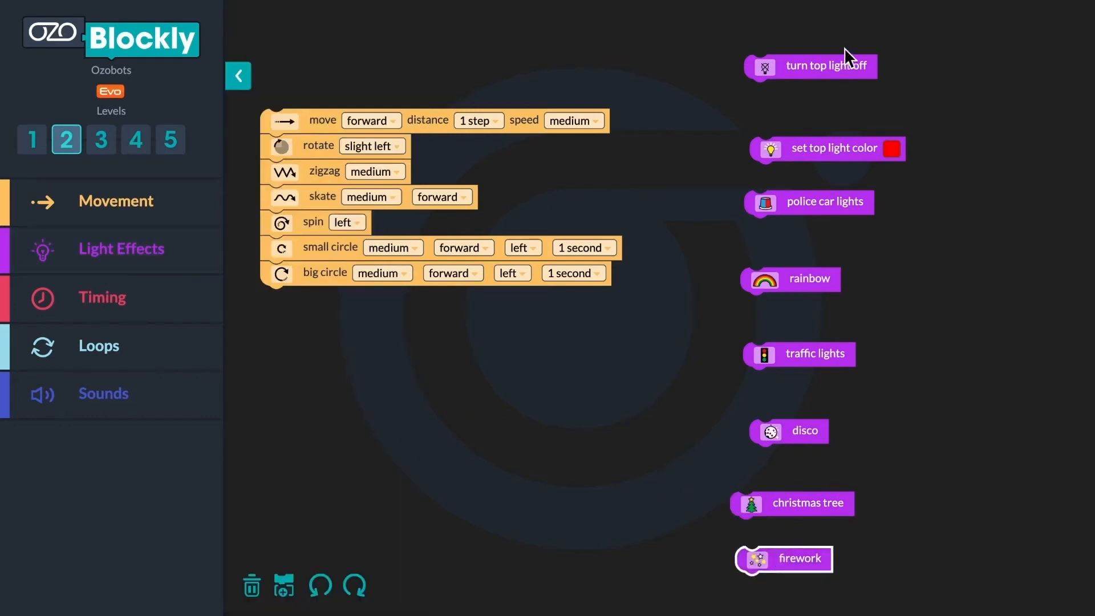
mouse_move(847, 73)
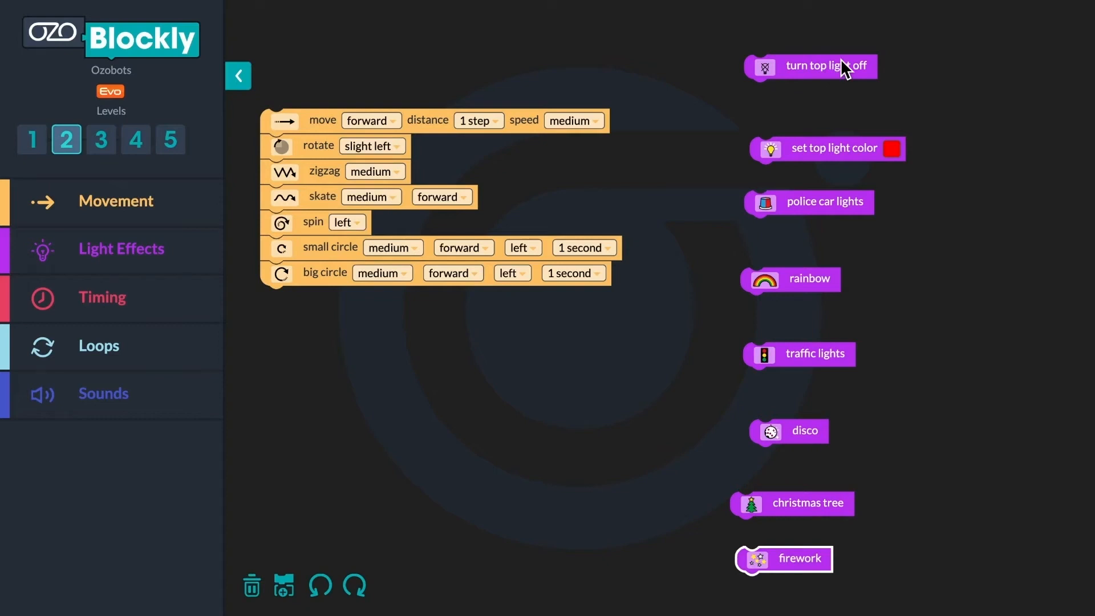
Delete the turn top light off block by discarding it in the trash.
right_click(828, 66)
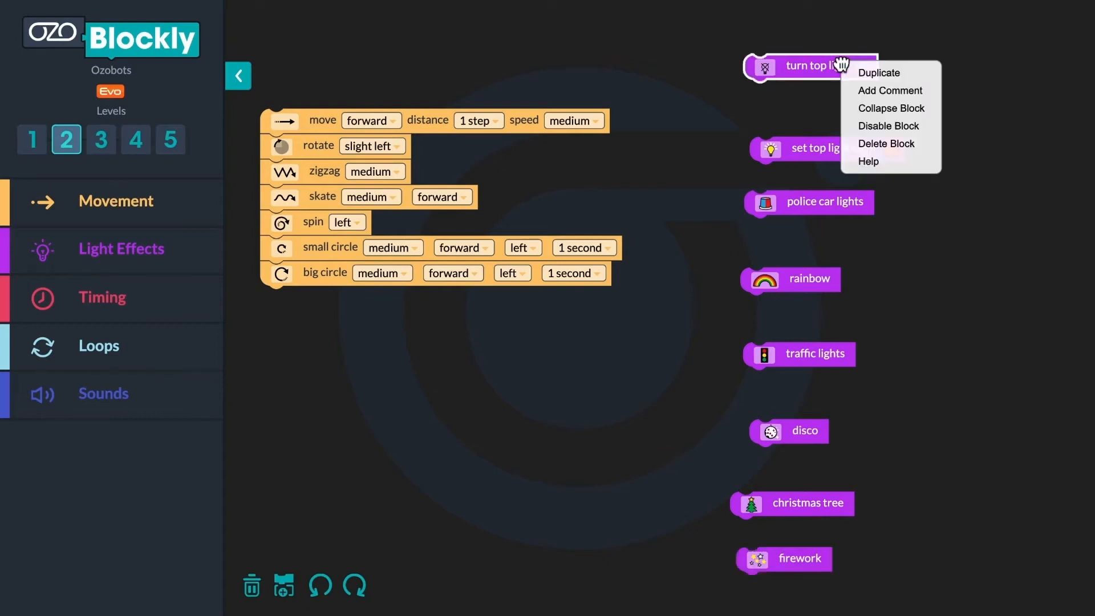
mouse_move(750, 87)
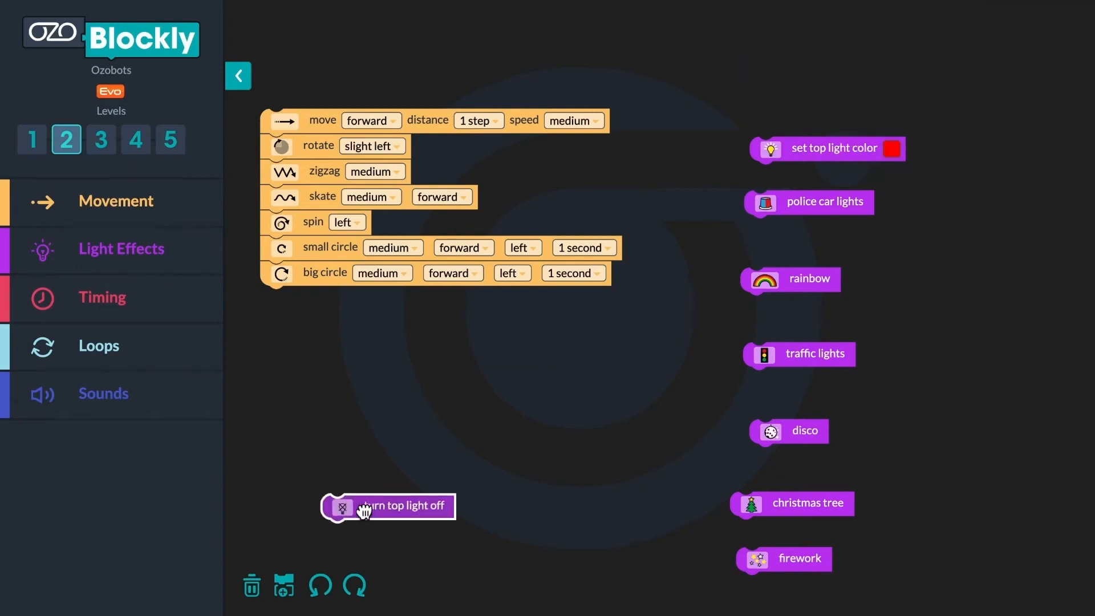
drag(387, 505, 303, 472)
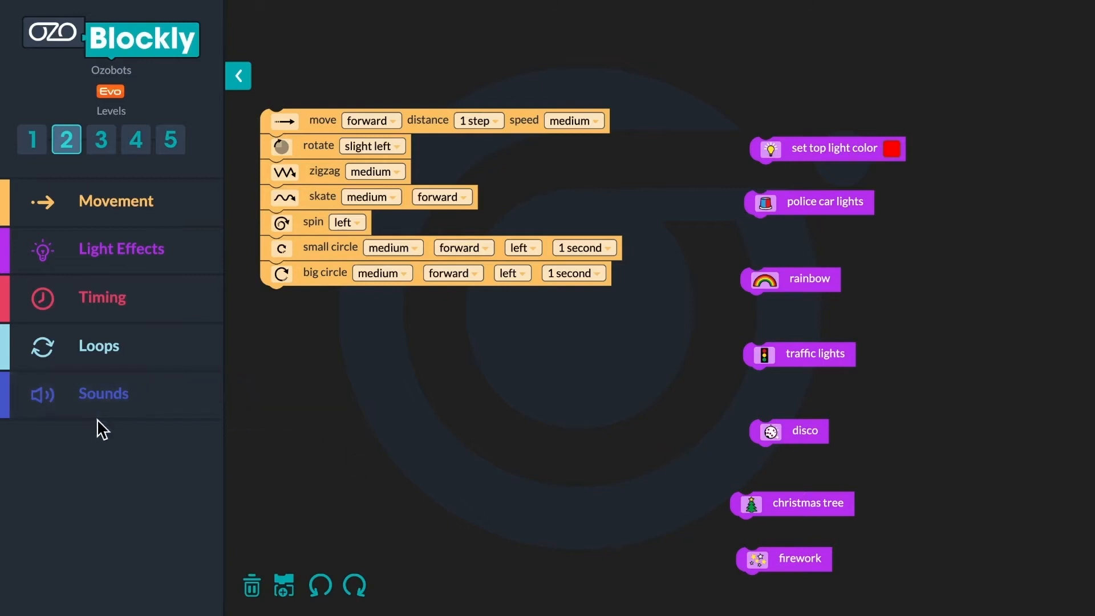
mouse_move(417, 424)
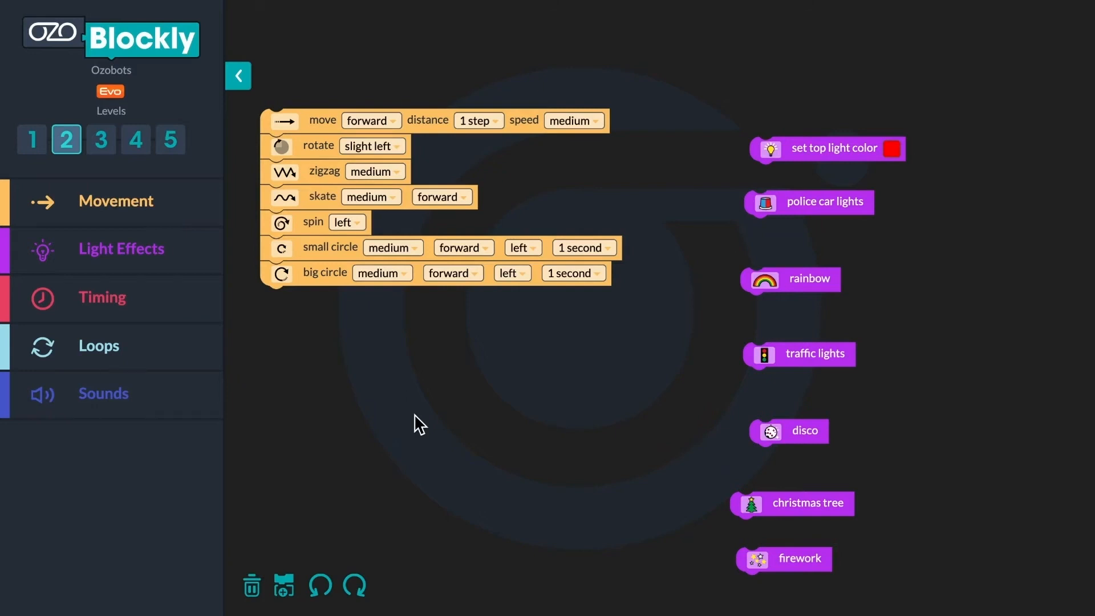
mouse_move(767, 168)
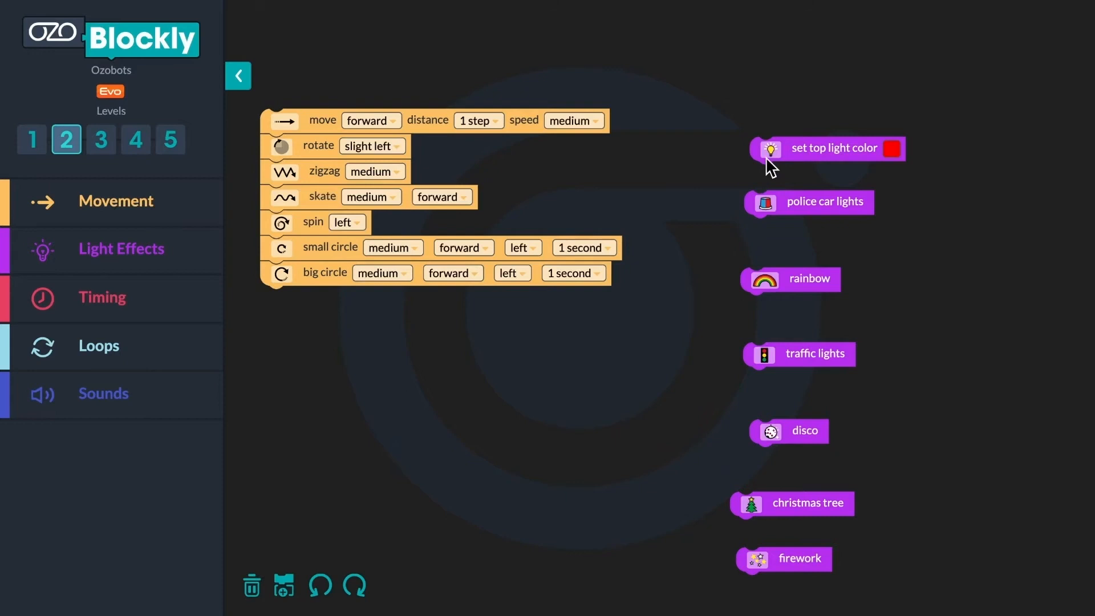
mouse_move(798, 161)
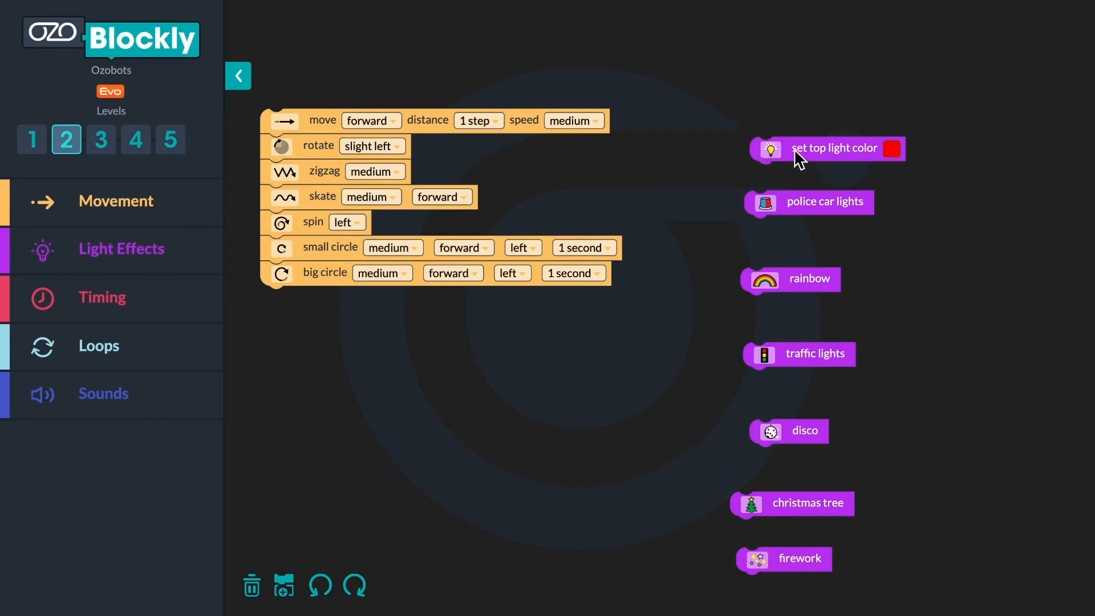
Interleave set top light color, police car lights, rainbow, traffic lights and disco after successive movement blocks.
drag(831, 147, 440, 151)
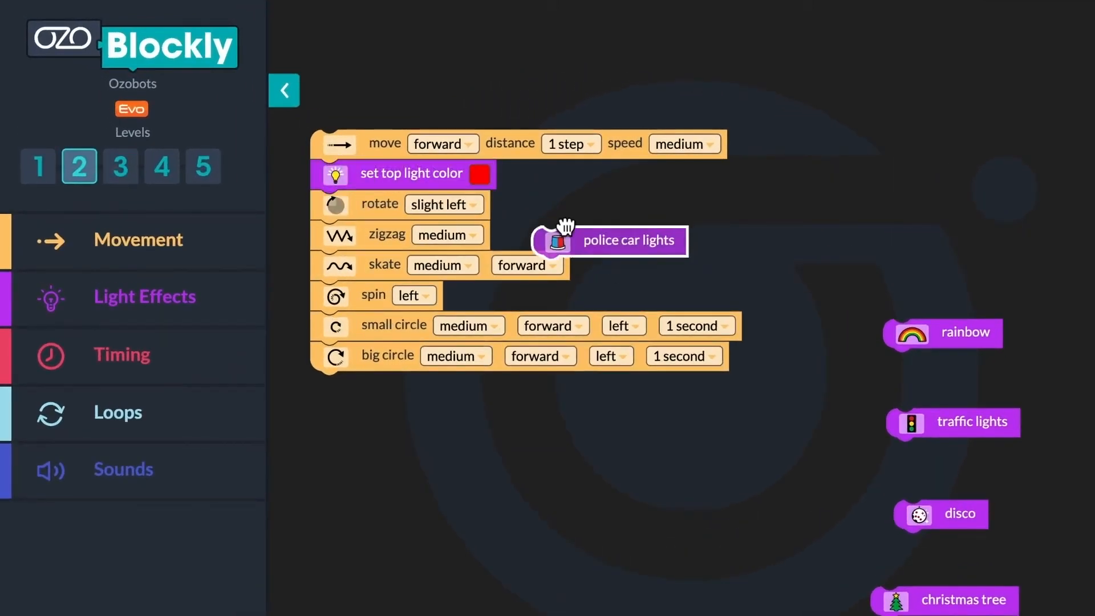
drag(608, 240, 388, 234)
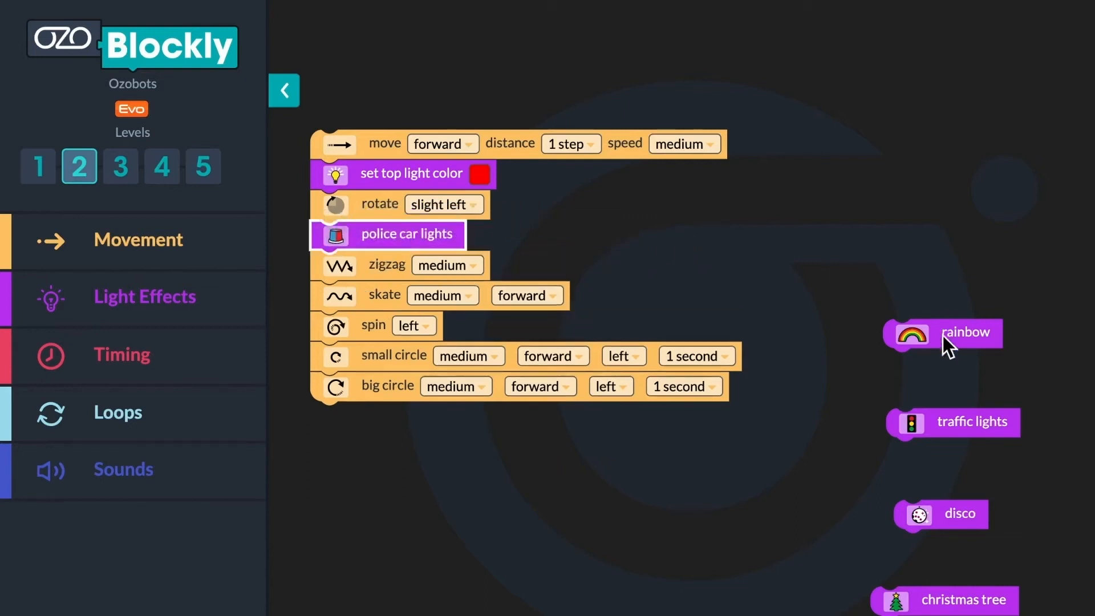
drag(964, 333, 391, 295)
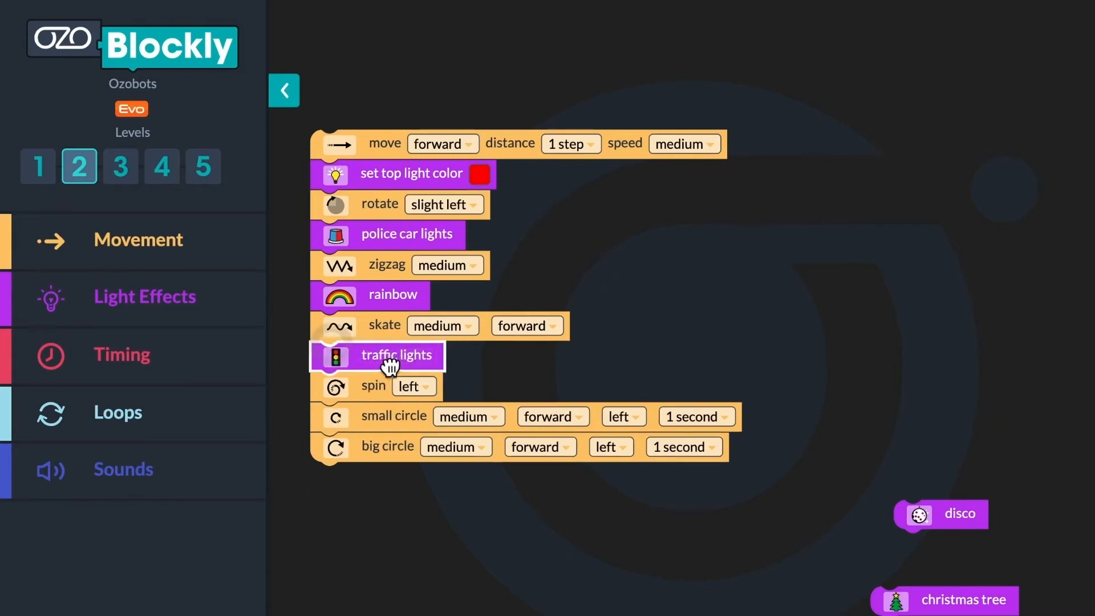
drag(938, 513, 374, 408)
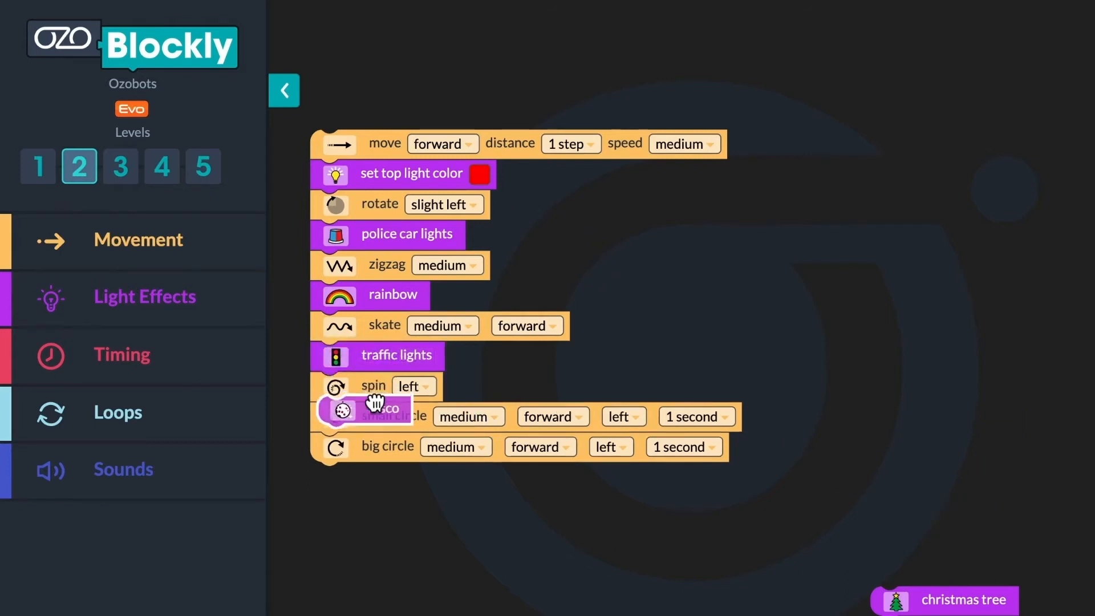
drag(964, 598, 363, 477)
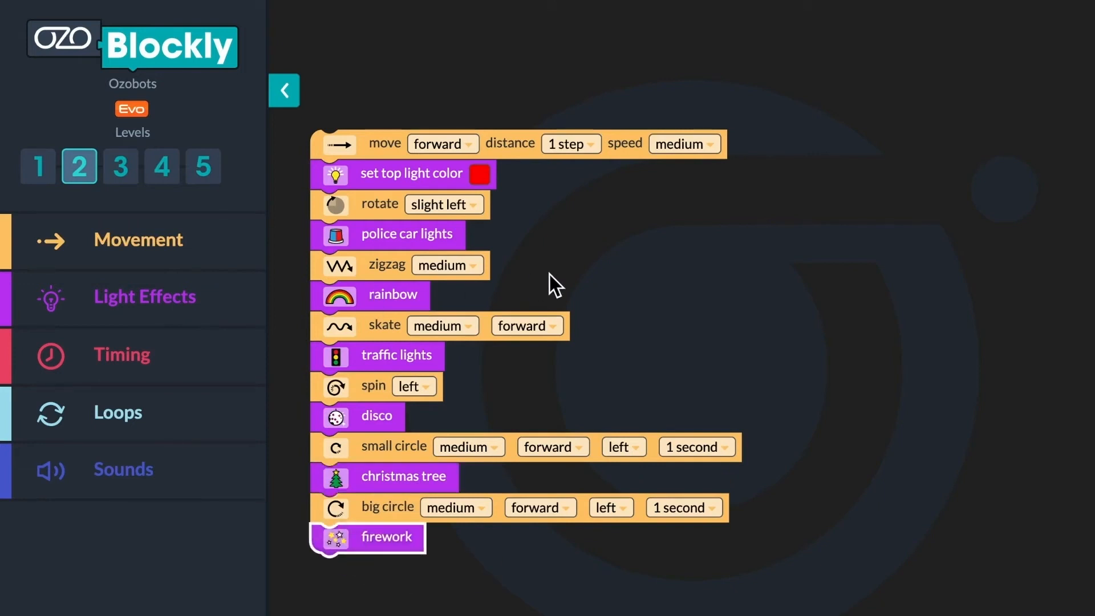
mouse_move(369, 173)
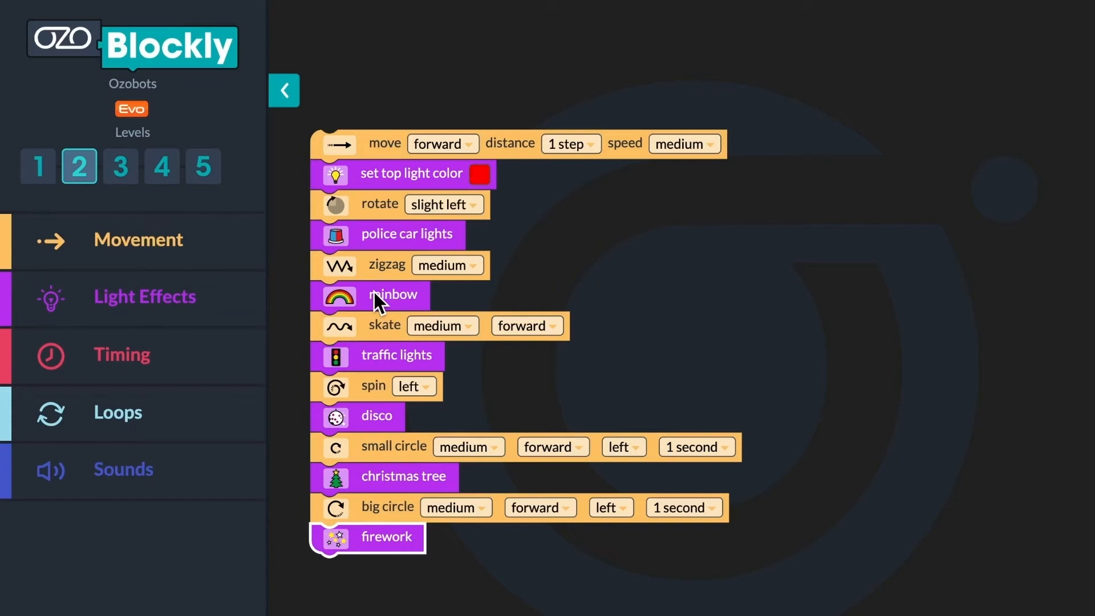
mouse_move(731, 263)
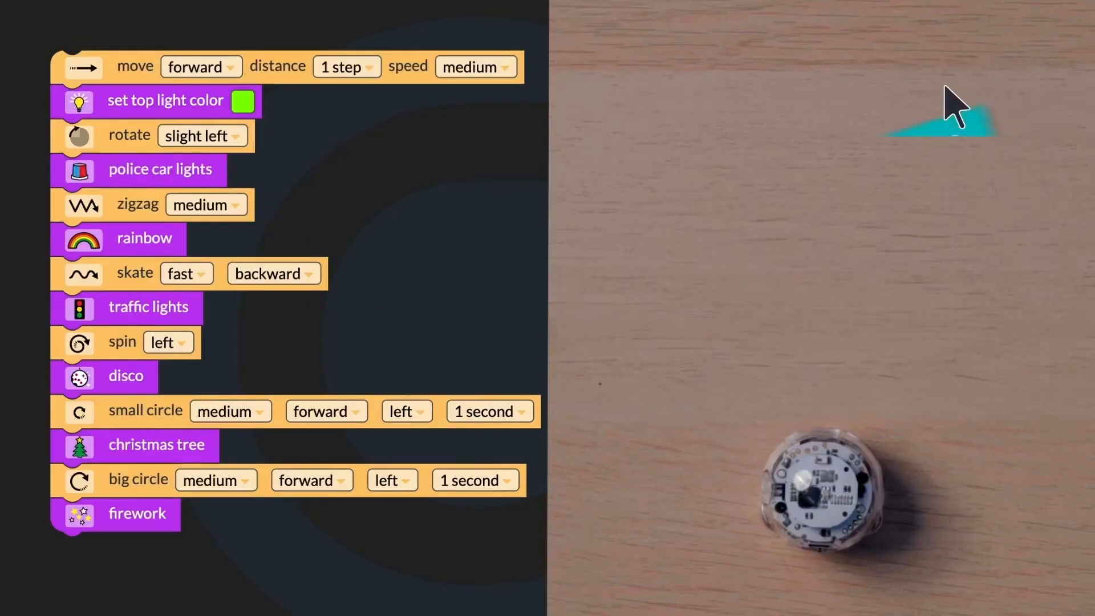
Run the combined light-and-movement program on the Ozobot Evo.
click(896, 86)
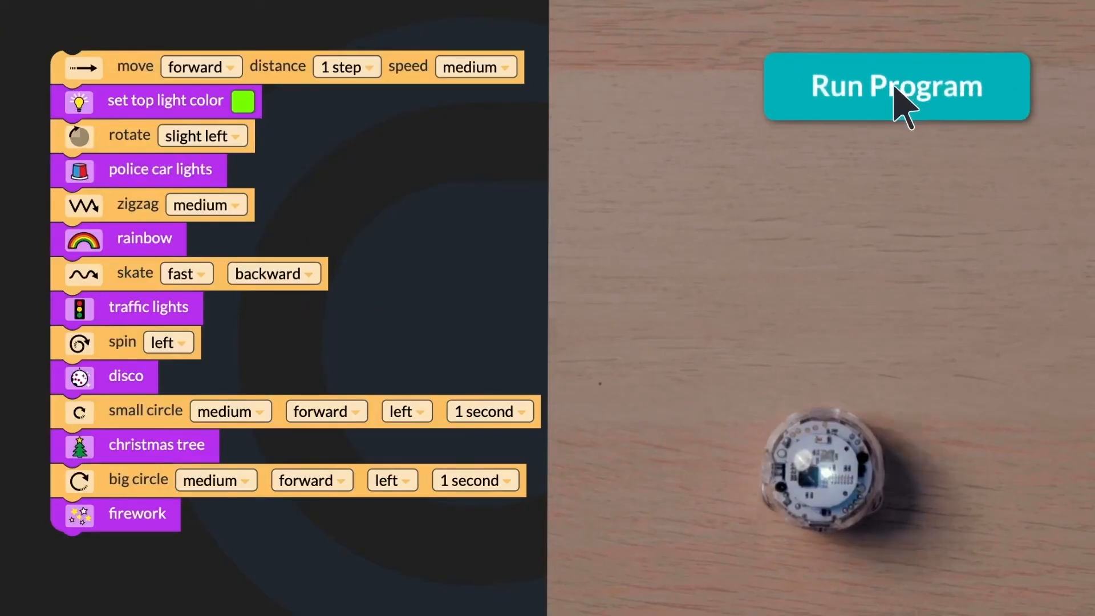
click(896, 86)
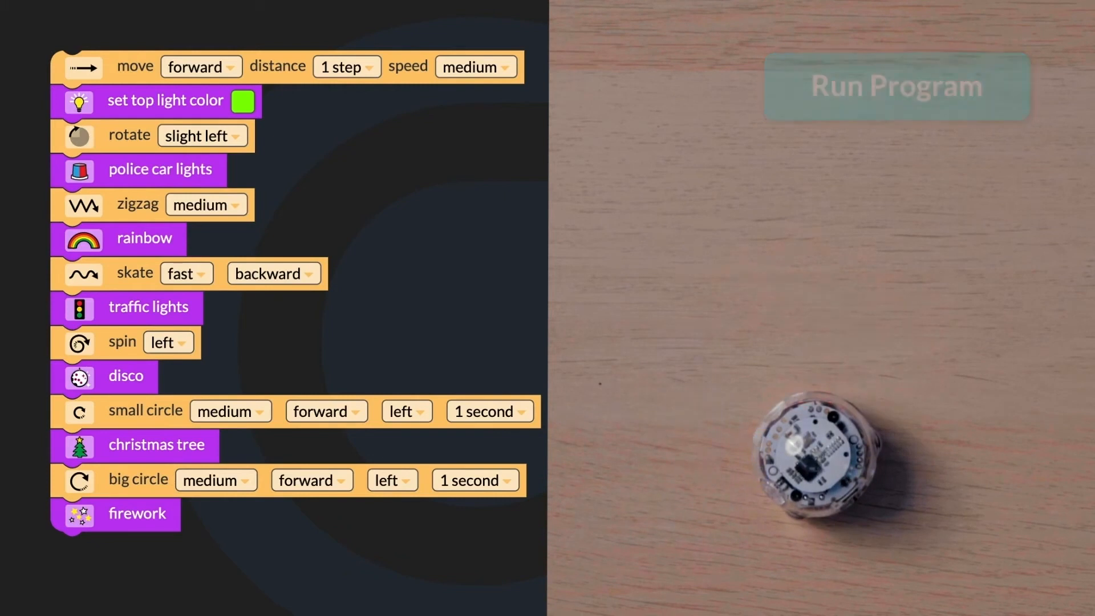
click(895, 87)
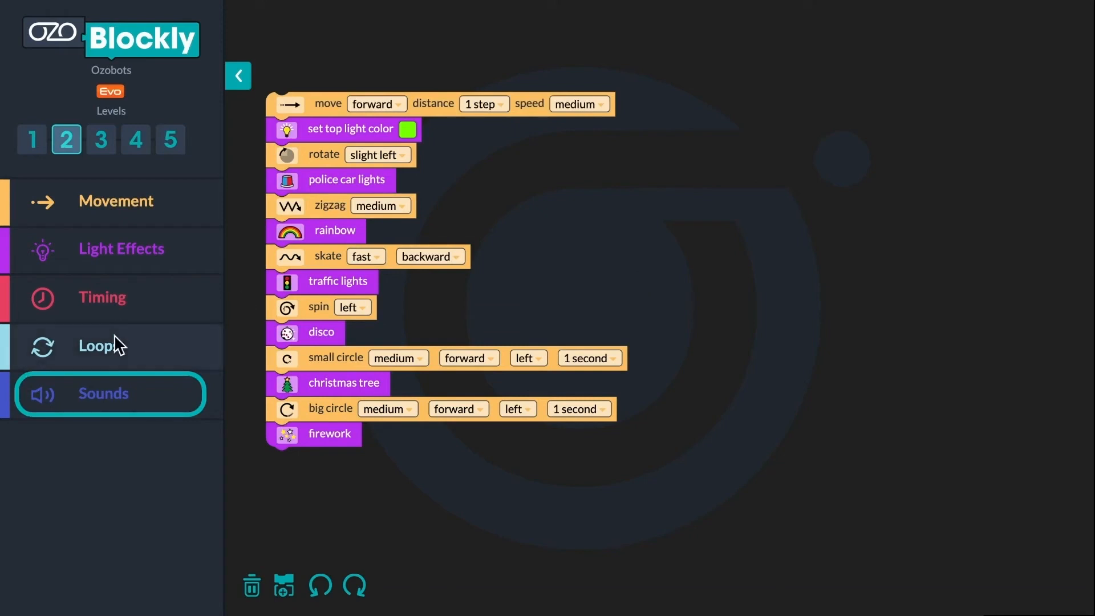
Drag play, say color, say direction, say number and play note sound blocks onto the workspace.
click(103, 393)
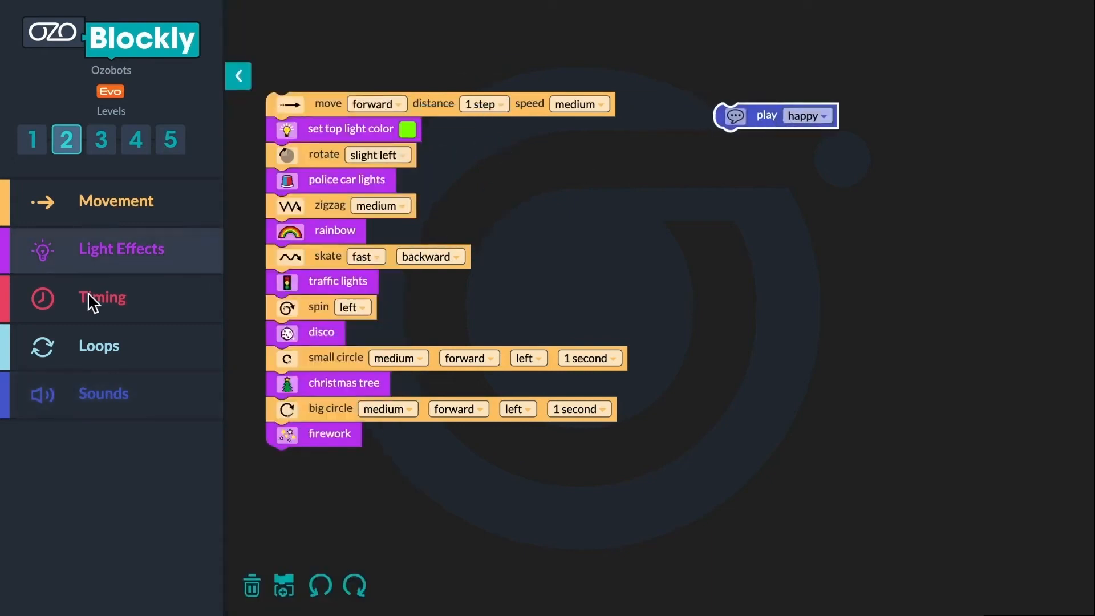
click(104, 394)
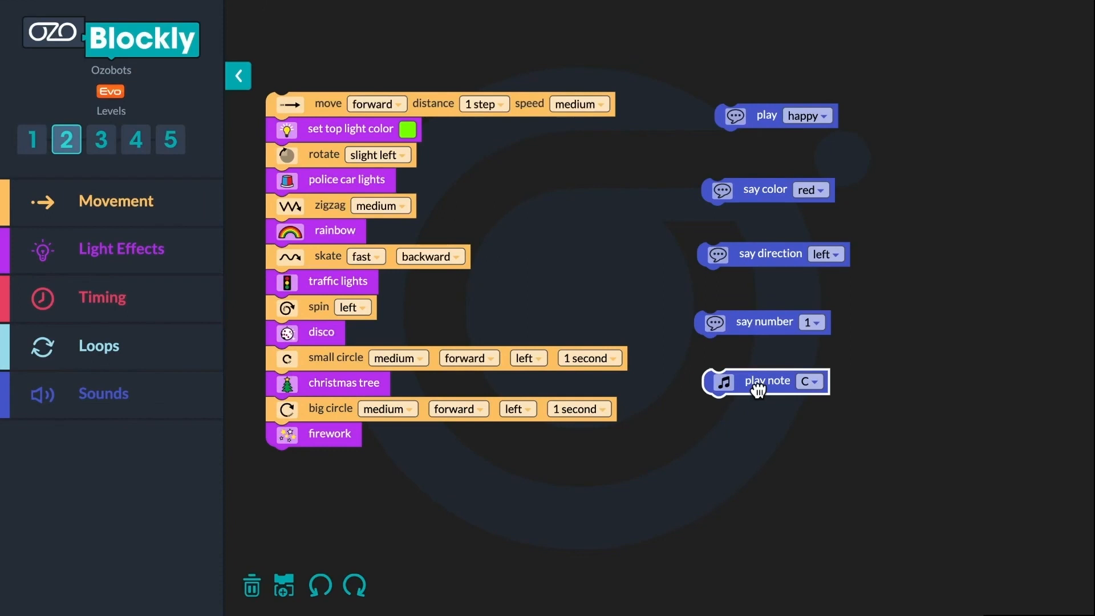
mouse_move(858, 139)
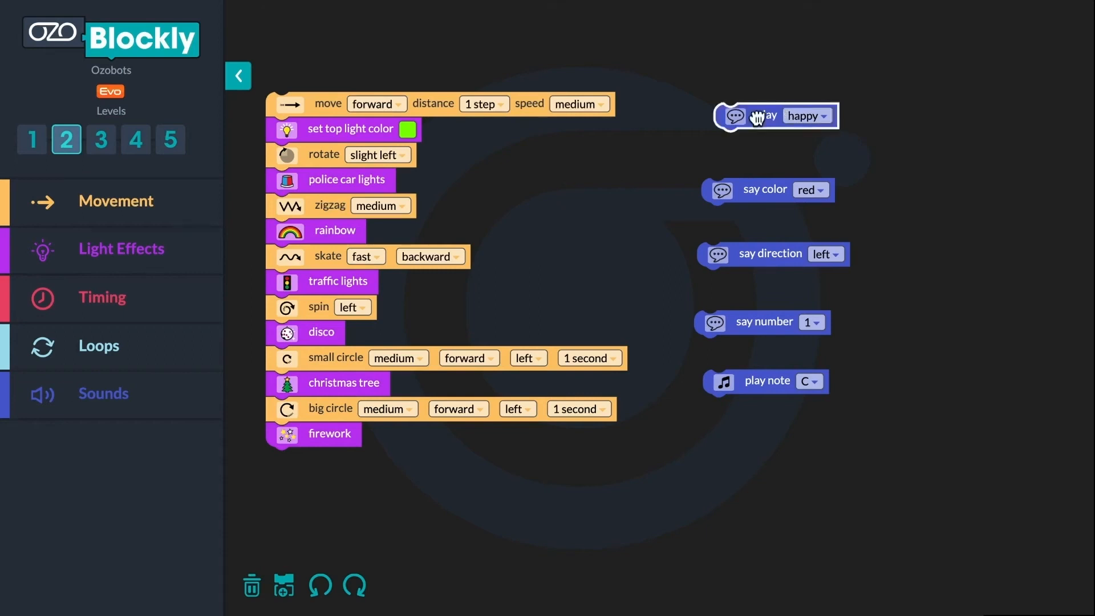
mouse_move(251, 590)
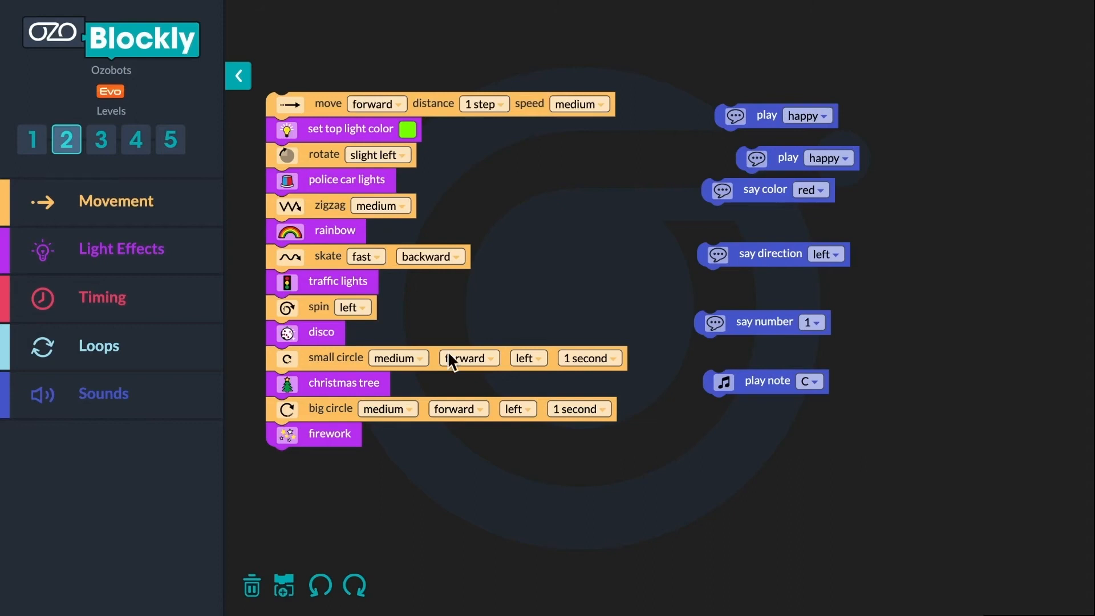
Duplicate the play happy block and set the copy loose beside the original.
right_click(767, 115)
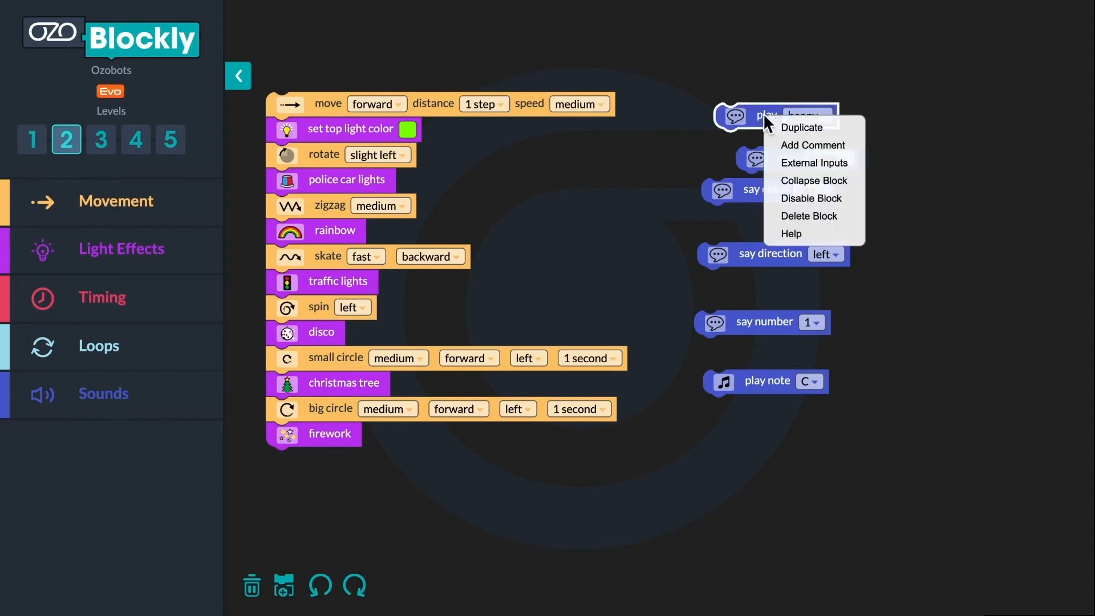
mouse_move(797, 132)
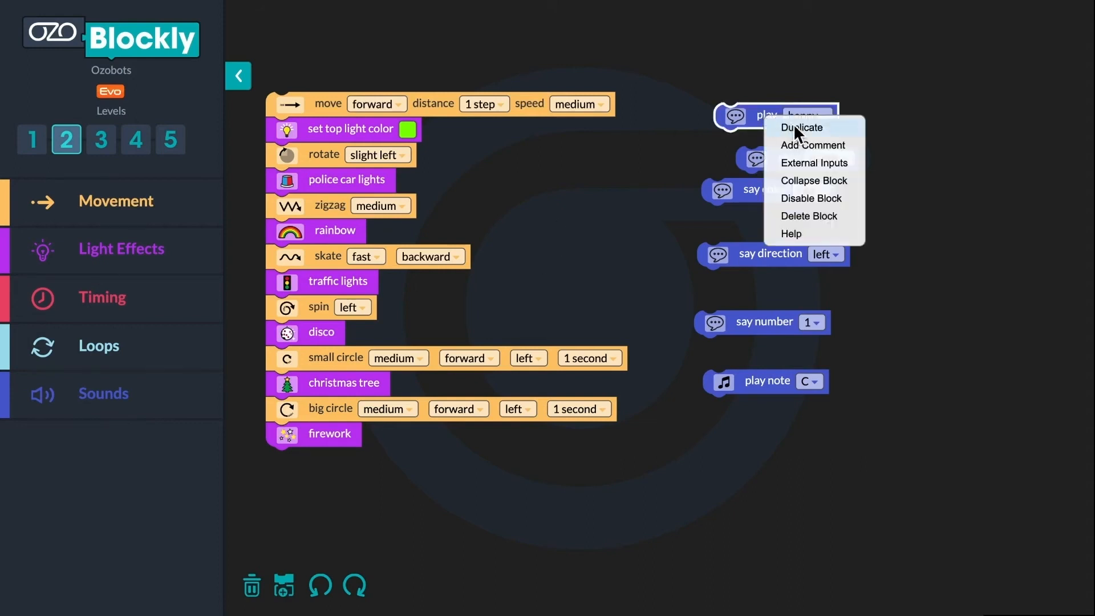
click(800, 126)
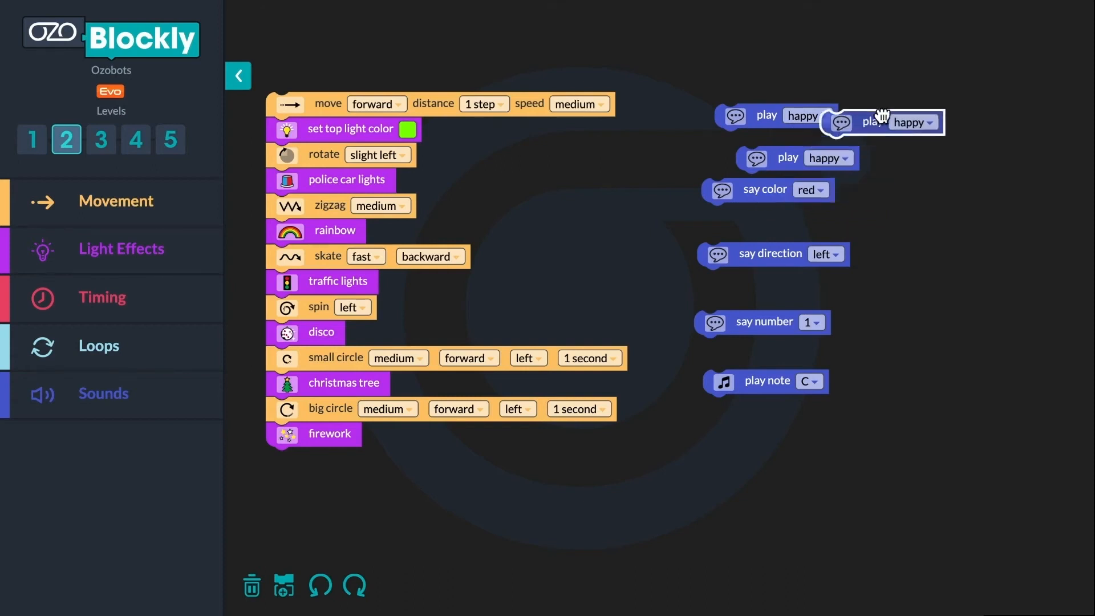
drag(869, 122, 909, 110)
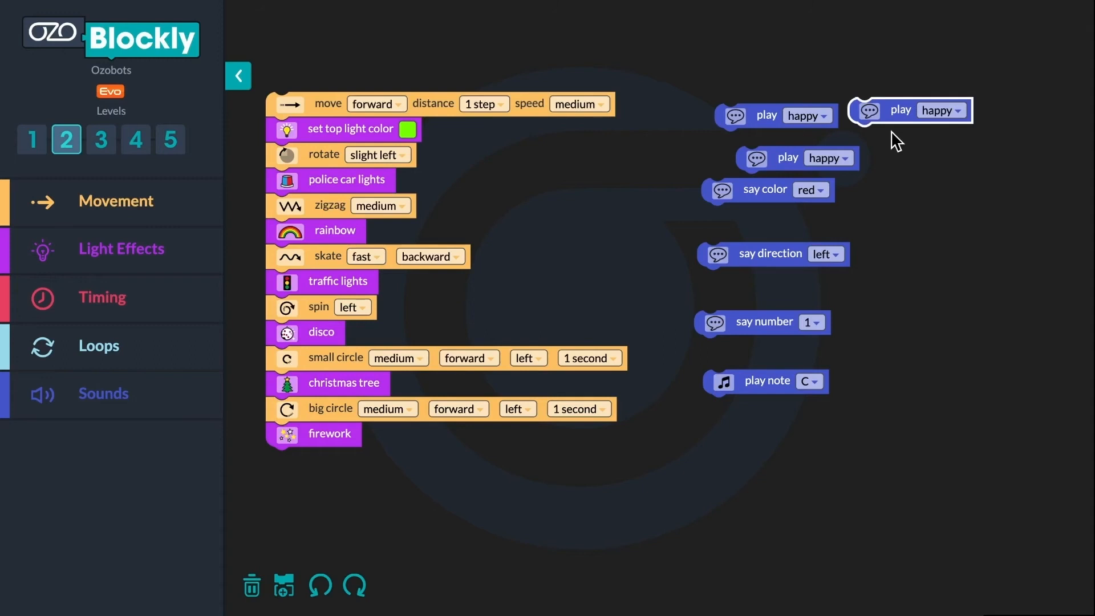
mouse_move(857, 131)
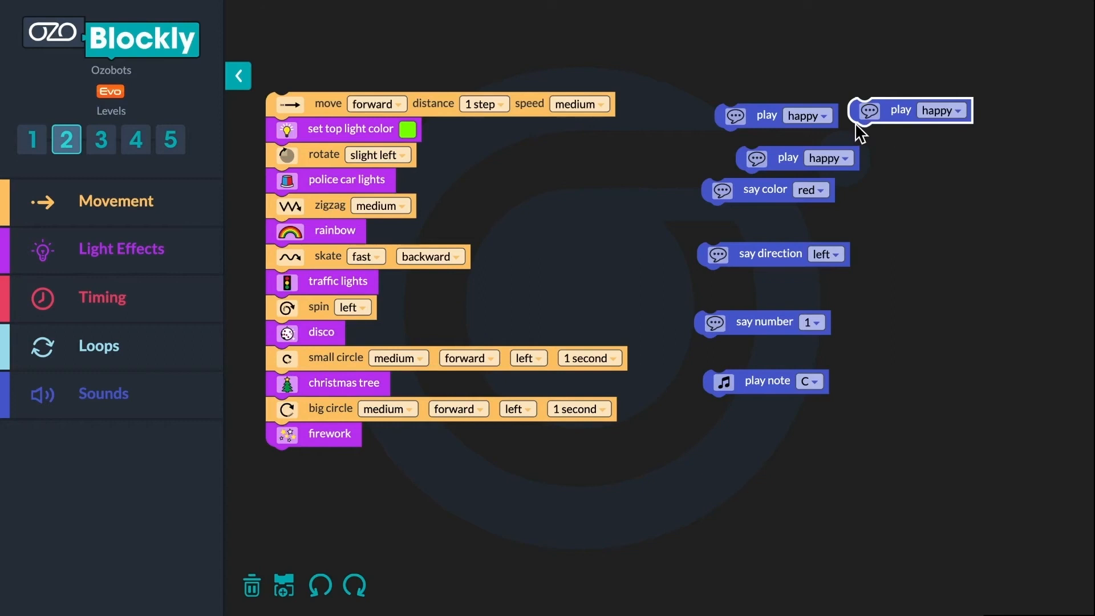
mouse_move(761, 203)
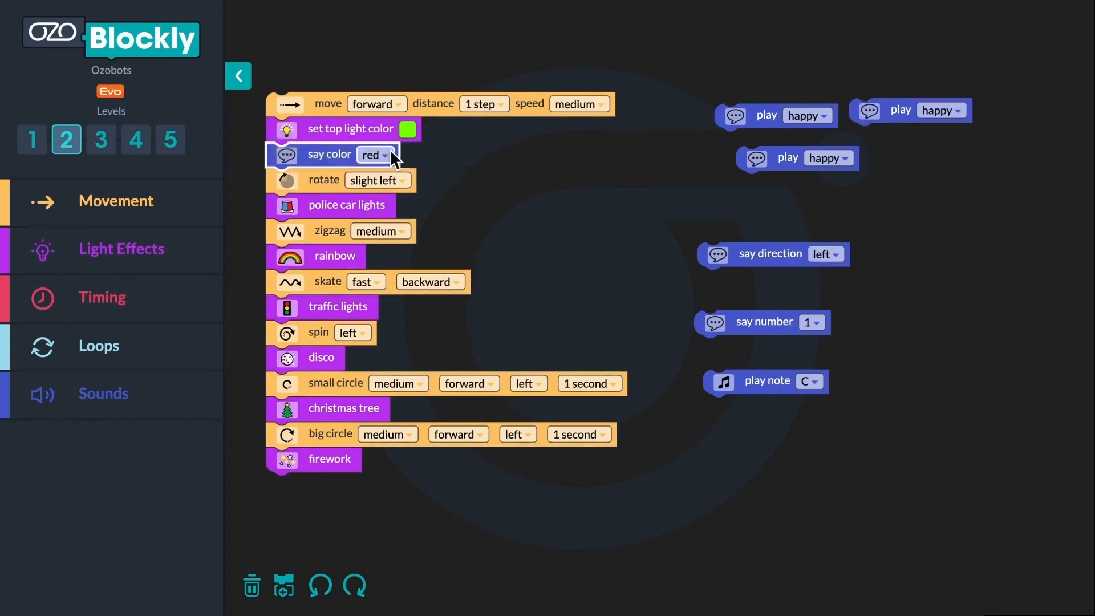
Make say color green, insert play note C after police car lights, and set say number to 8.
click(375, 154)
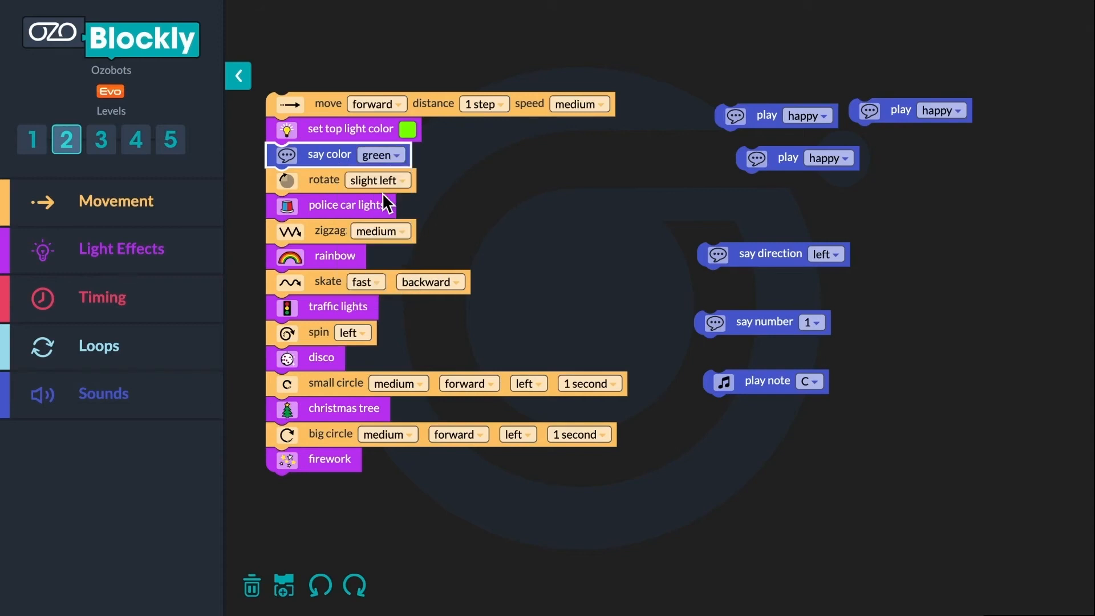
mouse_move(776, 272)
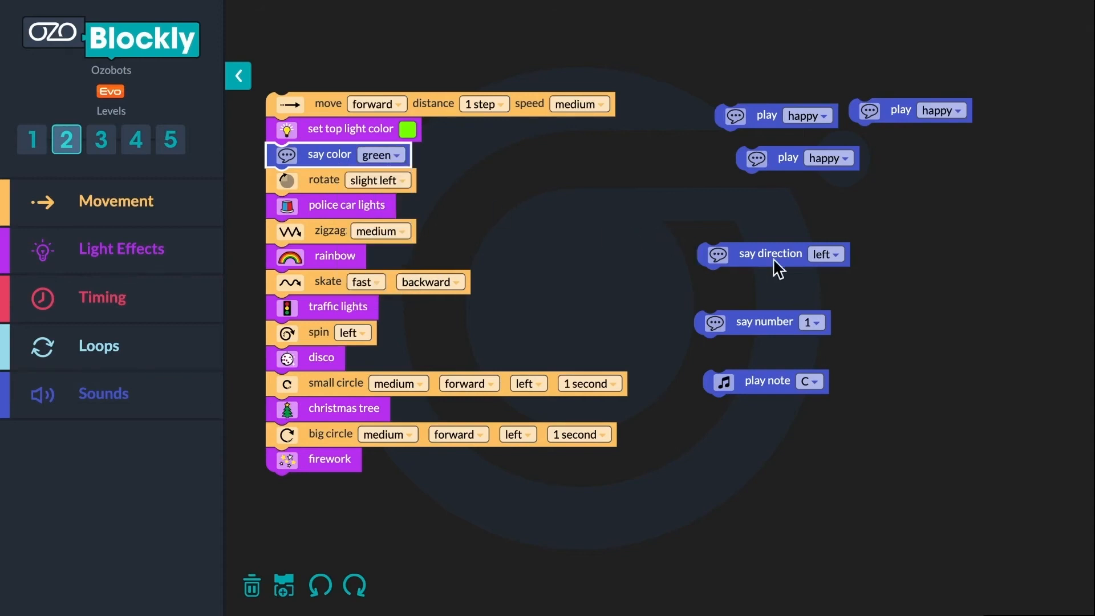
drag(764, 381, 408, 263)
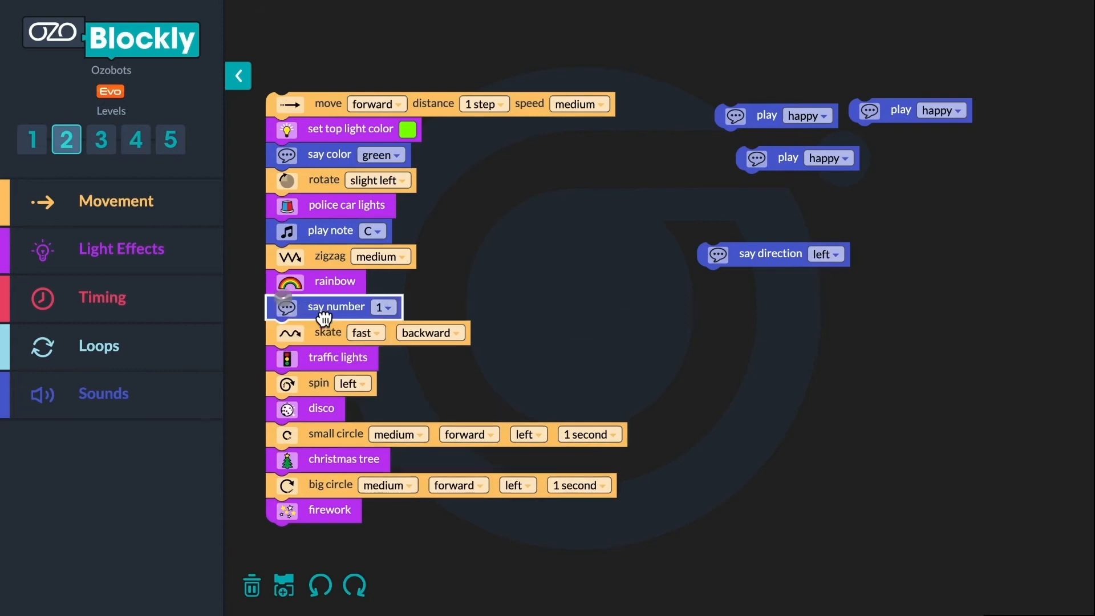
click(384, 307)
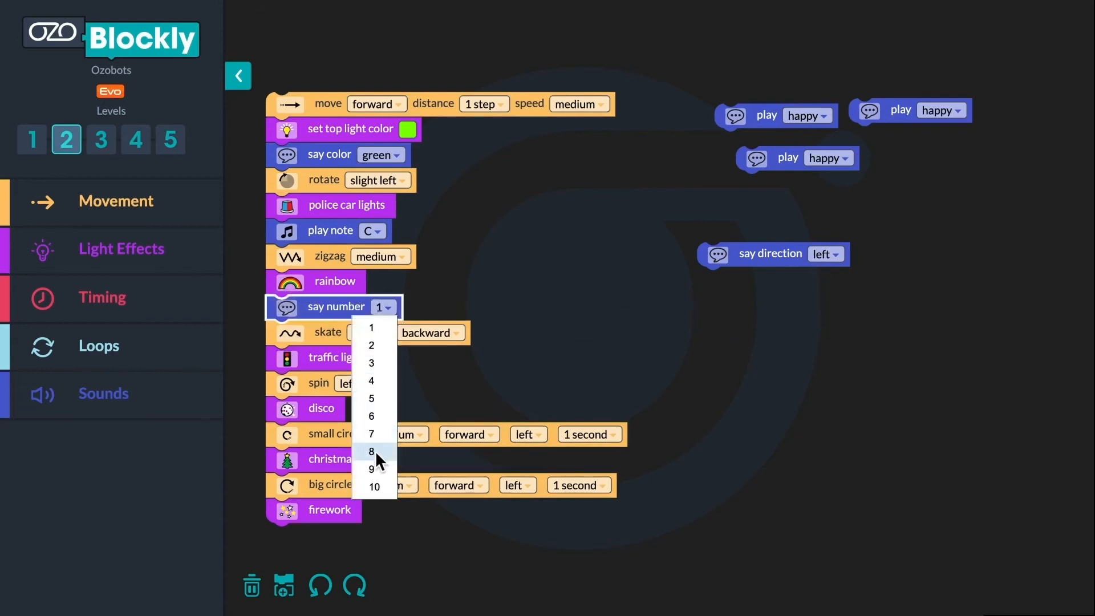
click(370, 450)
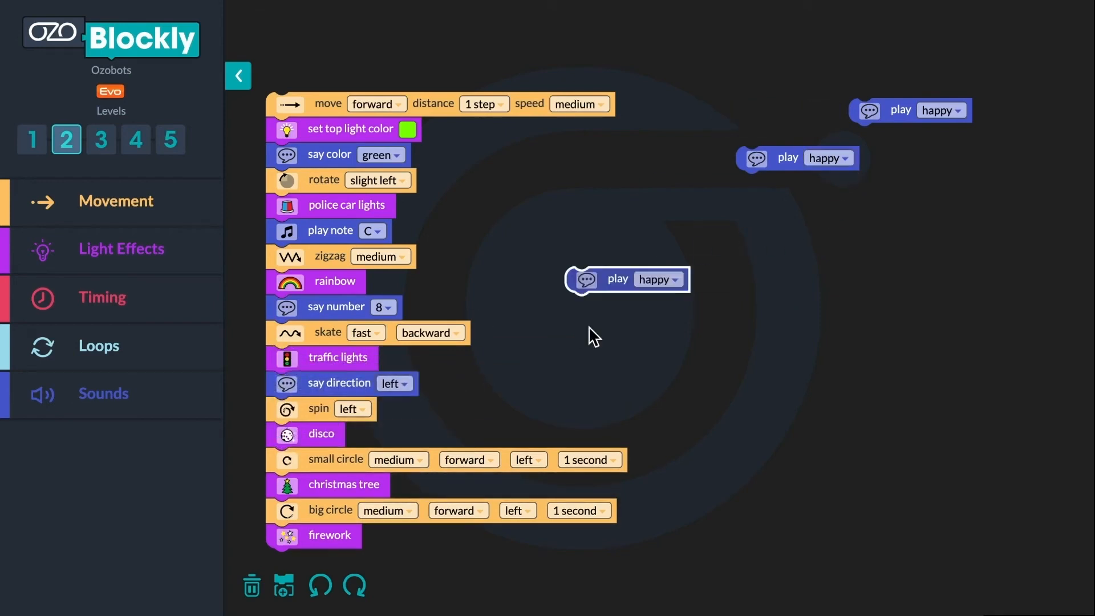
Insert play happy after disco and set the later play blocks to surprised and laugh.
drag(626, 279, 328, 460)
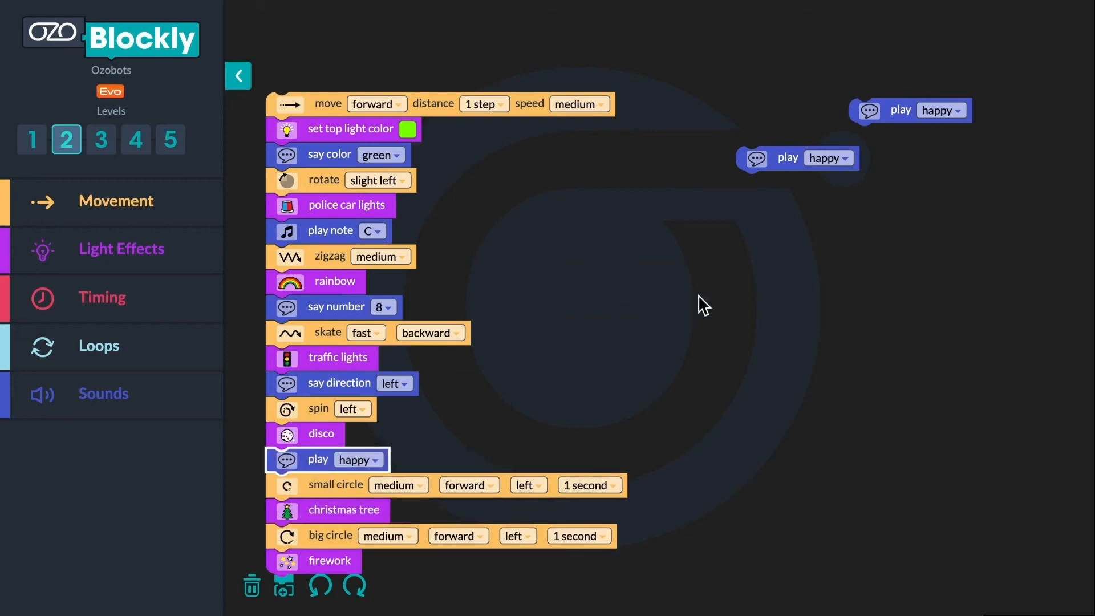
mouse_move(779, 162)
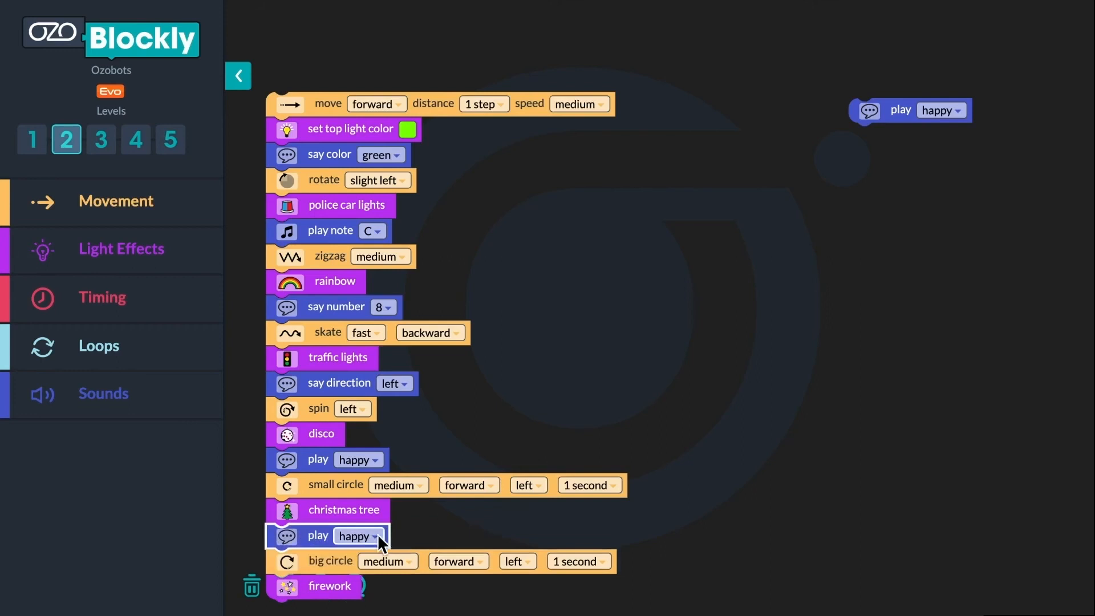
click(359, 536)
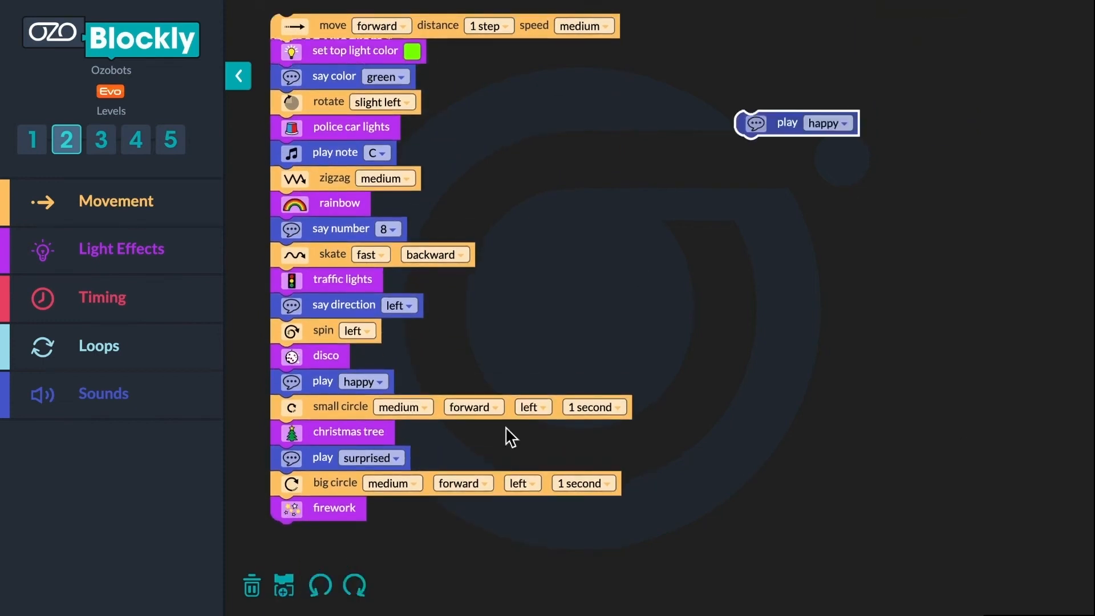
click(396, 457)
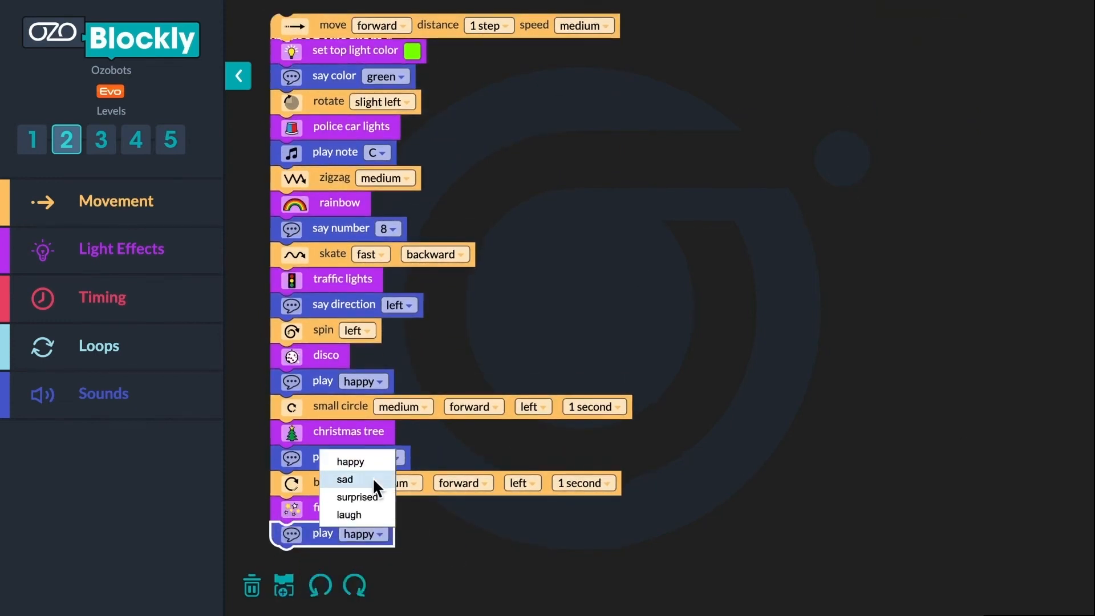
click(357, 478)
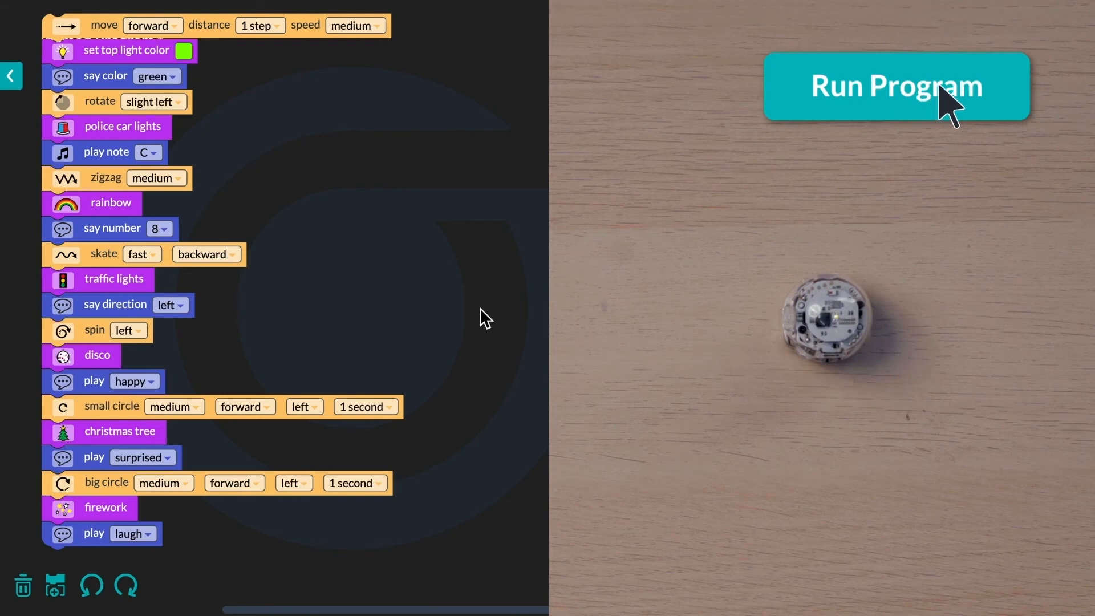
Run the sound-enhanced program on the simulated Ozobot.
click(896, 86)
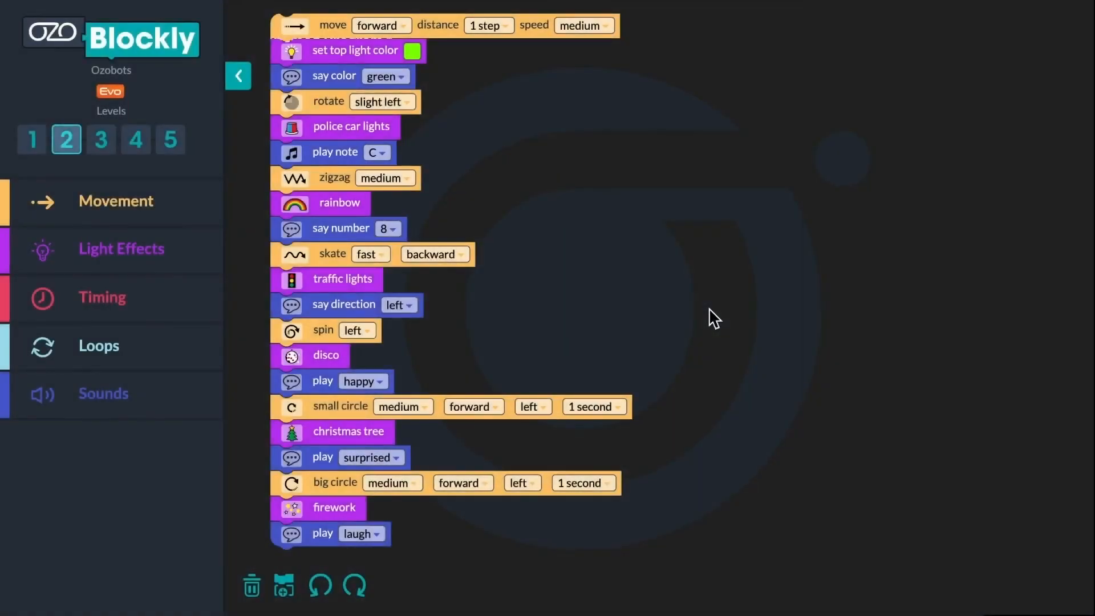
Add a wait 2 seconds block from Timing and snap it below say number 8.
click(101, 297)
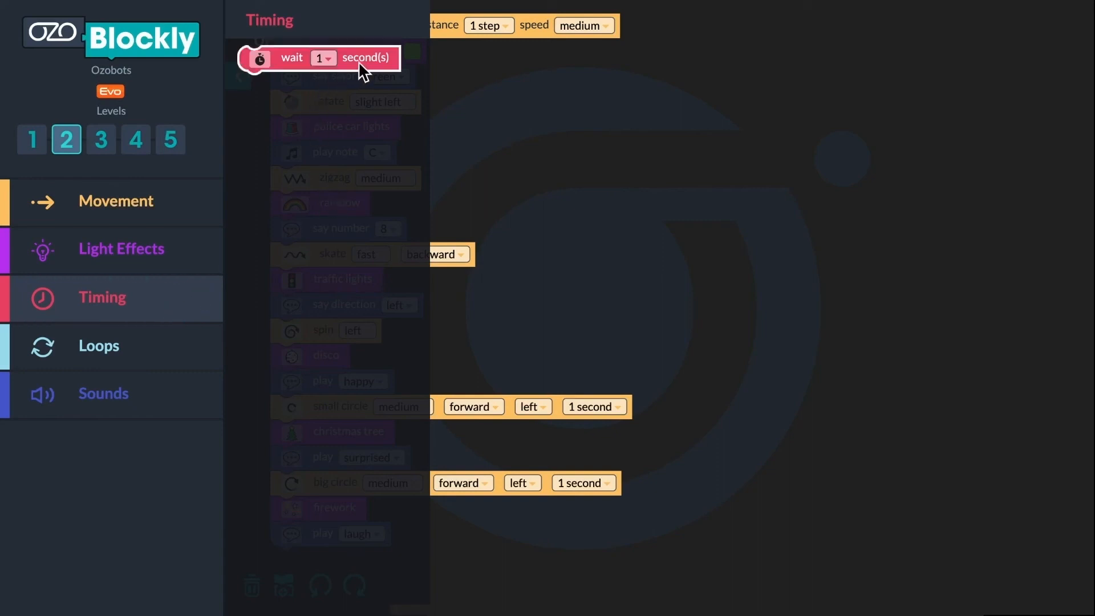
click(323, 58)
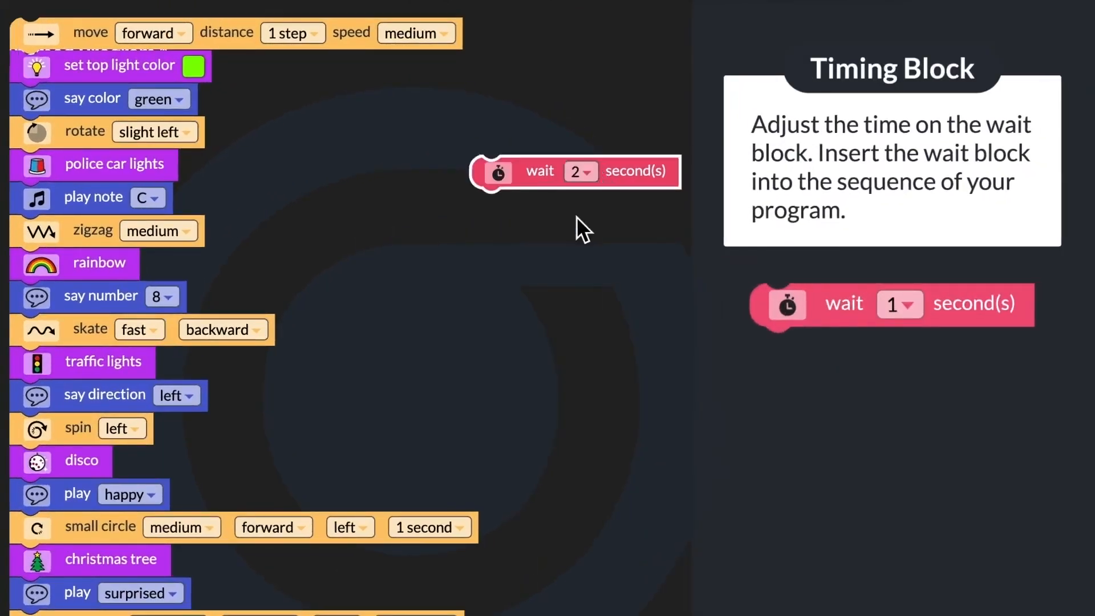
drag(572, 172, 306, 315)
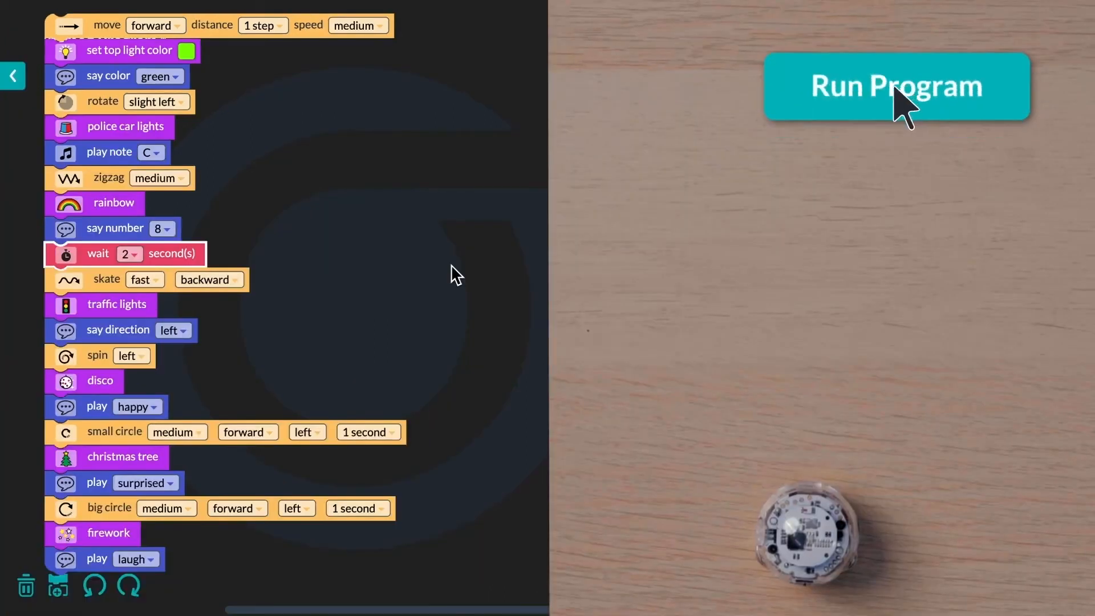
Run the program with the two-second wait on the simulated Ozobot.
click(896, 86)
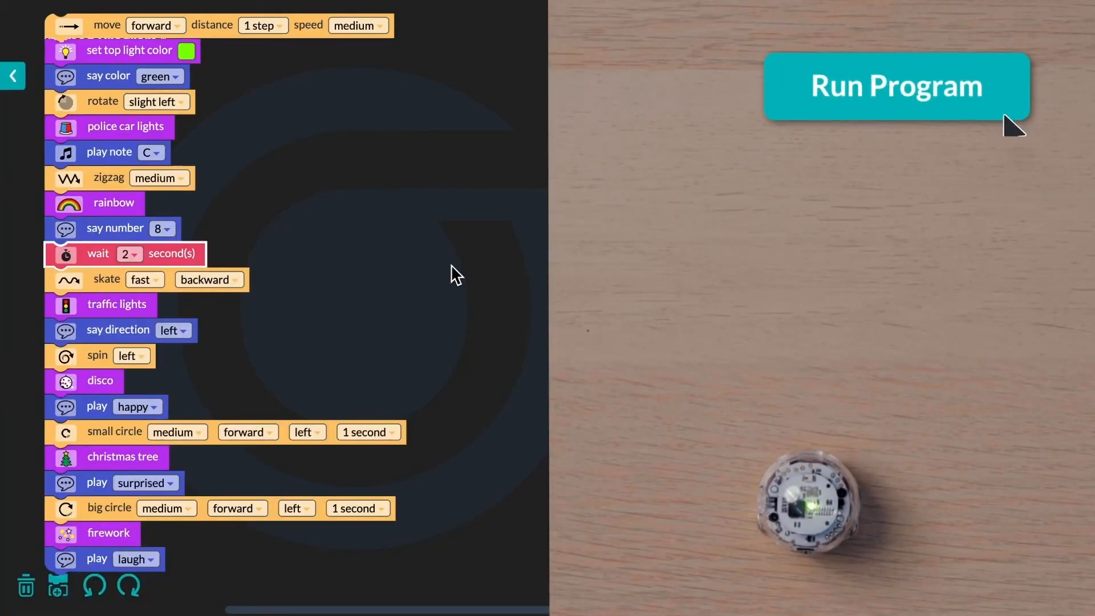
click(897, 85)
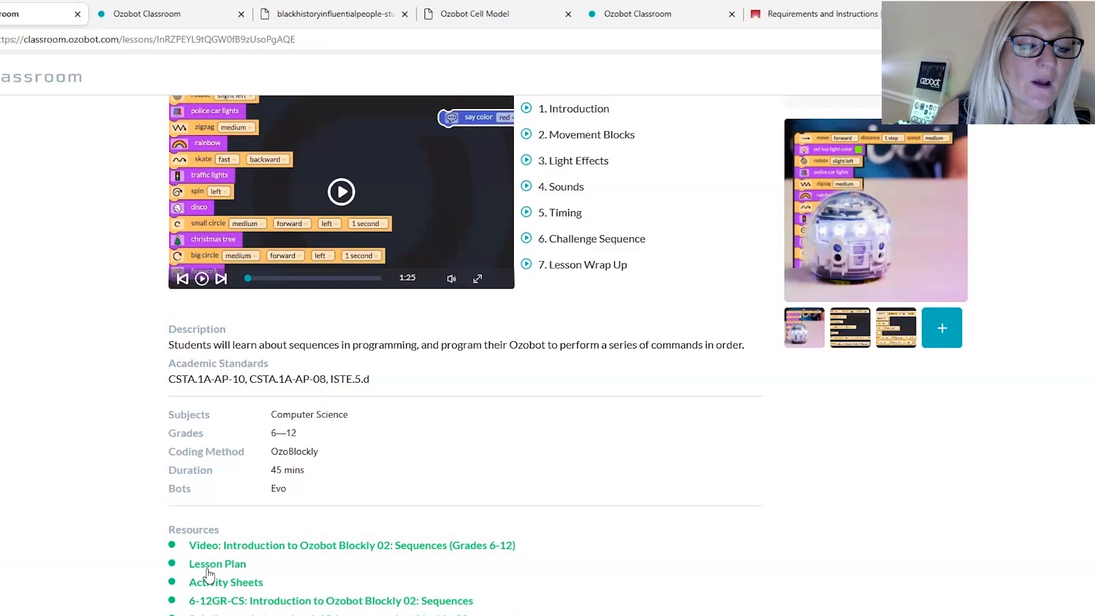
mouse_move(241, 589)
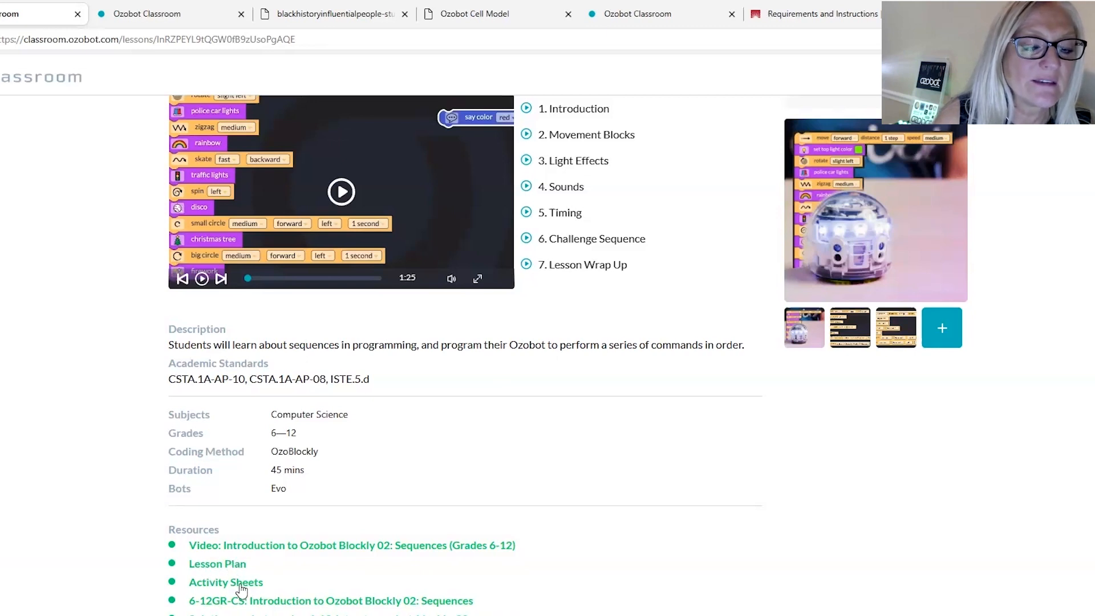
mouse_move(250, 590)
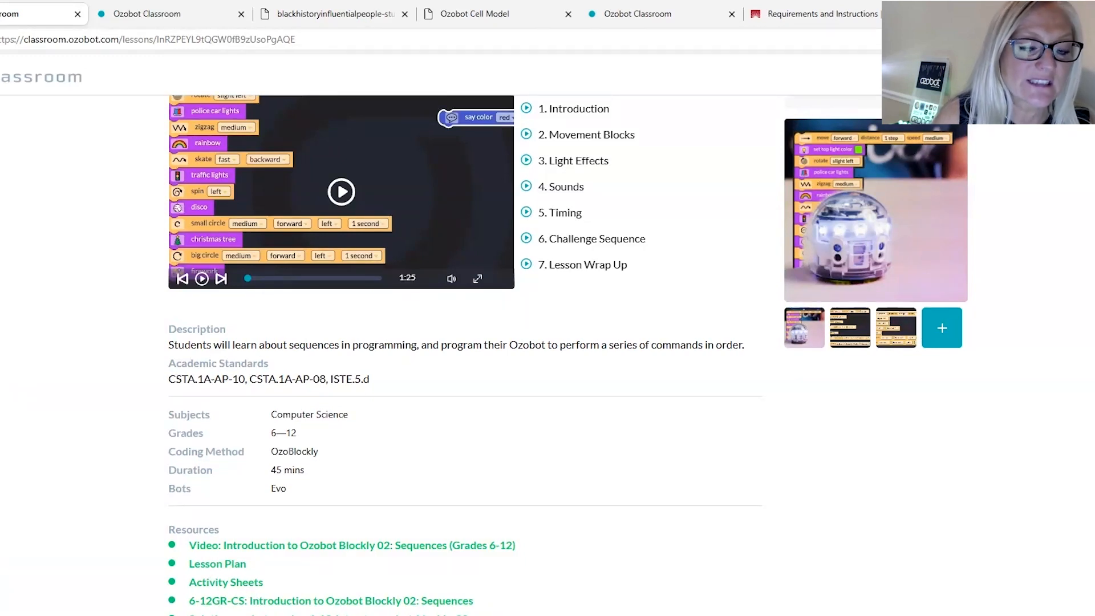
scroll(down, 3)
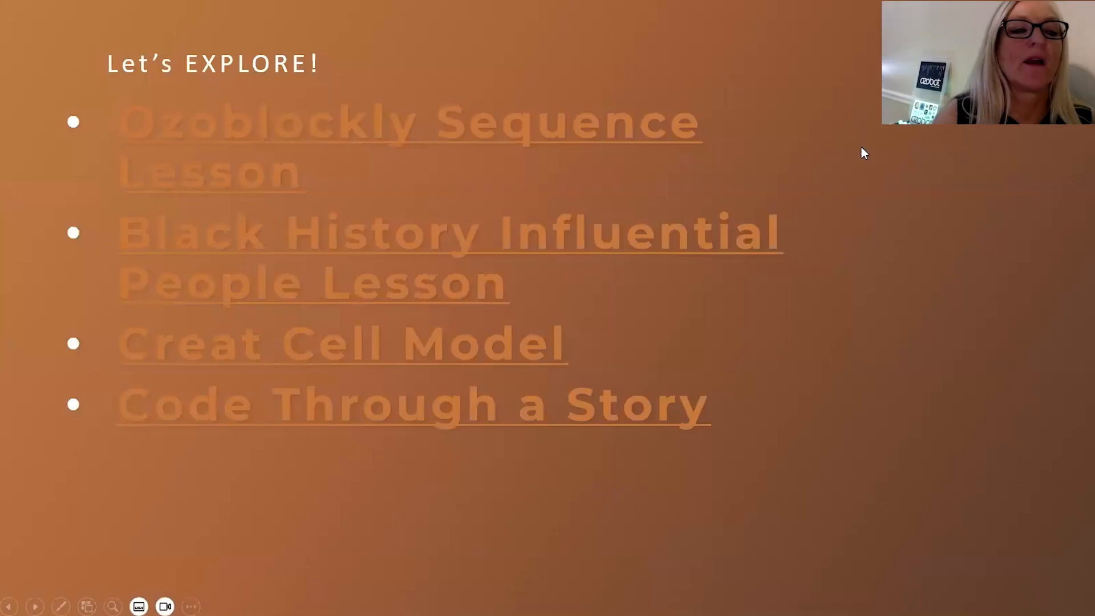
mouse_move(705, 125)
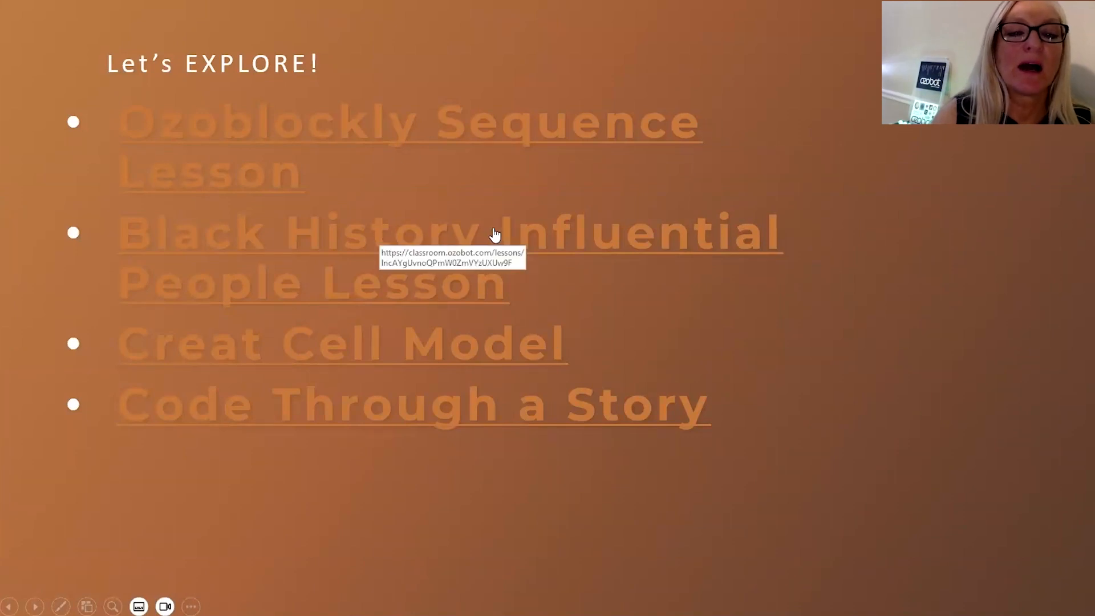
mouse_move(532, 212)
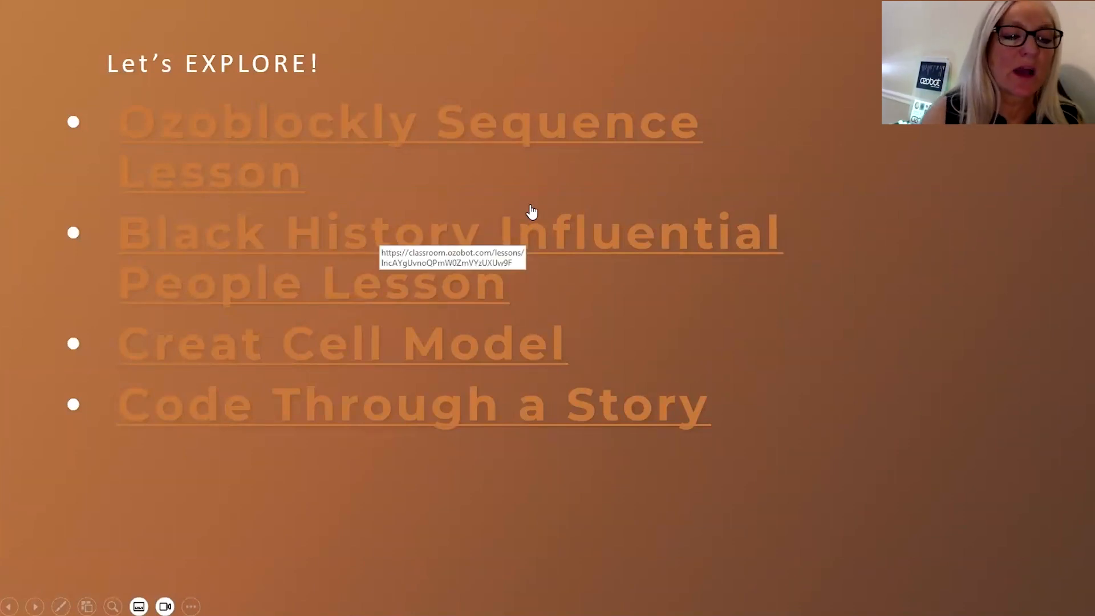
mouse_move(553, 226)
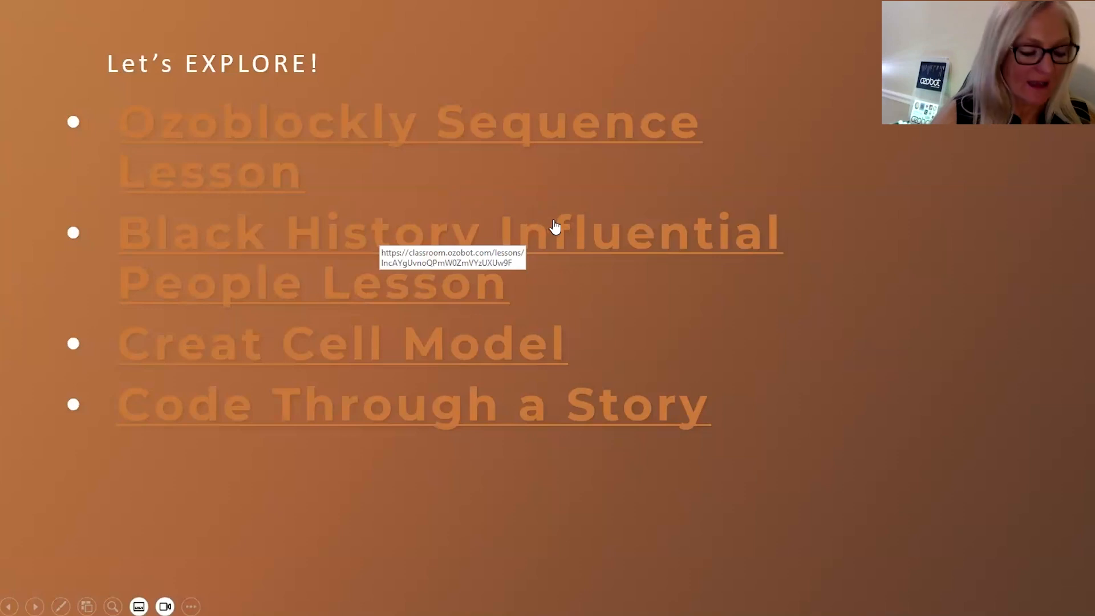
mouse_move(729, 190)
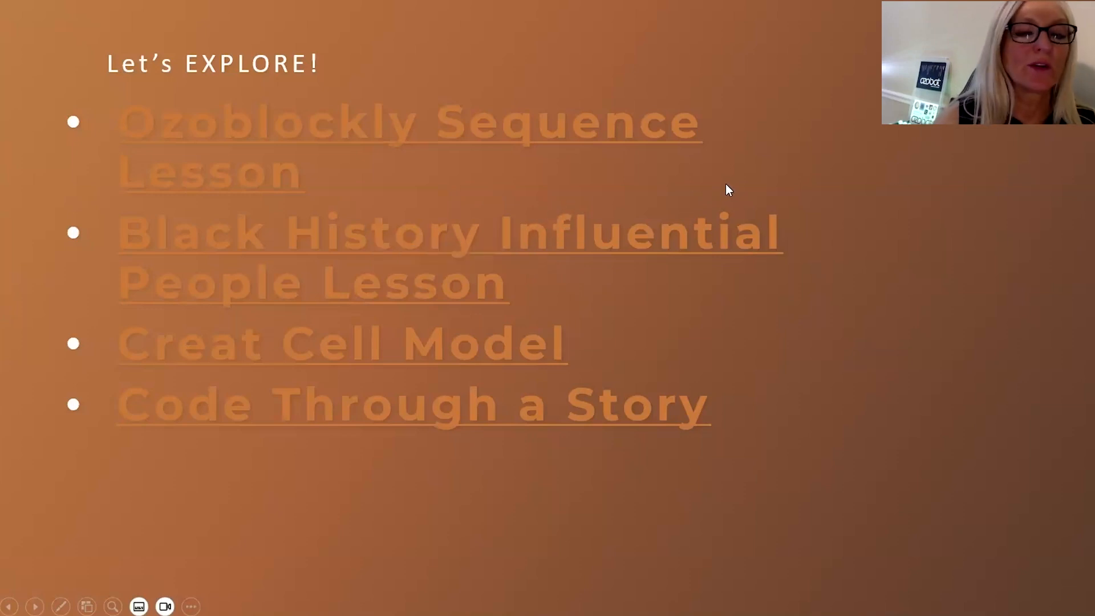
mouse_move(752, 250)
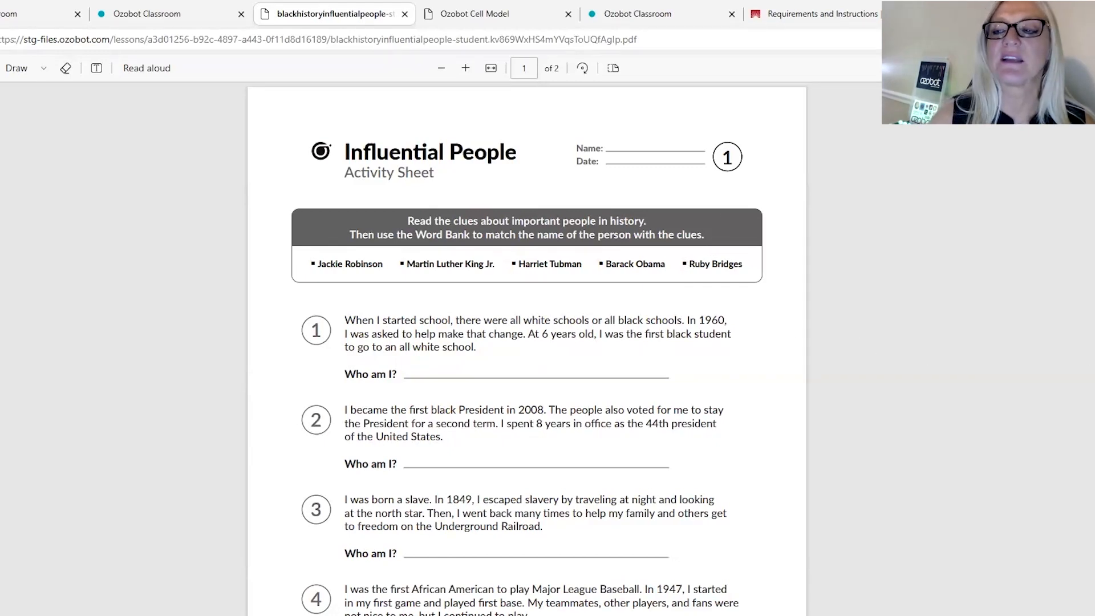
scroll(down, 3)
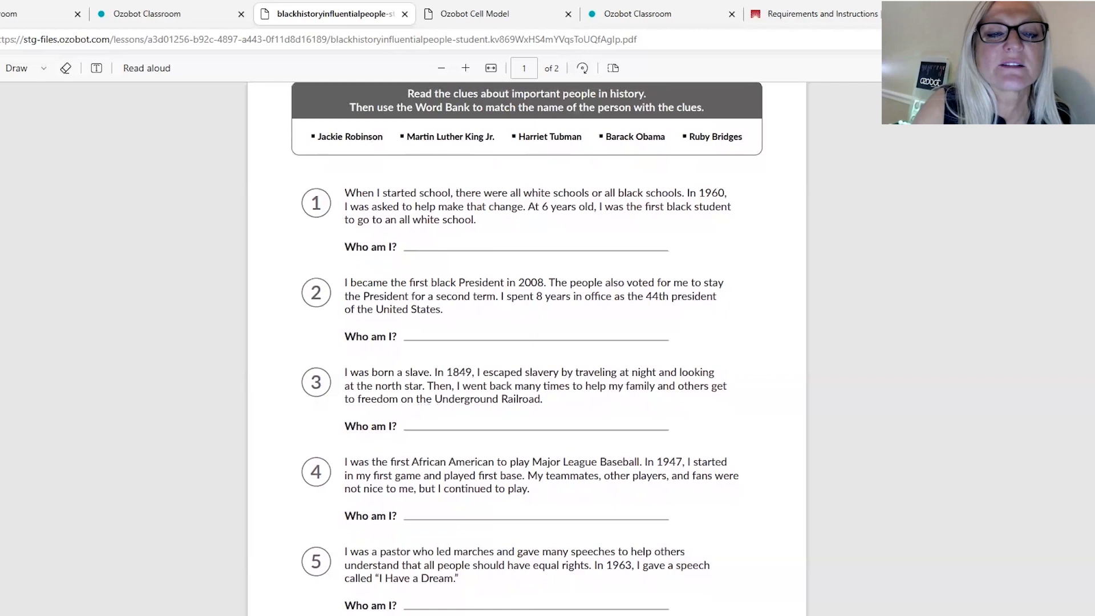
scroll(down, 3)
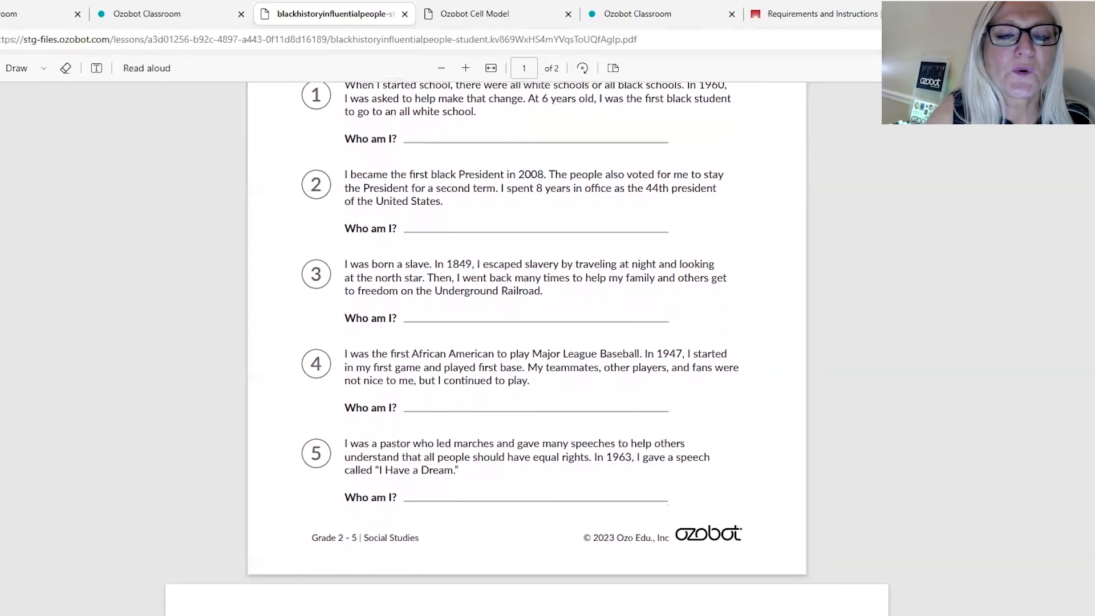
scroll(down, 3)
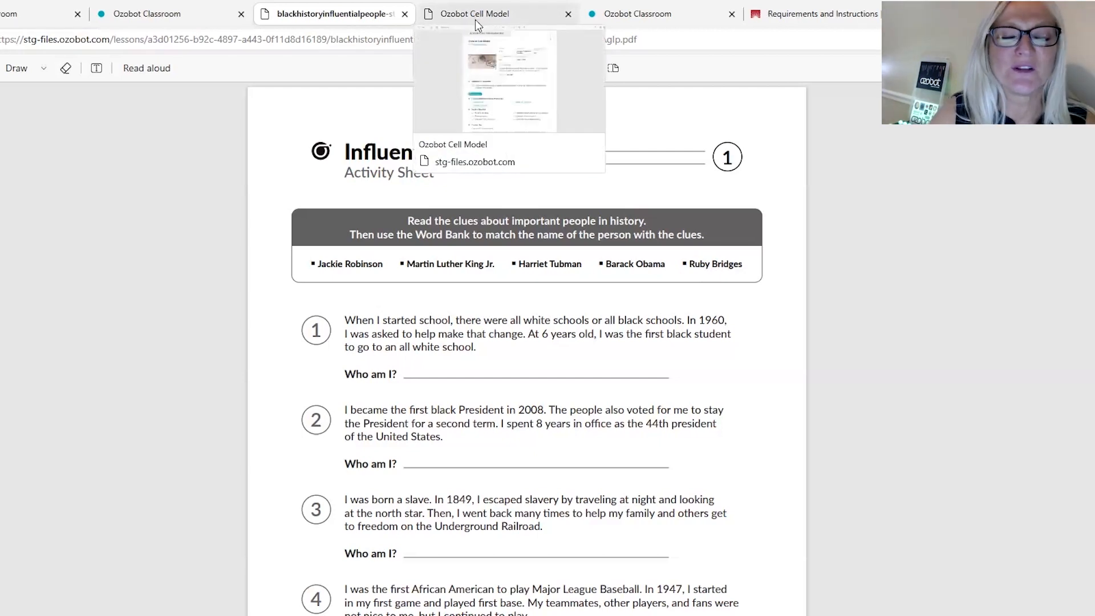
Switch to the Ozobot Cell Model lesson plan PDF and skim its materials and teacher tips.
click(474, 14)
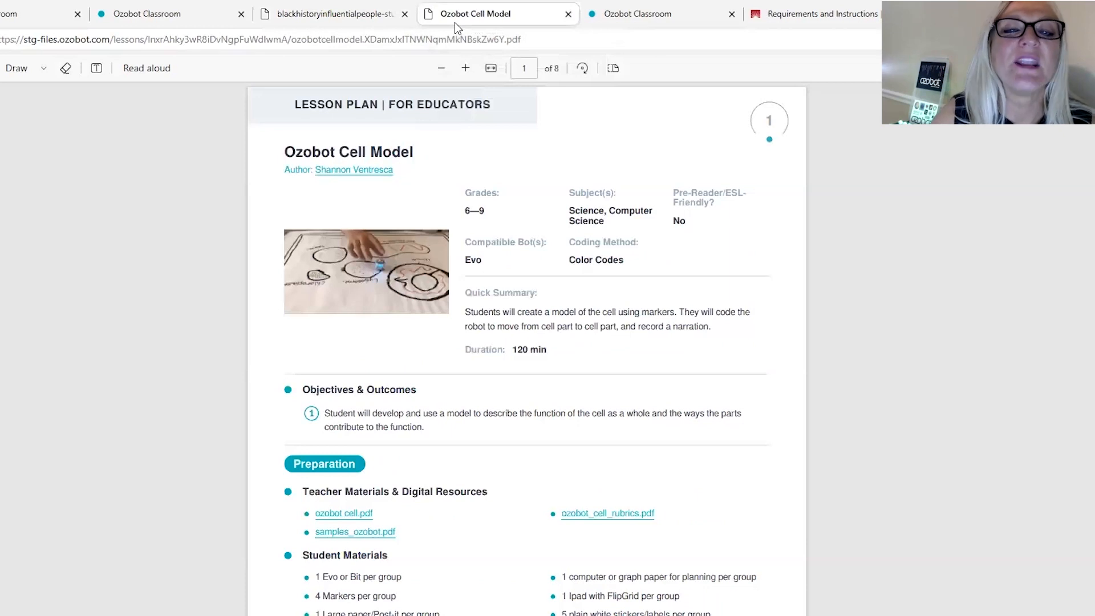
mouse_move(29, 320)
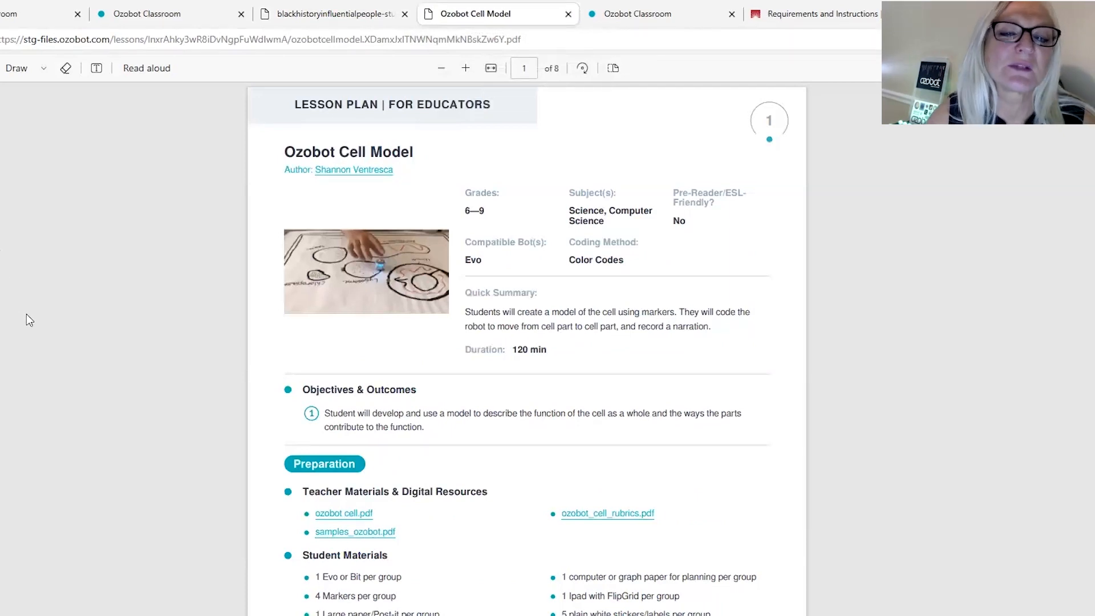
mouse_move(38, 281)
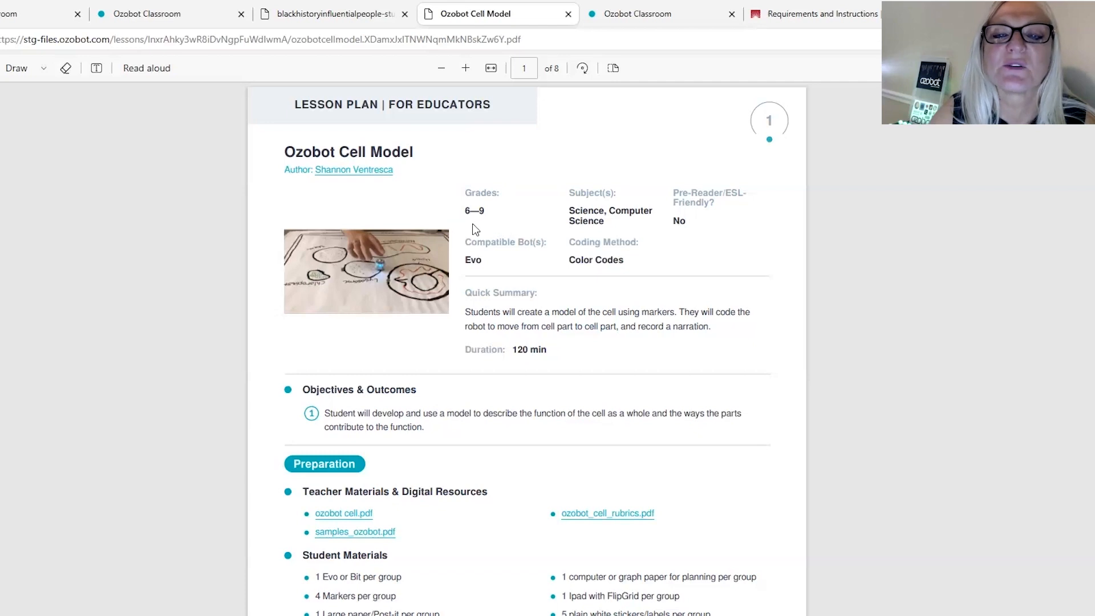
mouse_move(625, 229)
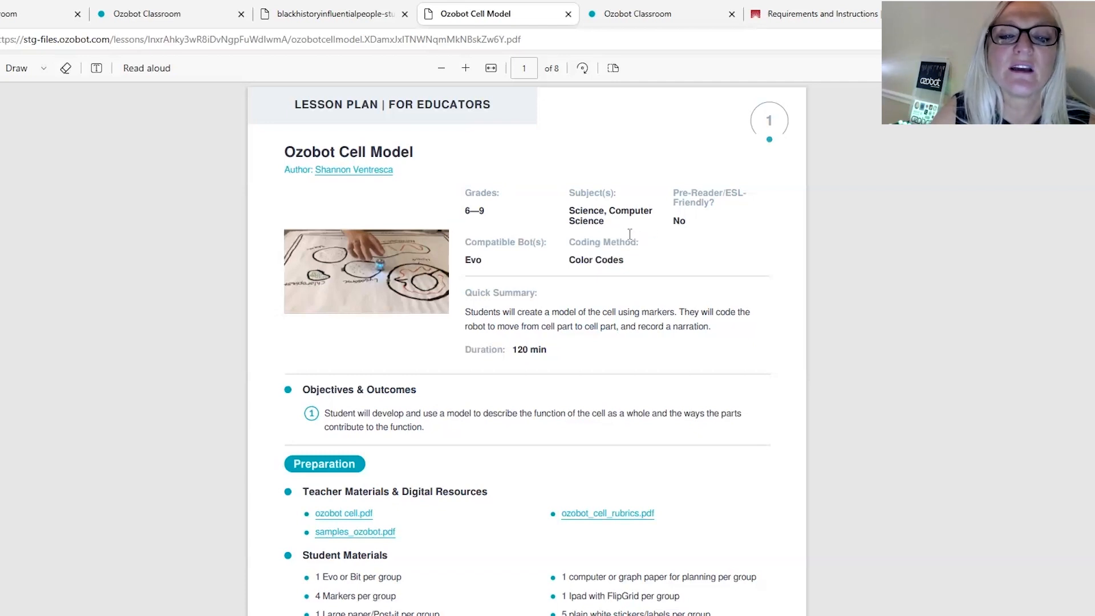
mouse_move(798, 409)
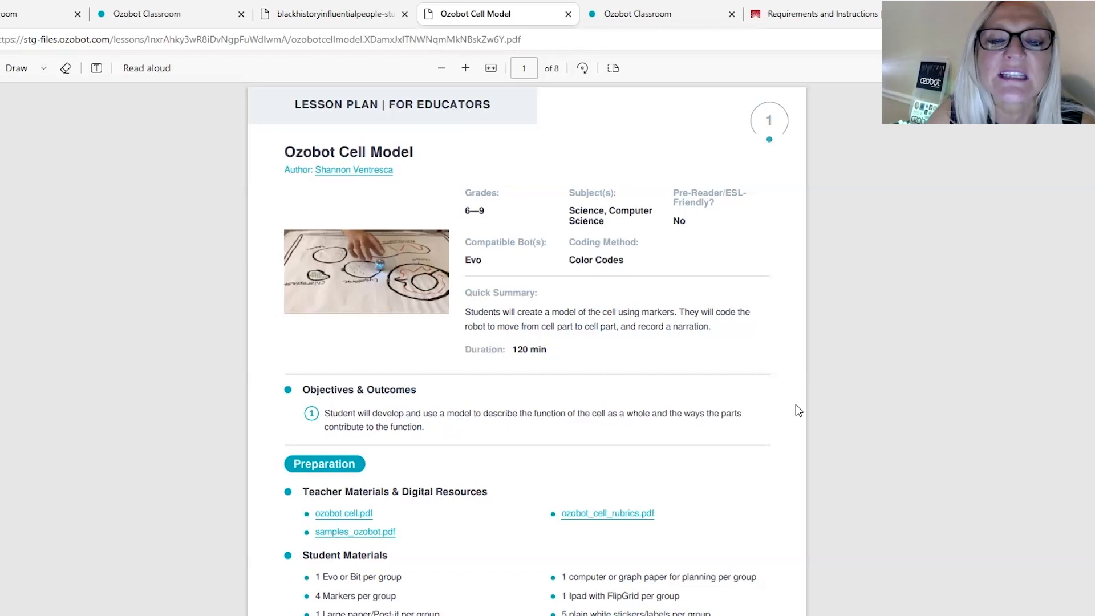
scroll(down, 3)
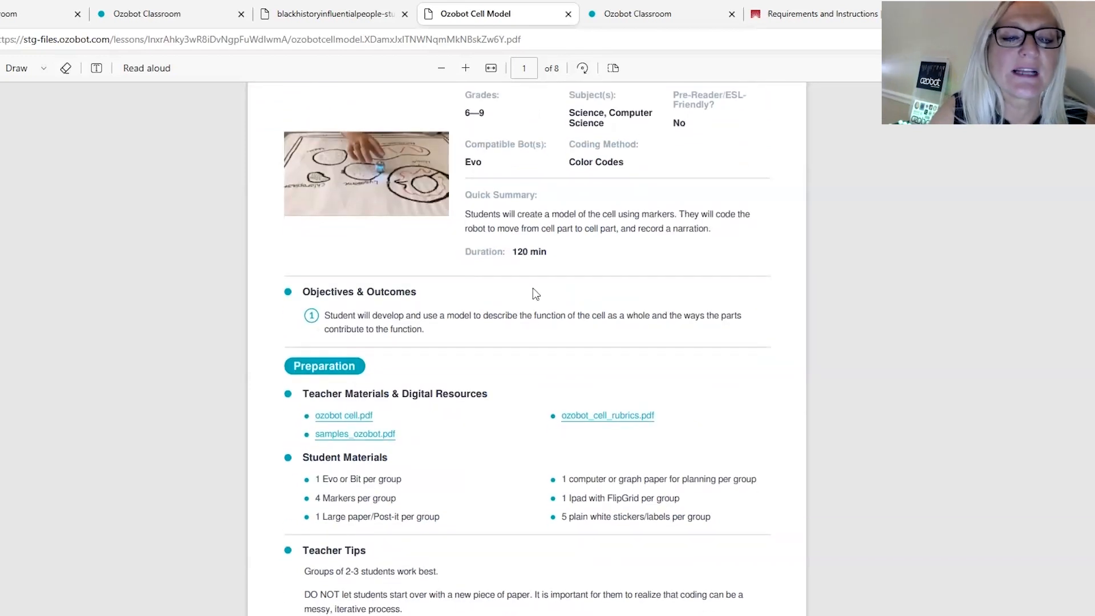
scroll(down, 3)
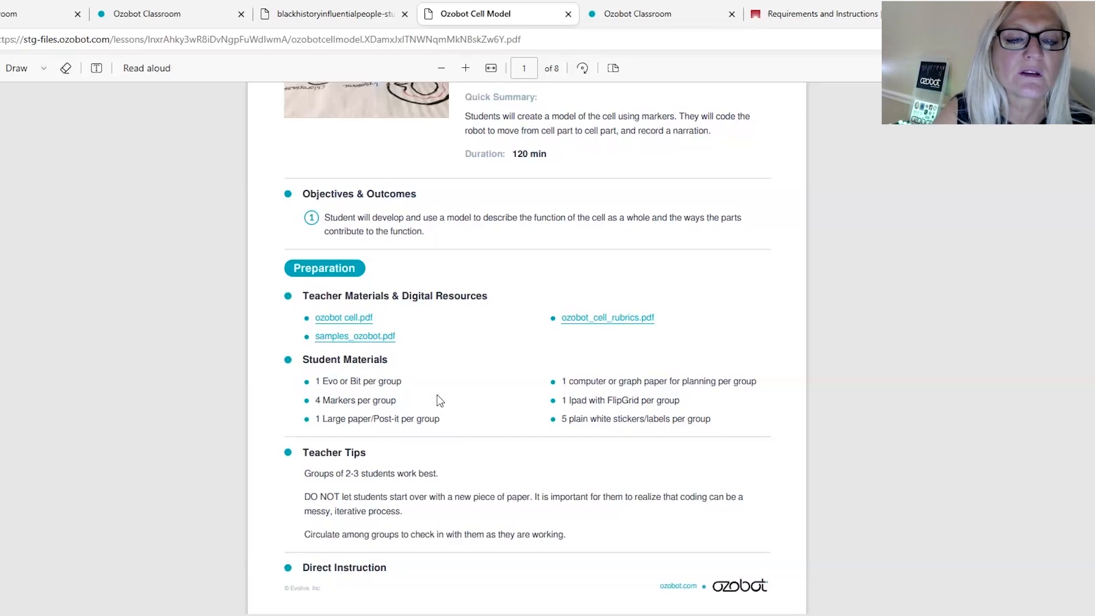
scroll(down, 3)
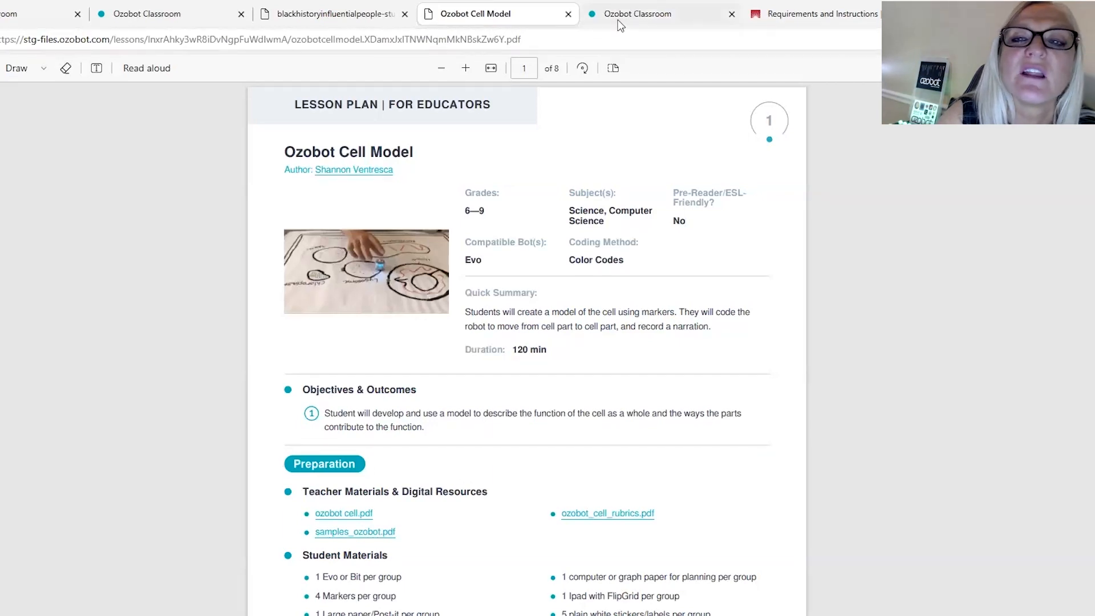
click(636, 13)
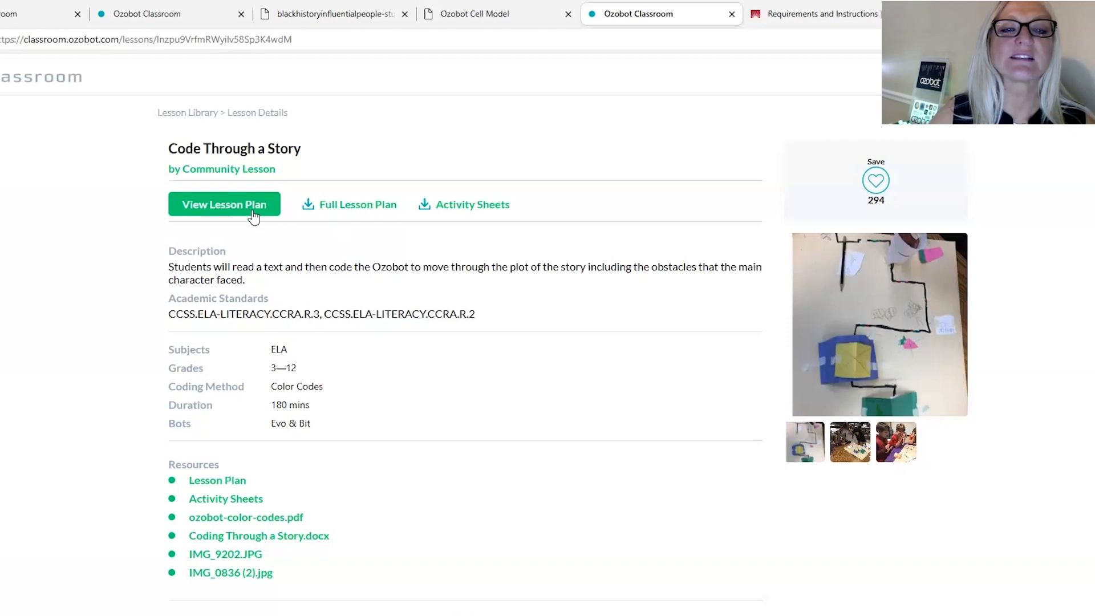
mouse_move(617, 311)
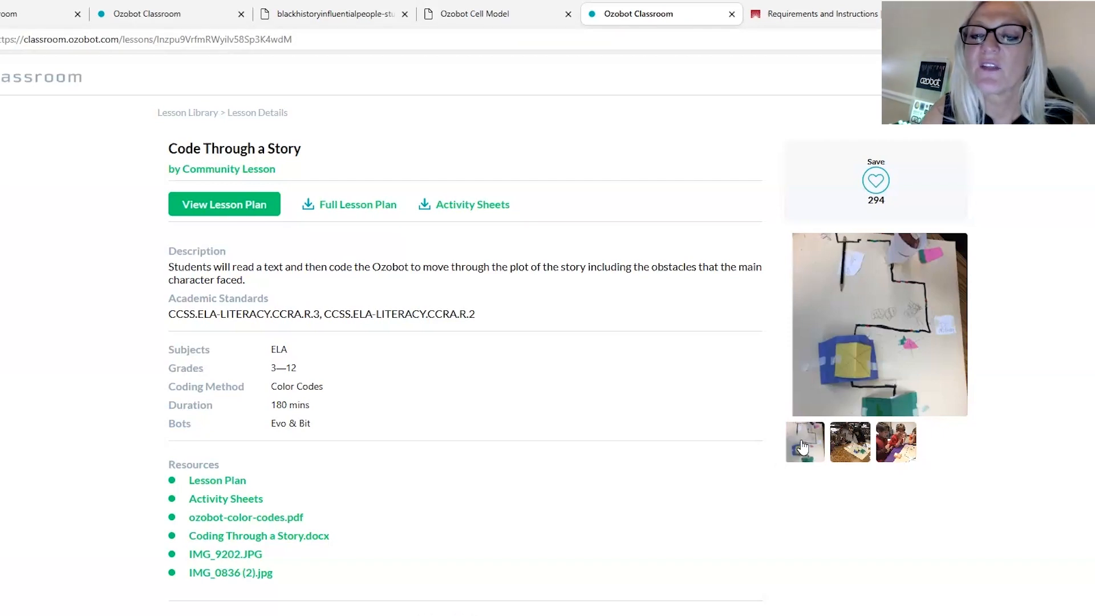
click(849, 443)
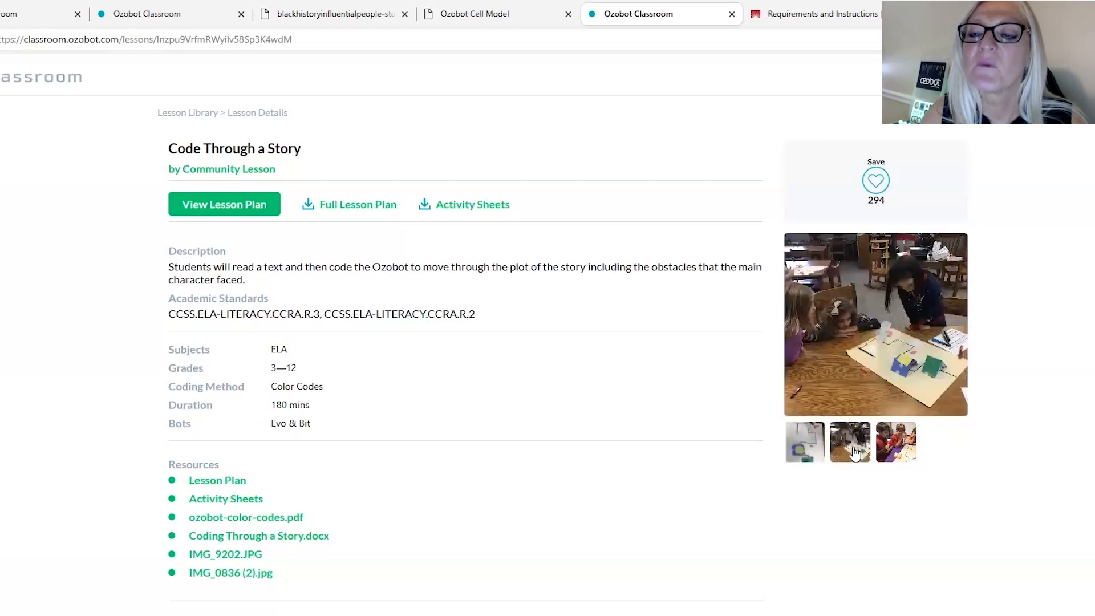
mouse_move(911, 379)
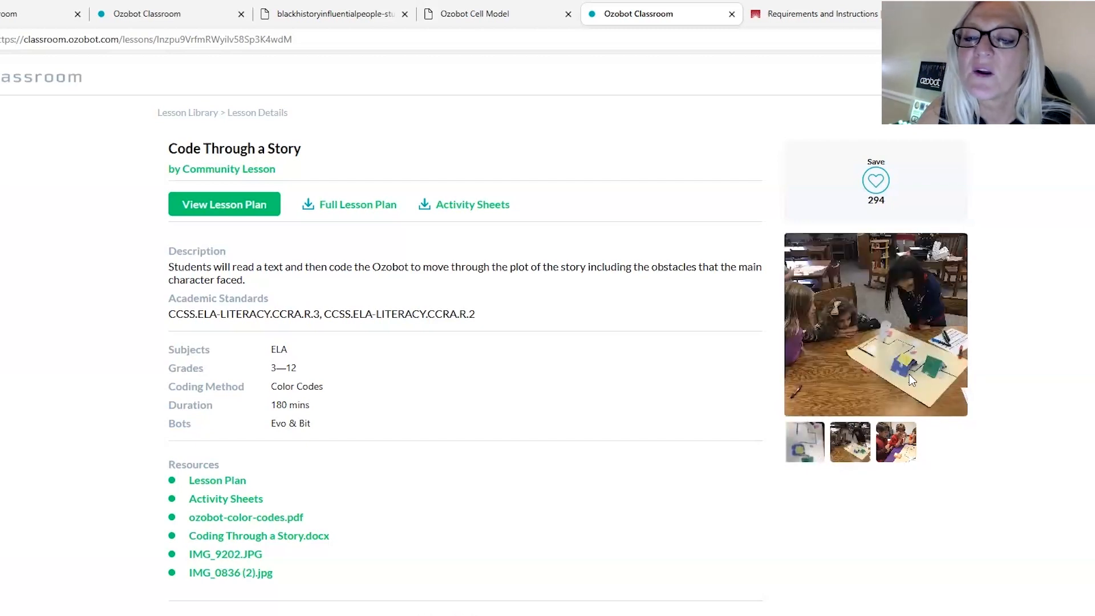
mouse_move(948, 375)
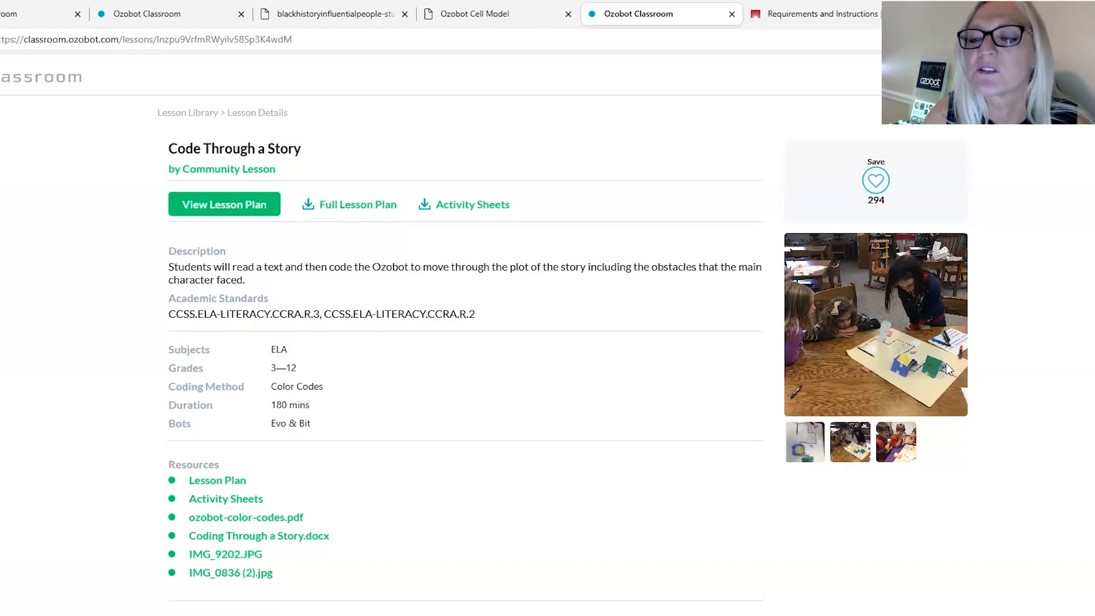
mouse_move(926, 468)
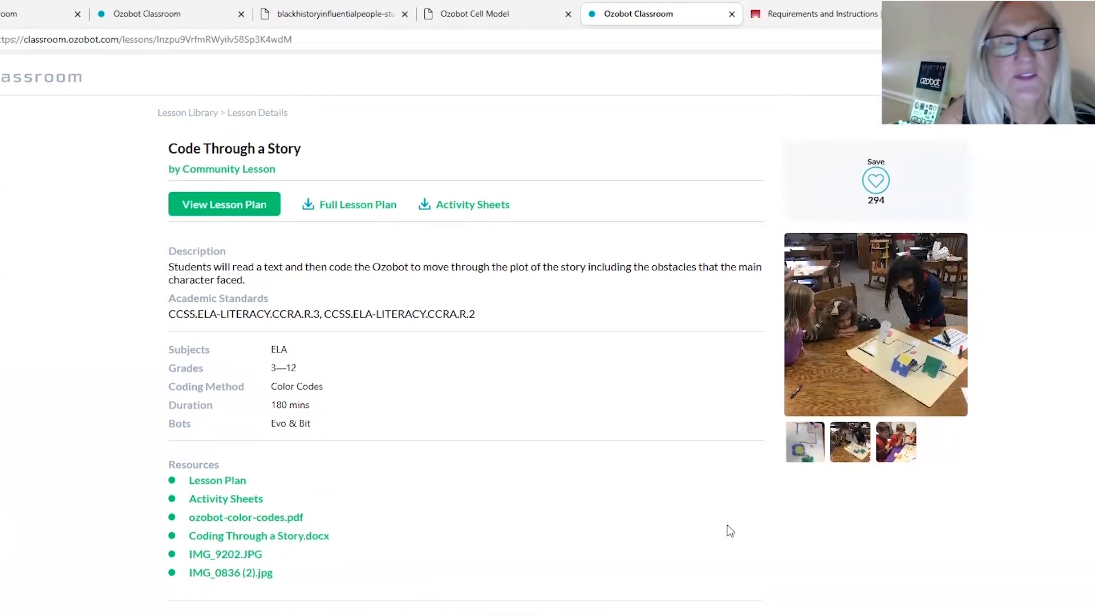
mouse_move(733, 481)
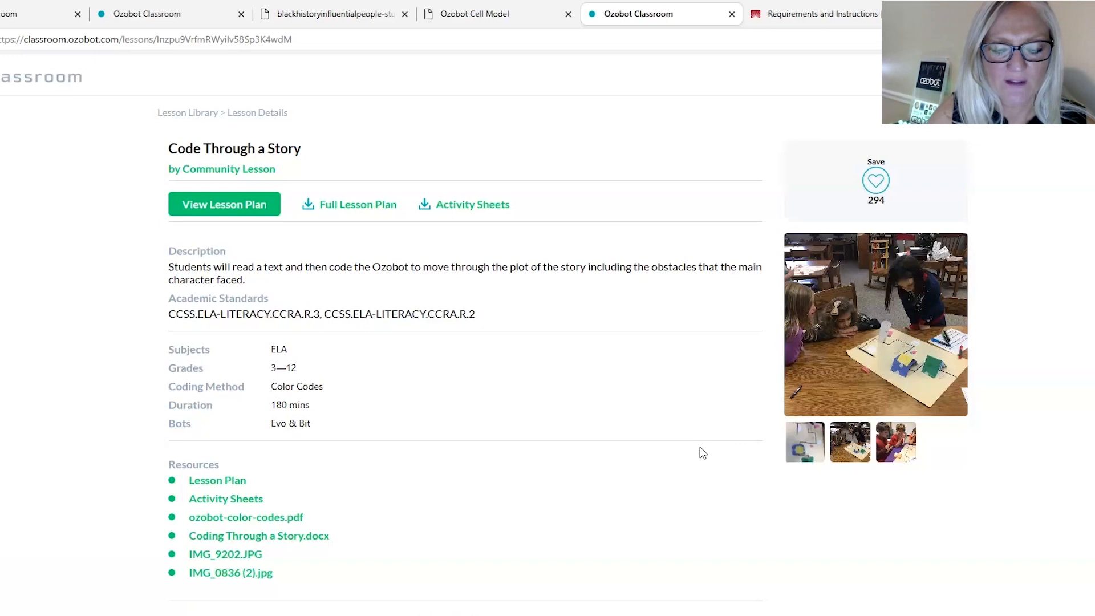
mouse_move(705, 453)
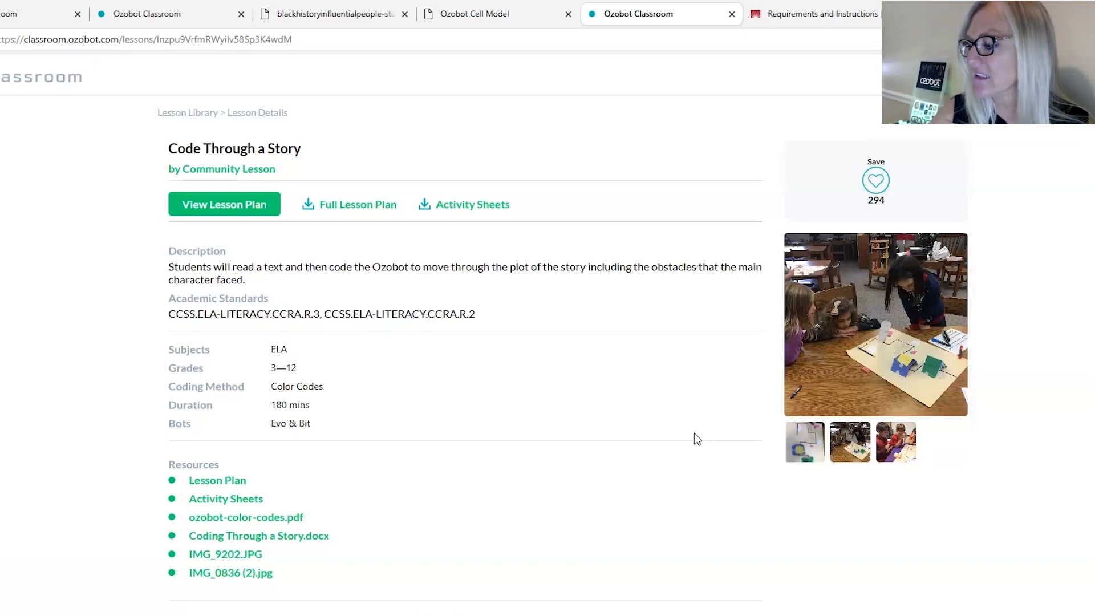
mouse_move(699, 430)
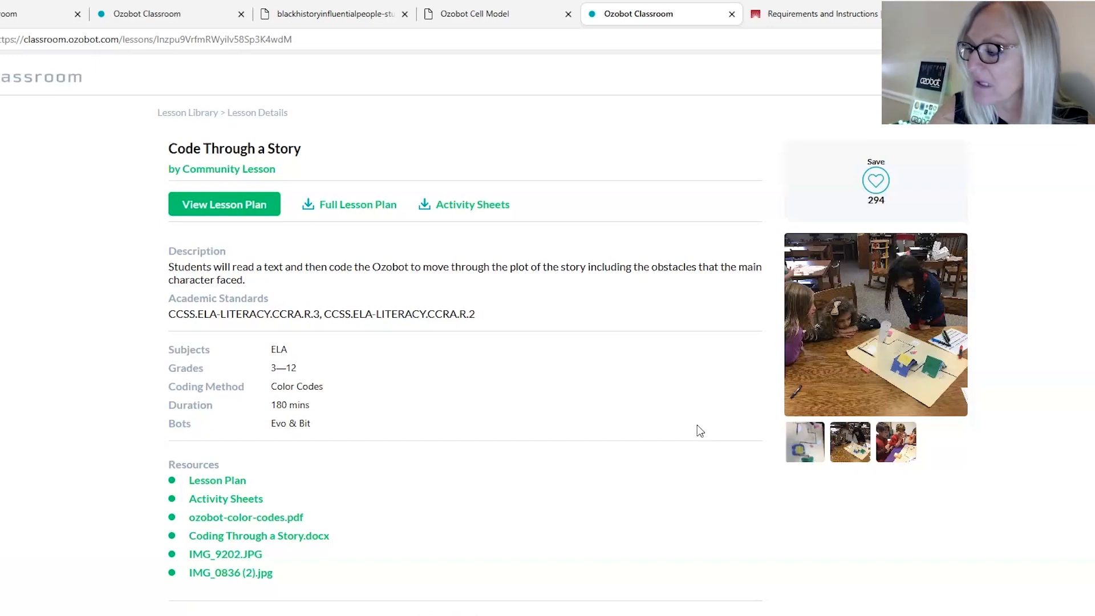
mouse_move(704, 427)
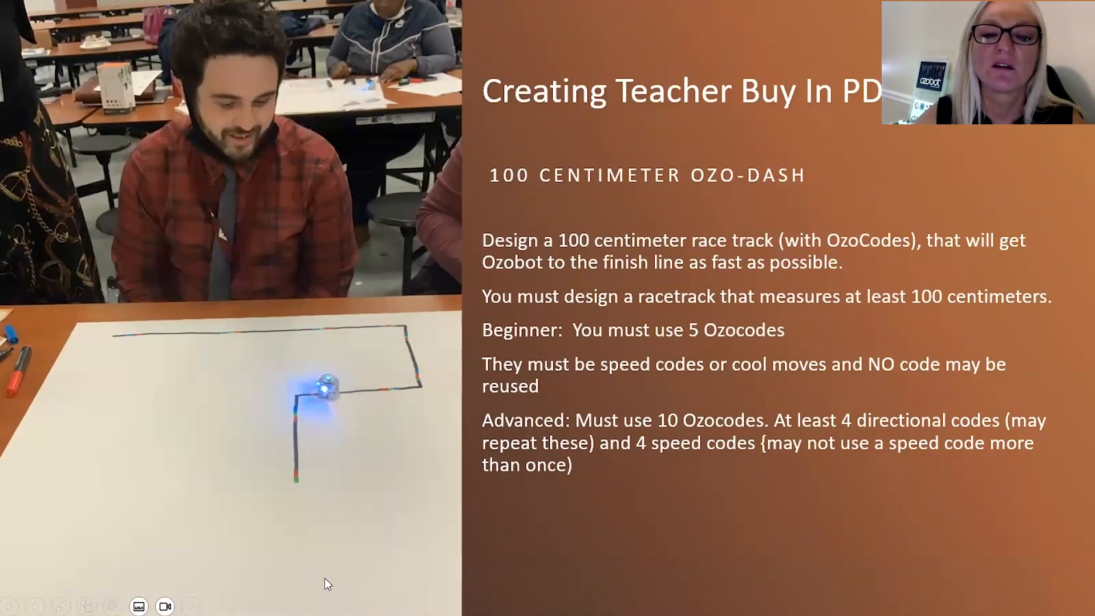
mouse_move(589, 572)
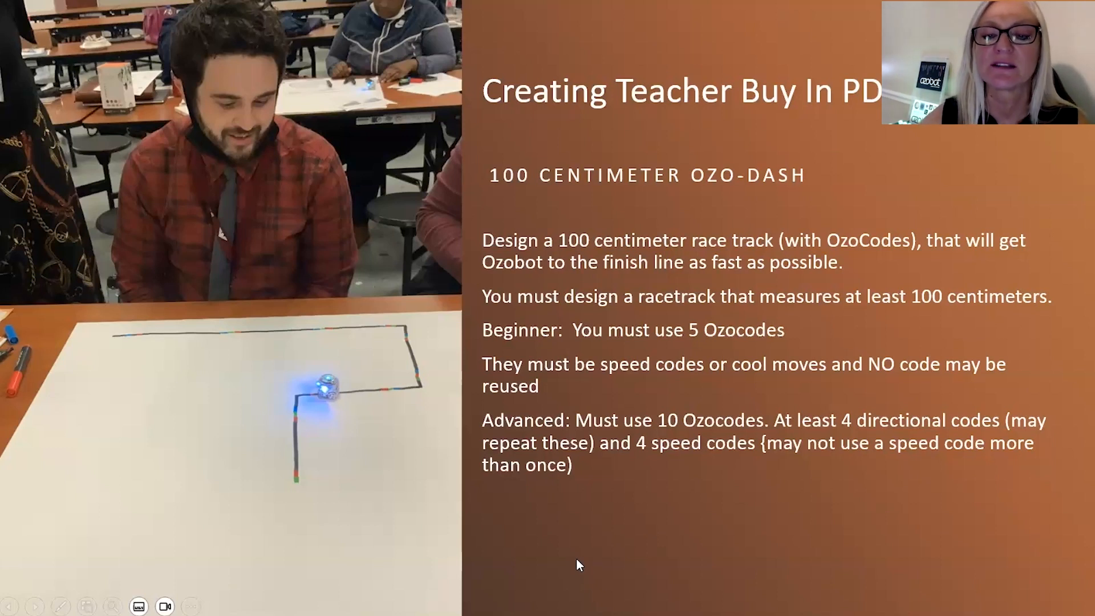
mouse_move(740, 568)
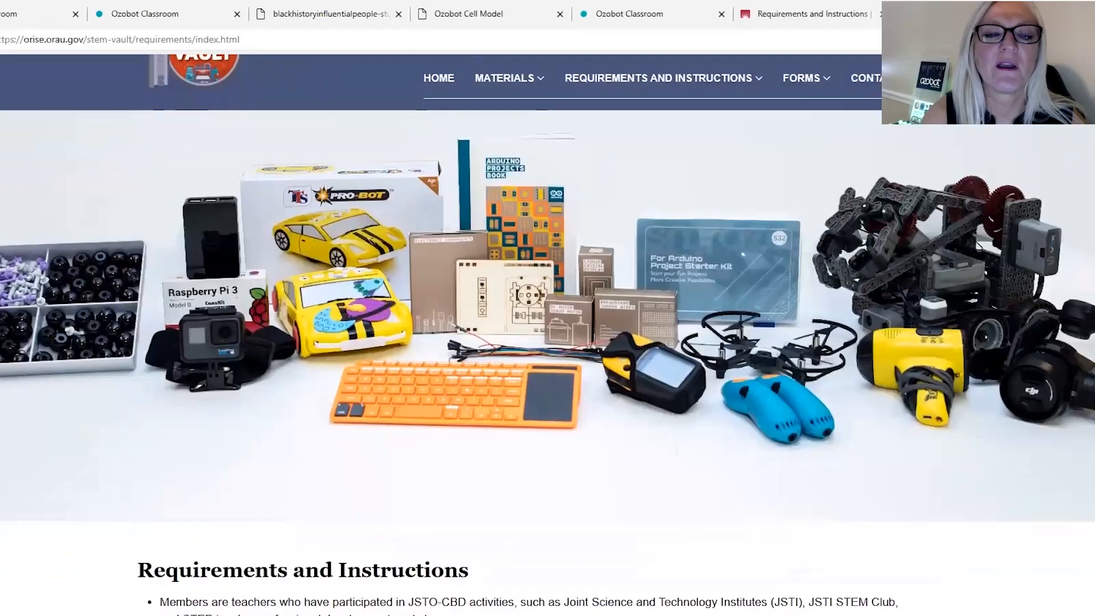
Skim the Requirements page, then go to the MATERIALS equipment page.
scroll(down, 3)
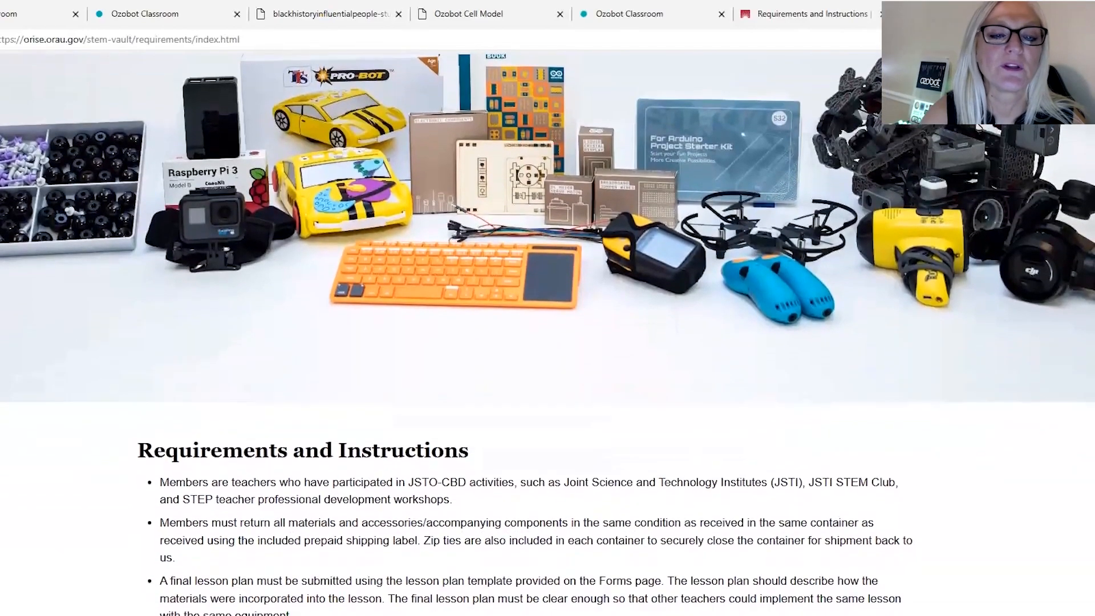
scroll(down, 3)
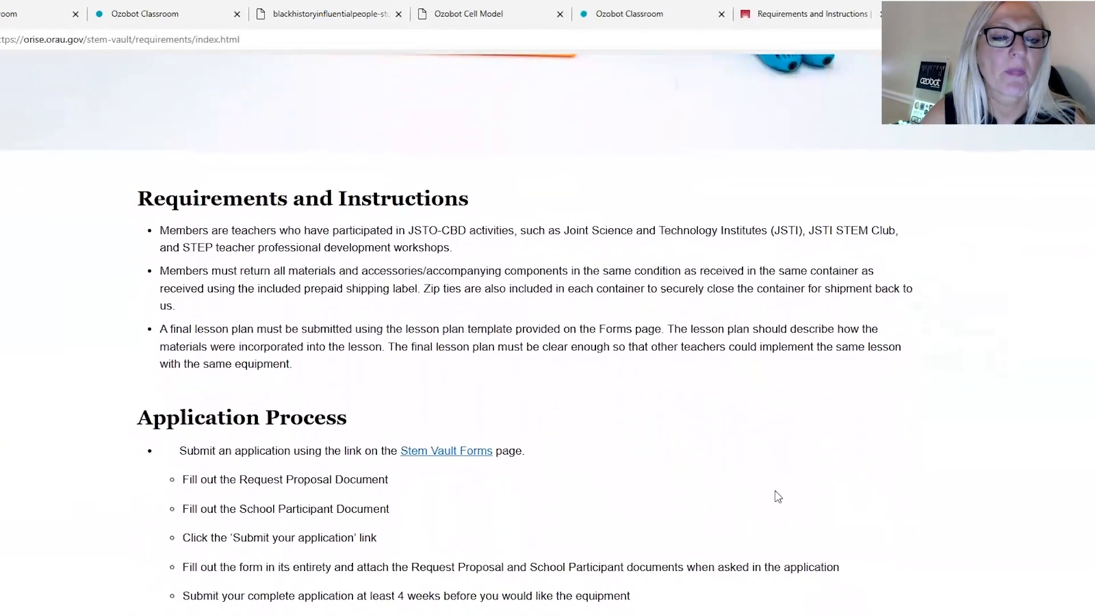
scroll(down, 3)
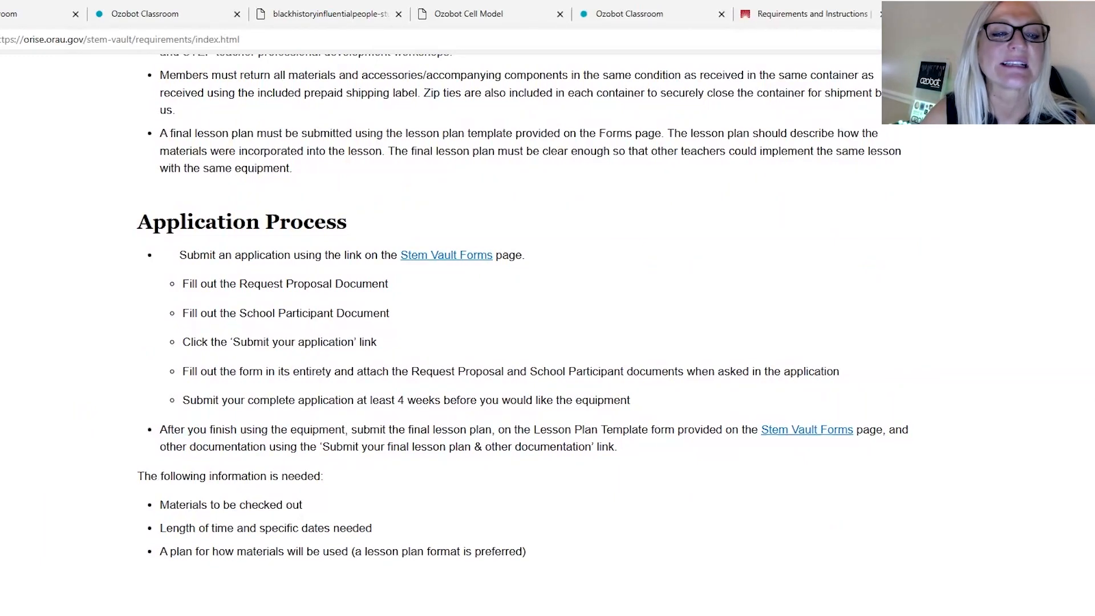
scroll(up, 3)
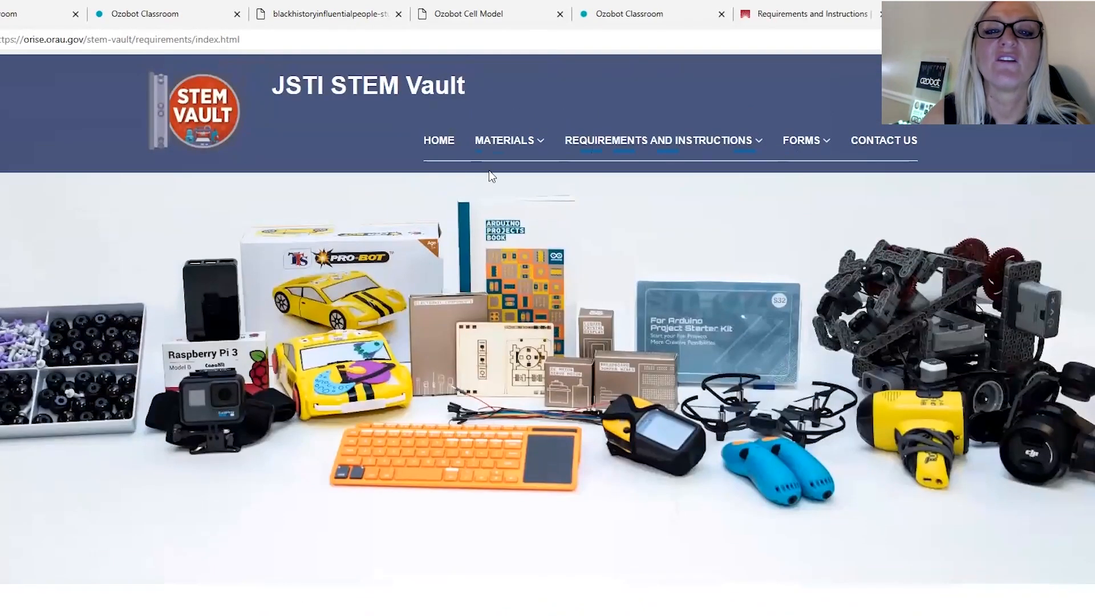
click(504, 140)
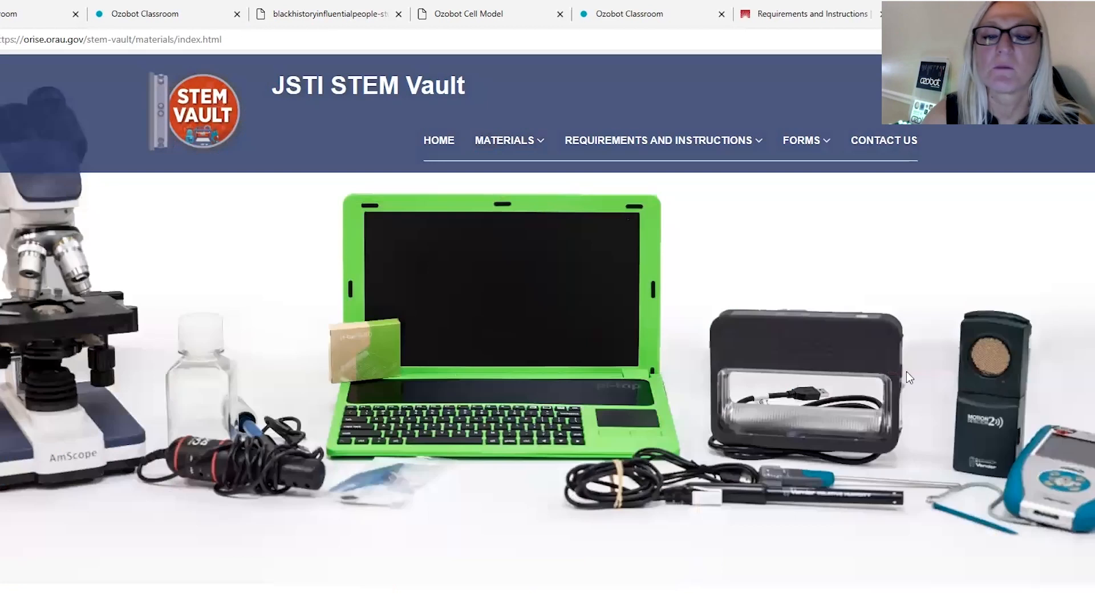
Browse the equipment table down to MacBook Pro, MakeyMakey, Micro:Bit, micropipette and miniPCR.
scroll(down, 3)
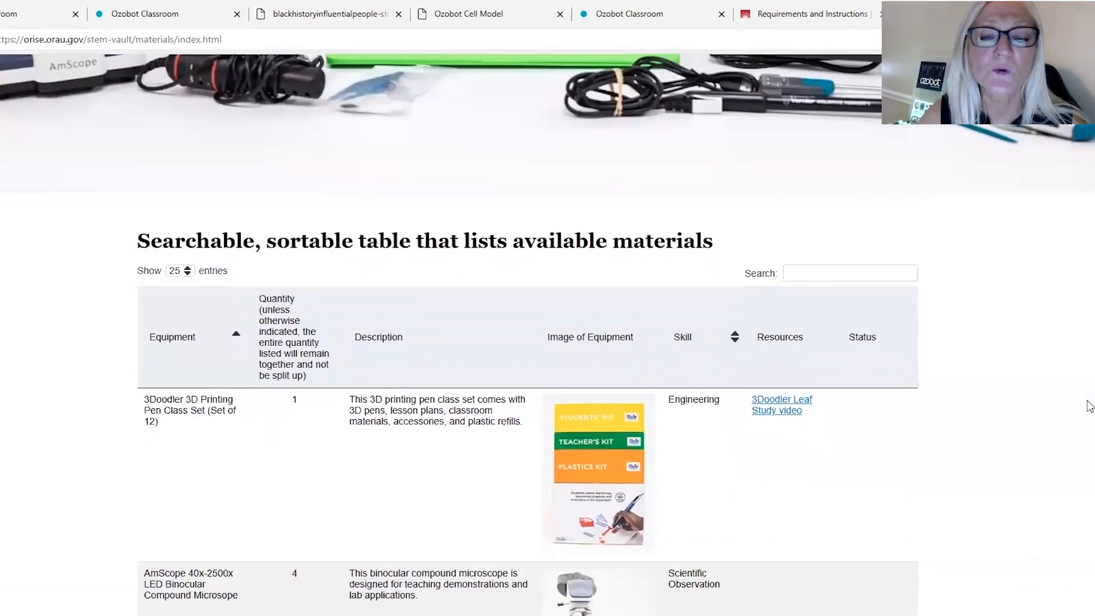
scroll(down, 3)
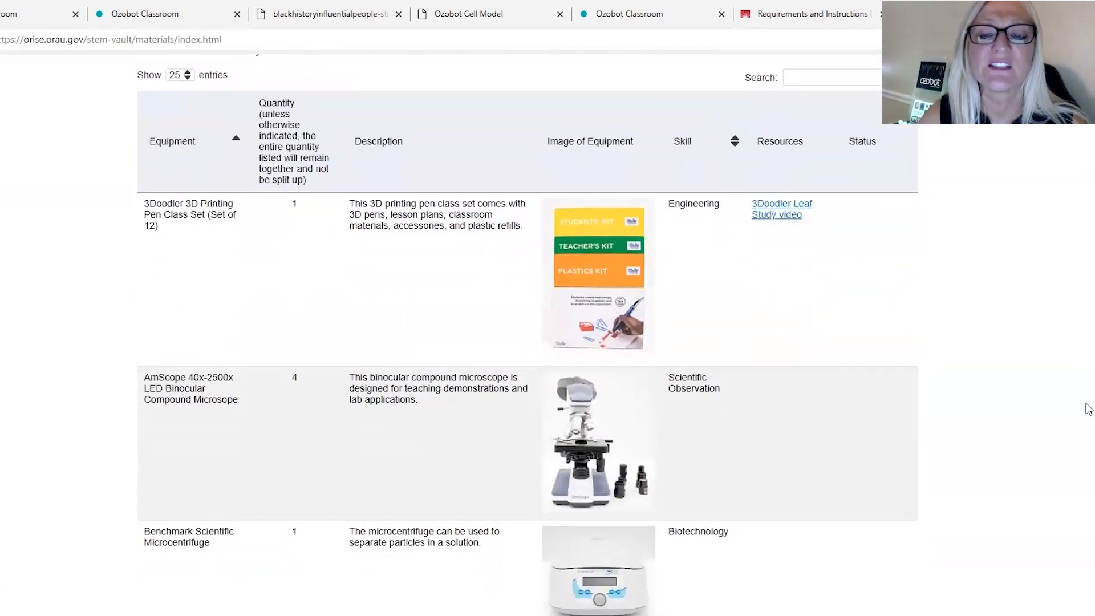
scroll(down, 3)
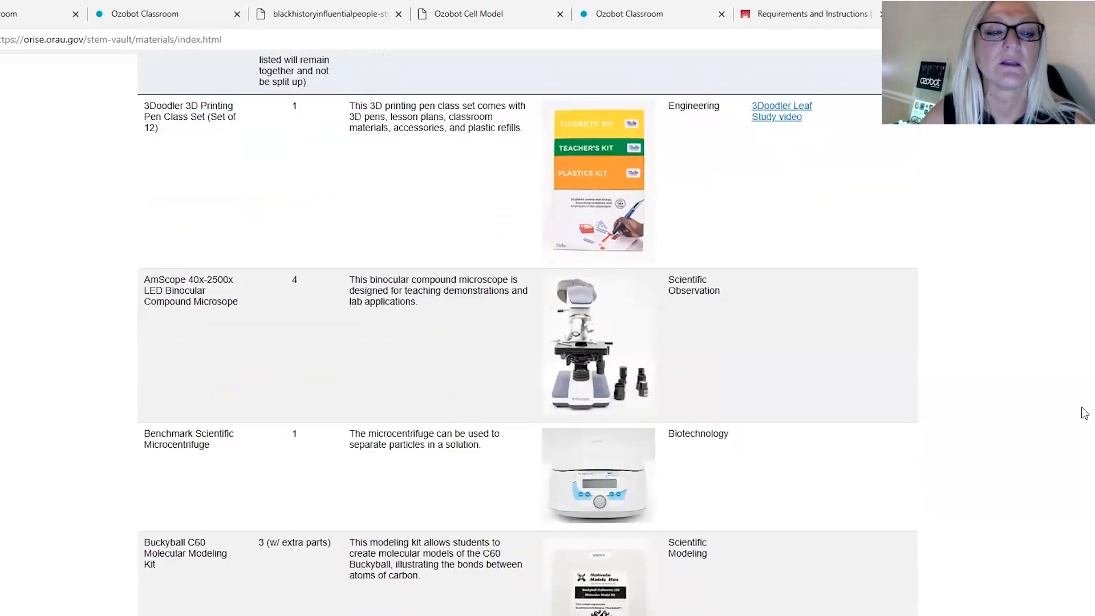
scroll(down, 3)
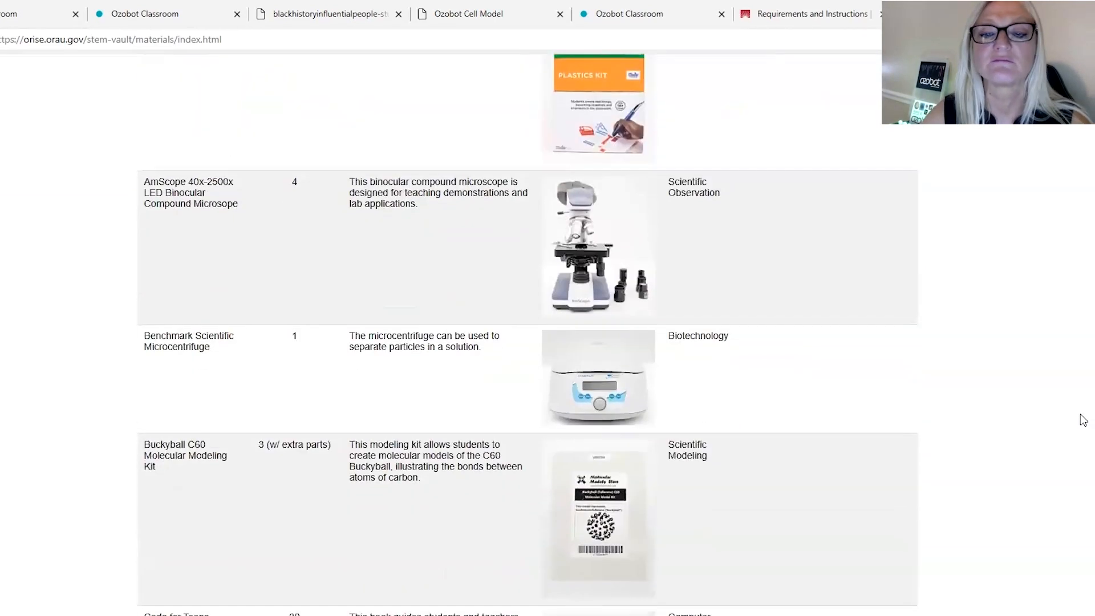
scroll(down, 3)
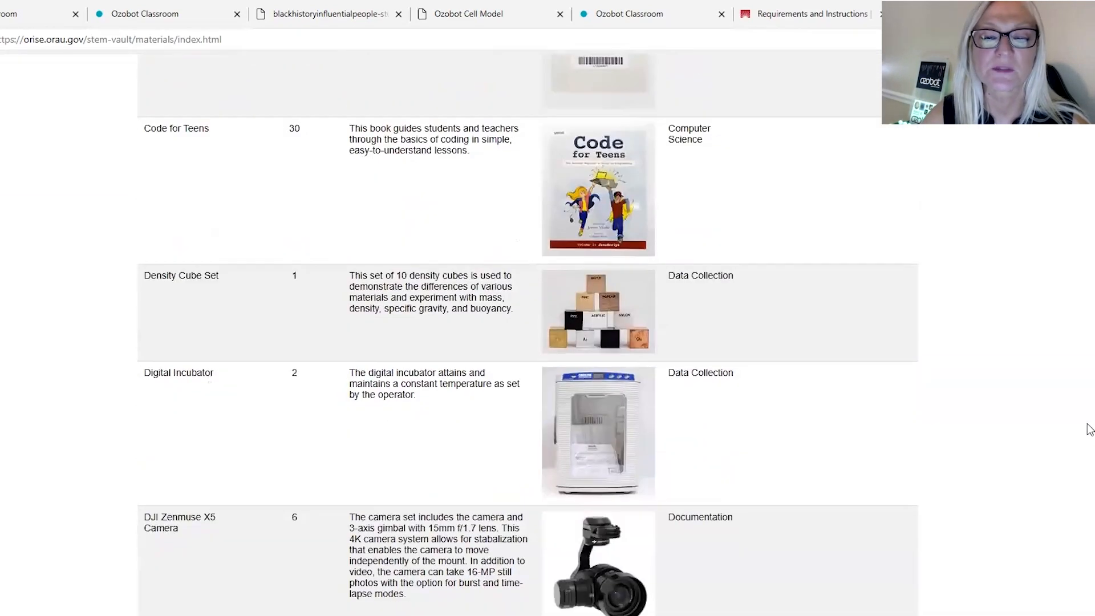
scroll(down, 3)
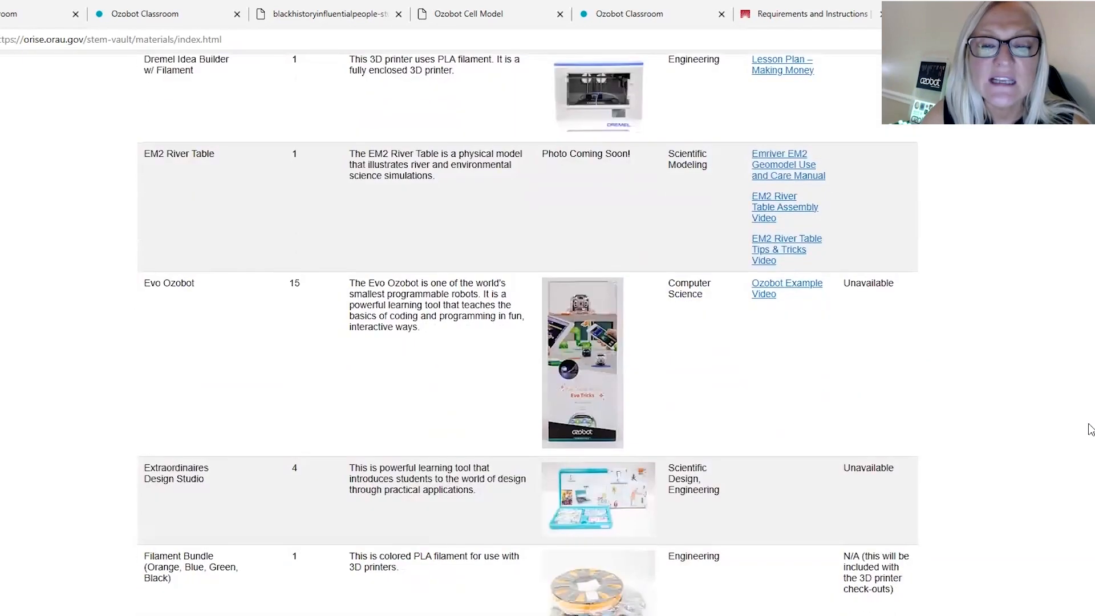
scroll(down, 3)
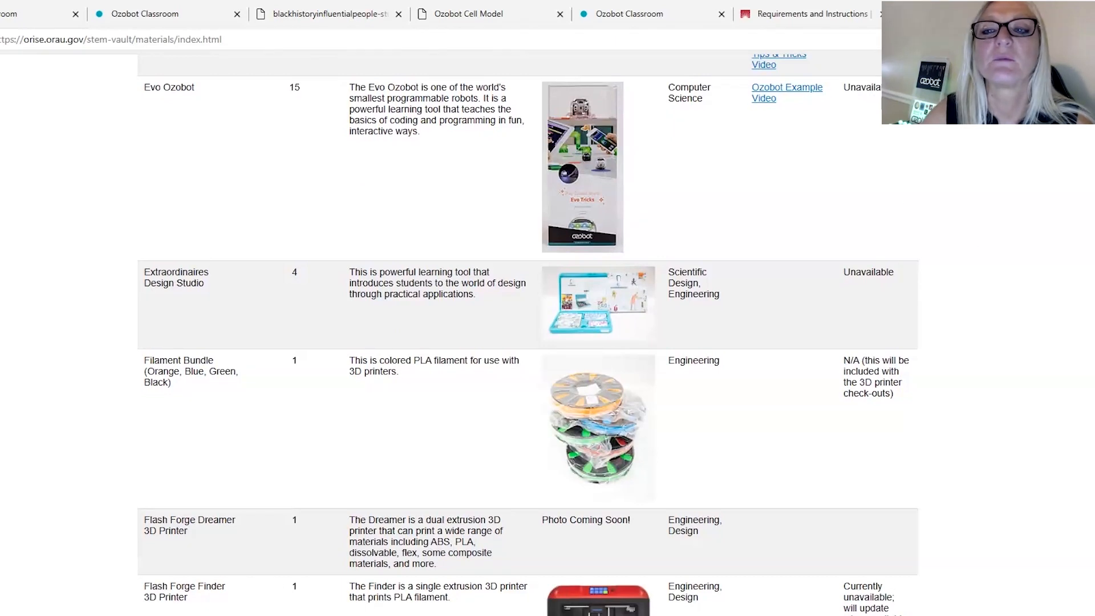
mouse_move(1060, 460)
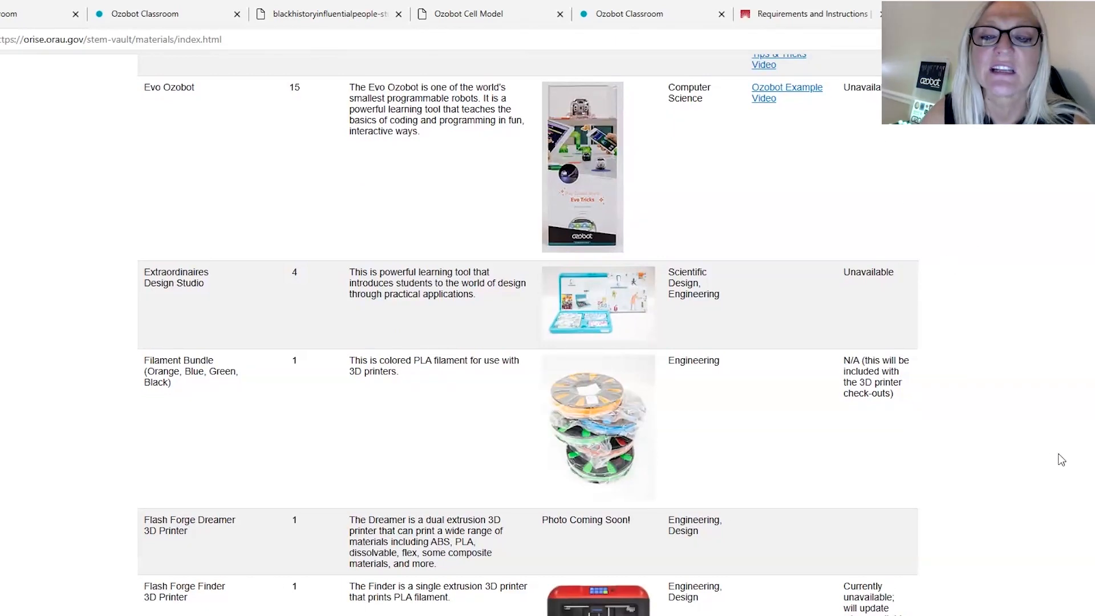
scroll(down, 3)
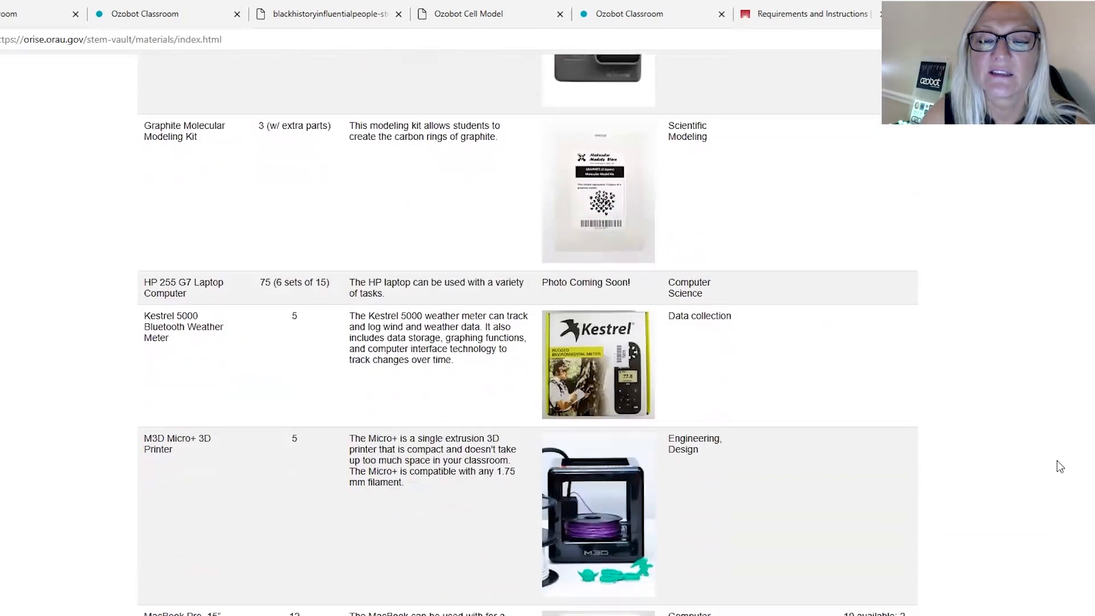
scroll(down, 3)
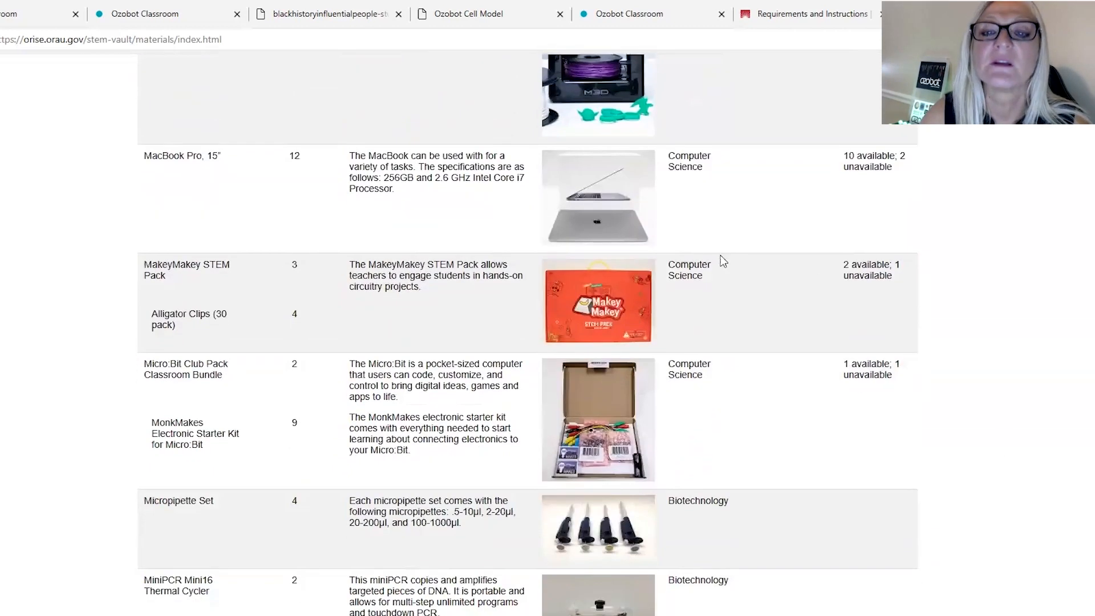
mouse_move(701, 225)
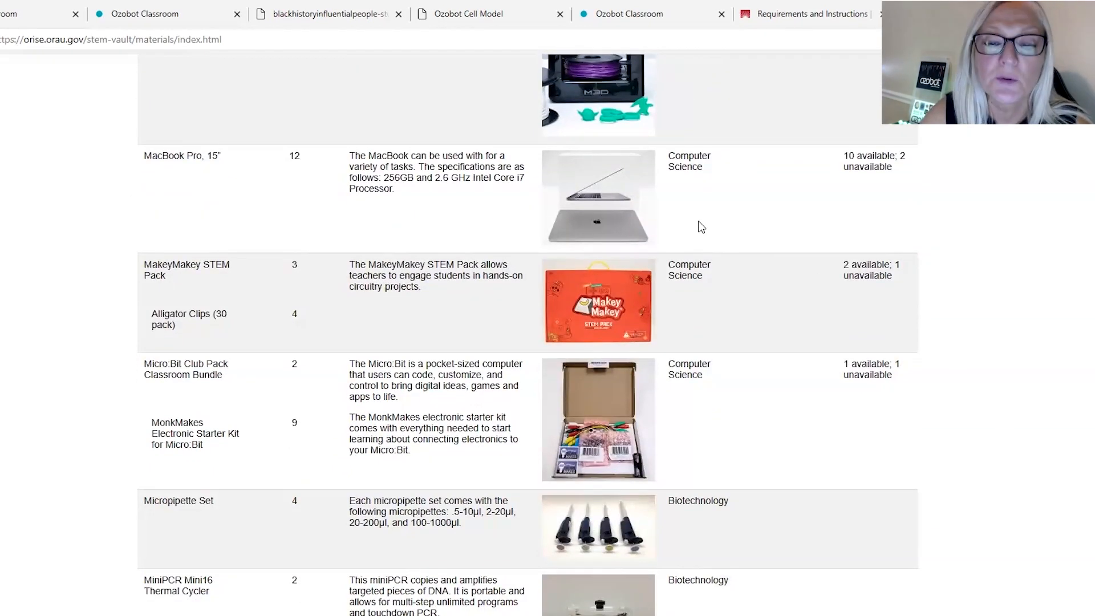
scroll(down, 3)
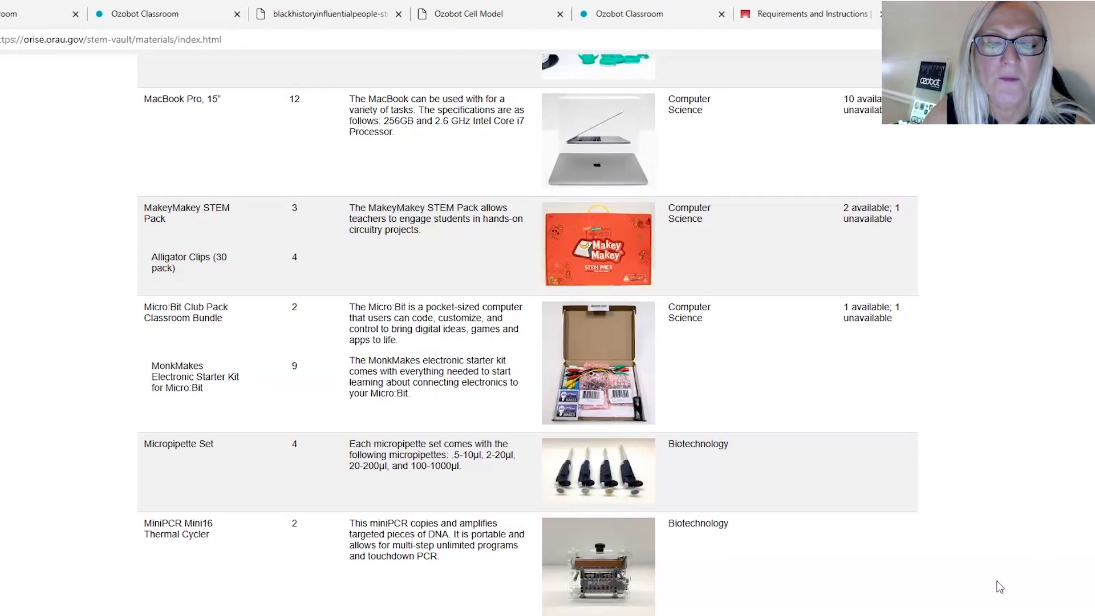
mouse_move(938, 604)
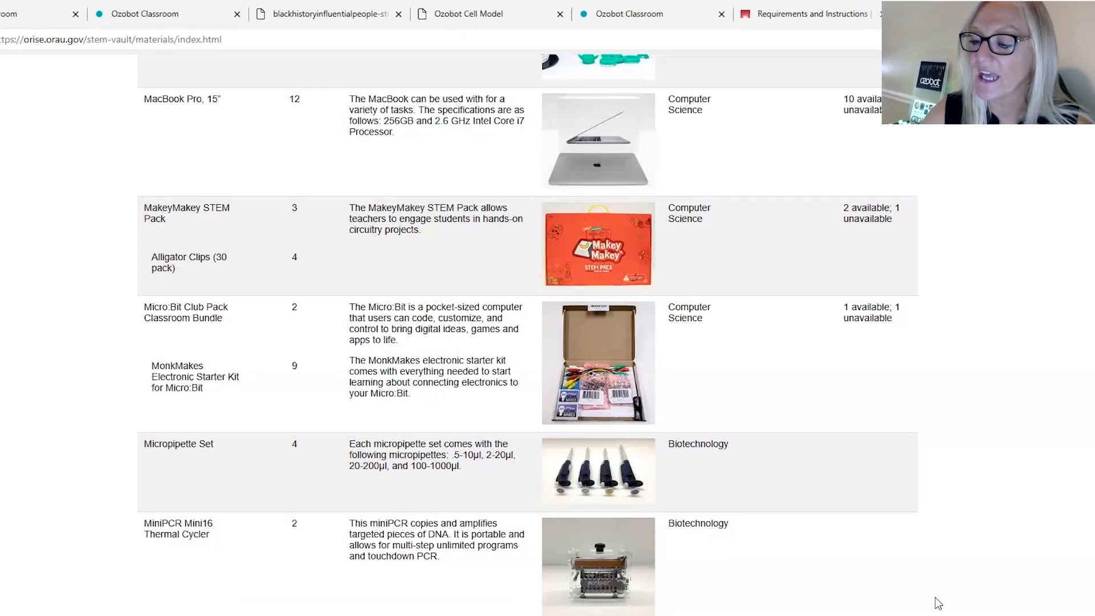